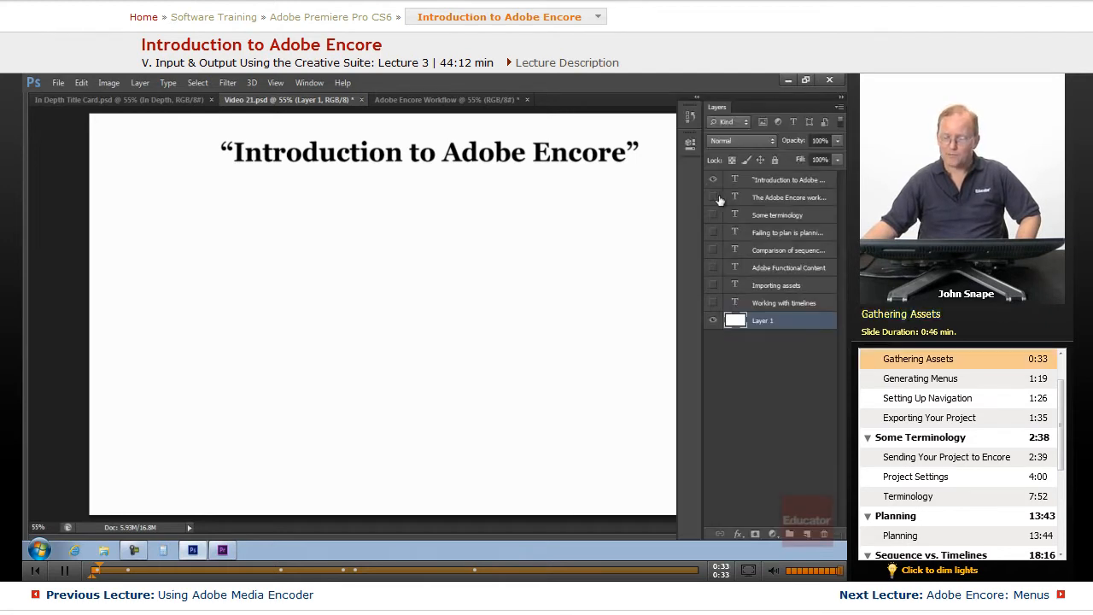
Make the 'The Adobe Encore workflow' text layer visible below the Introduction heading.
{"action": "left_click", "coordinate": [713, 198]}
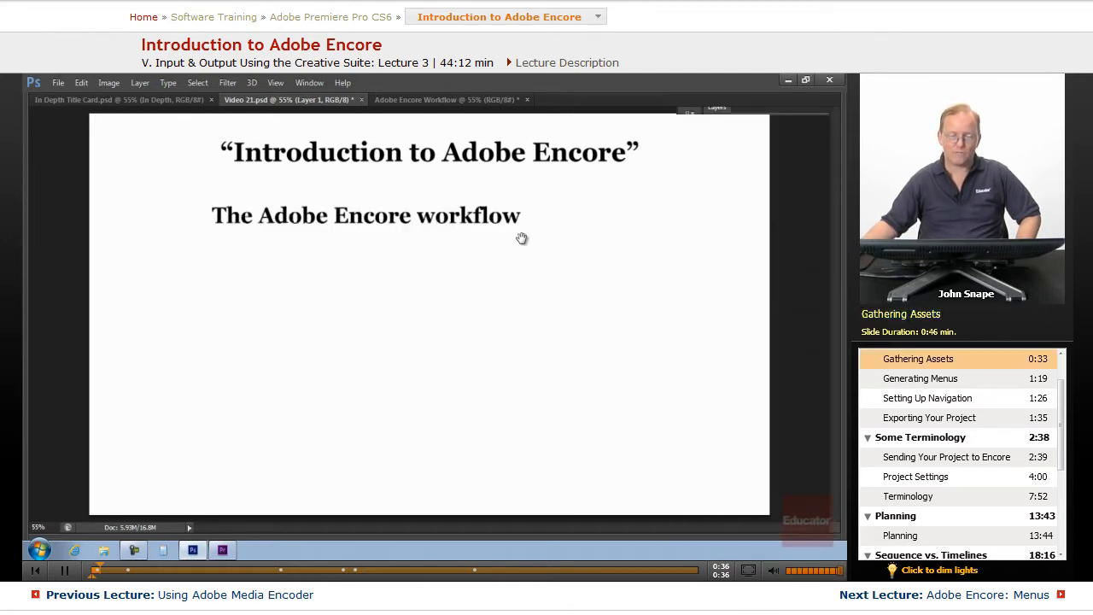
{"action": "mouse_move", "coordinate": [586, 237]}
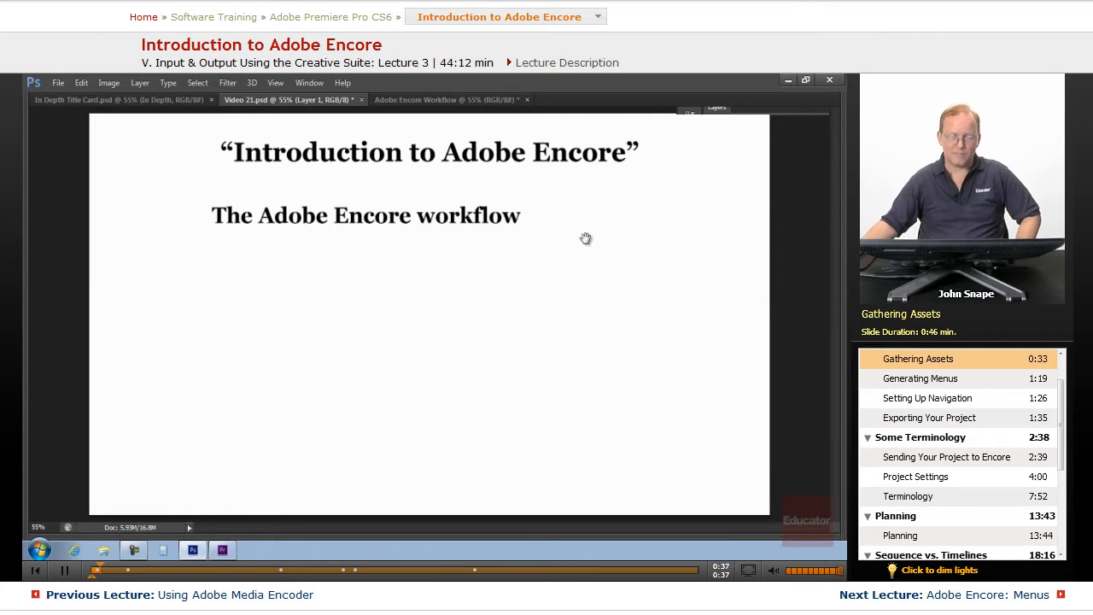
{"action": "mouse_move", "coordinate": [447, 244]}
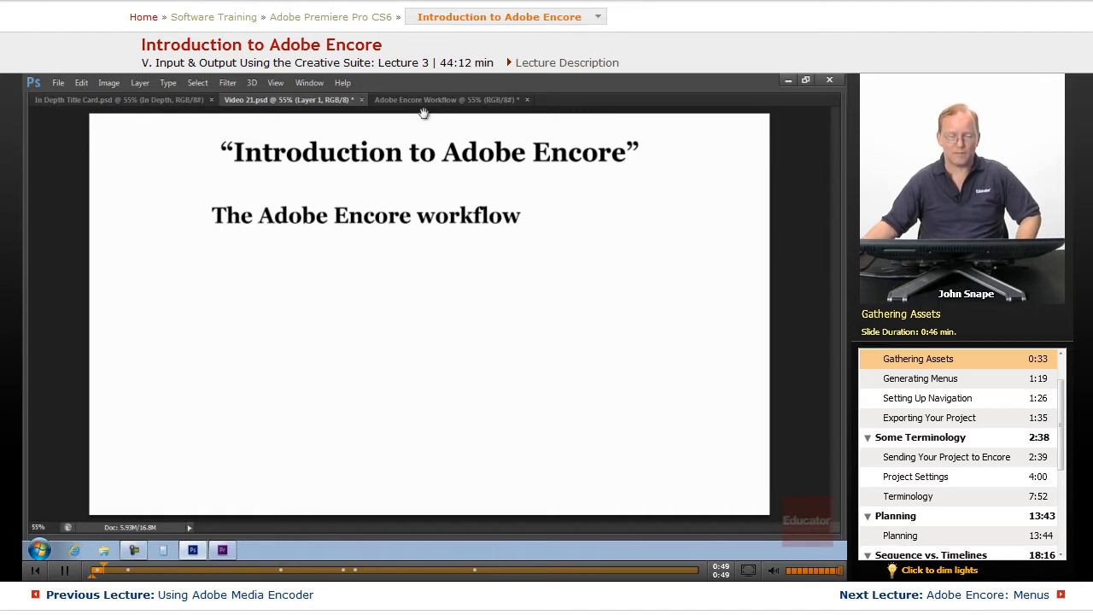
{"action": "mouse_move", "coordinate": [496, 240]}
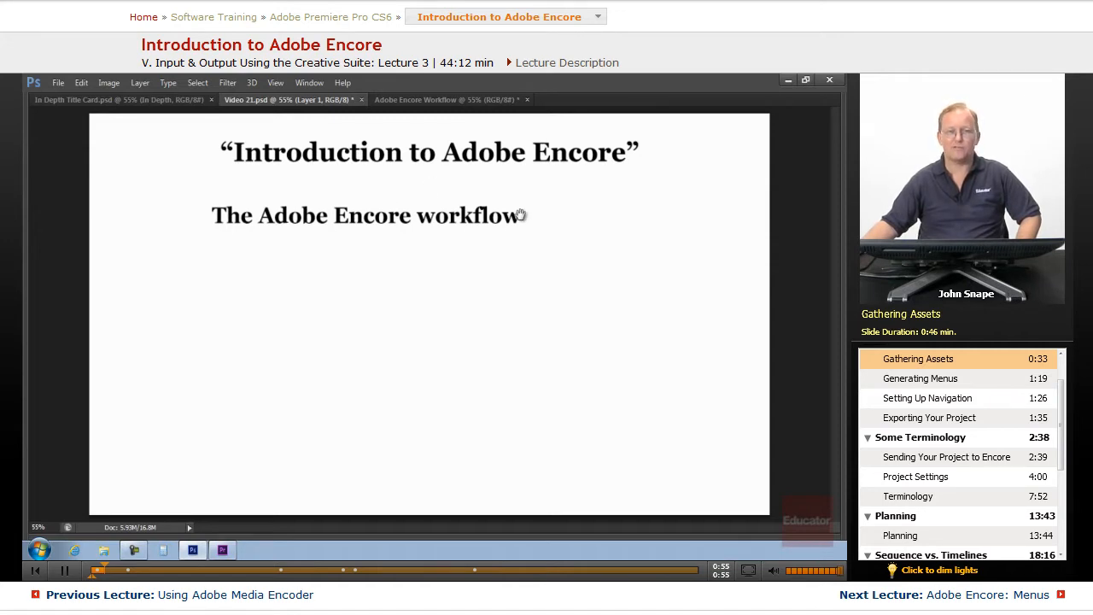
Switch to the Adobe Encore Workflow document, which lists the four workflow stages.
{"action": "left_click", "coordinate": [447, 99]}
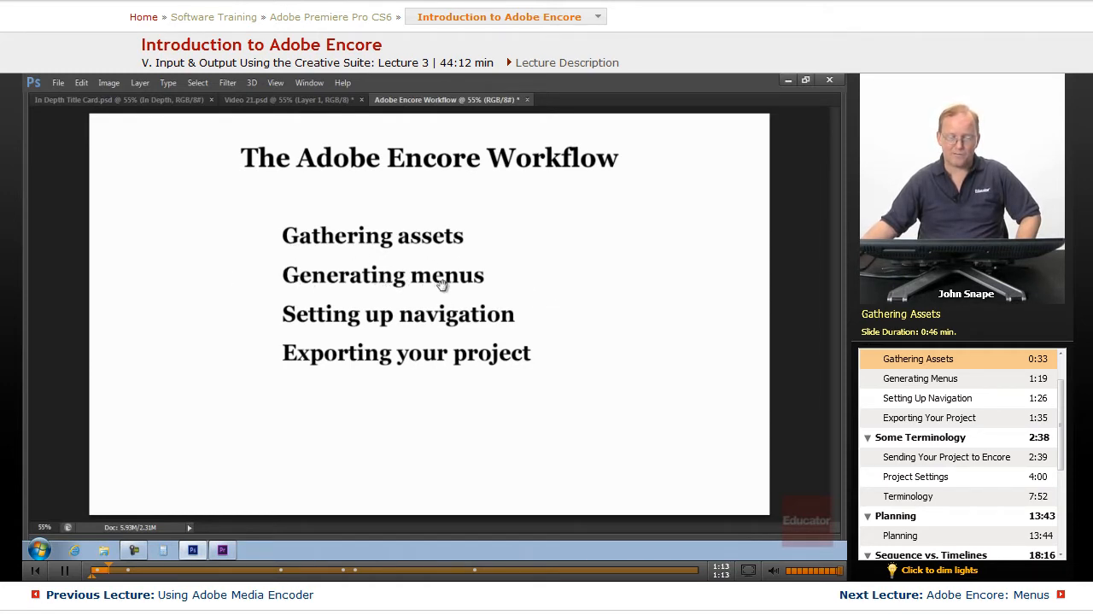
{"action": "mouse_move", "coordinate": [289, 263]}
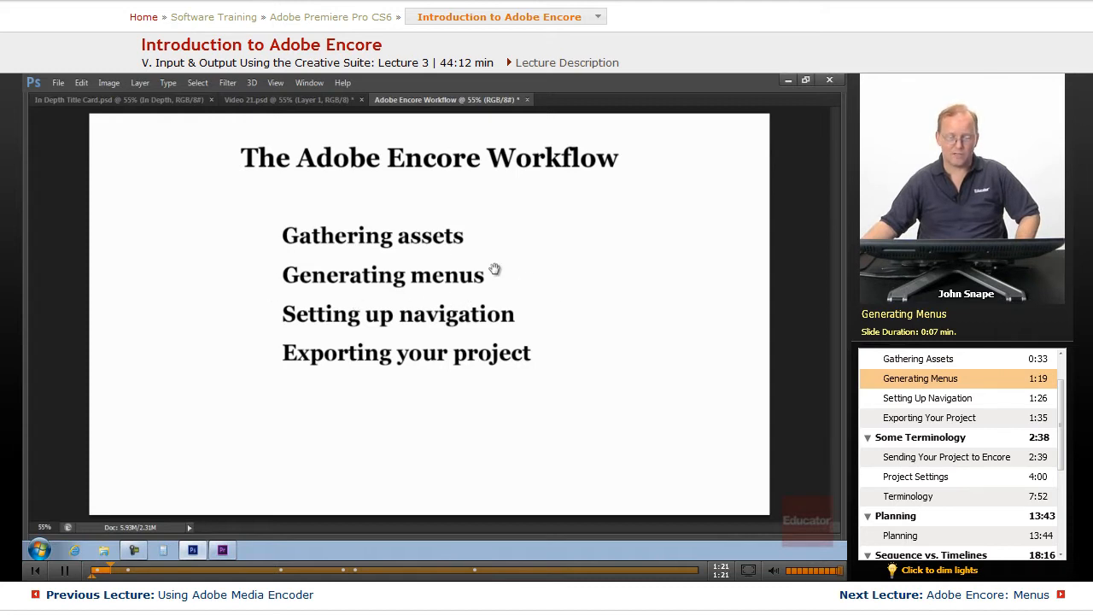
{"action": "mouse_move", "coordinate": [530, 287]}
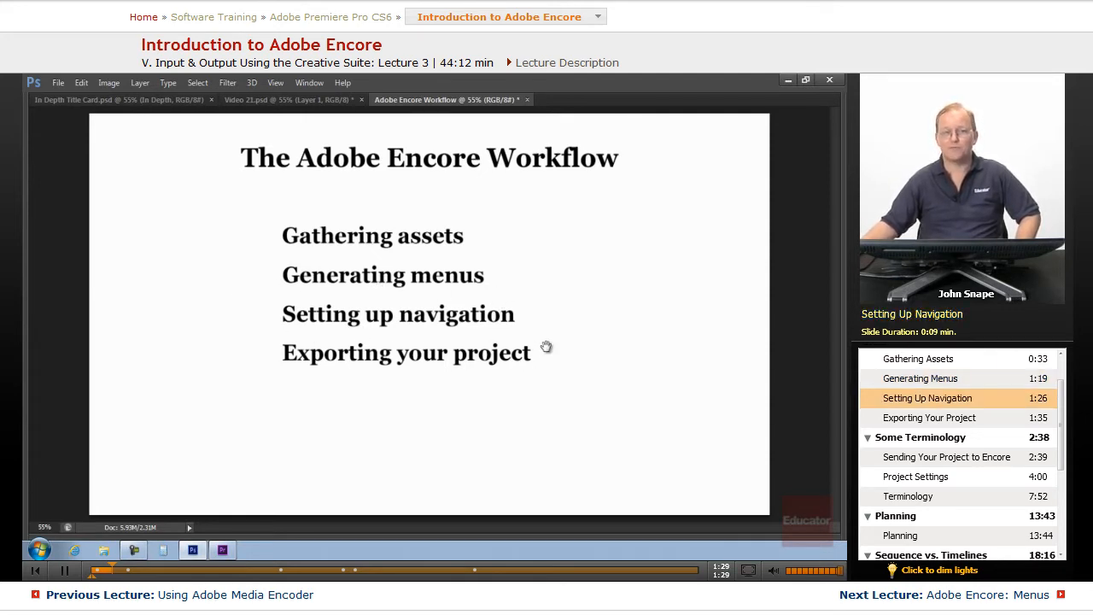
{"action": "mouse_move", "coordinate": [553, 339]}
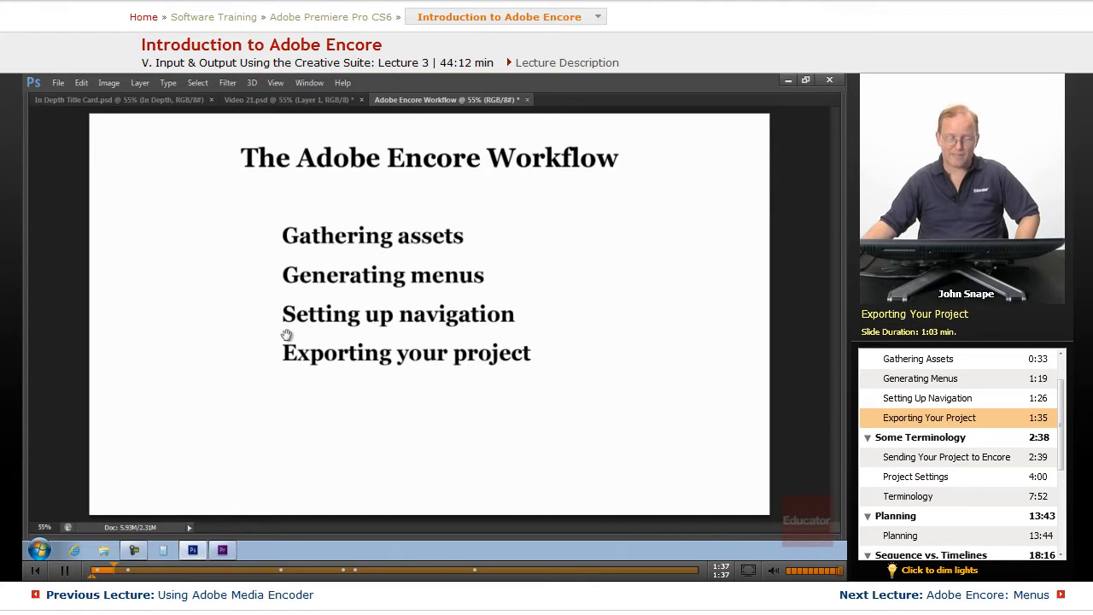
{"action": "mouse_move", "coordinate": [505, 375]}
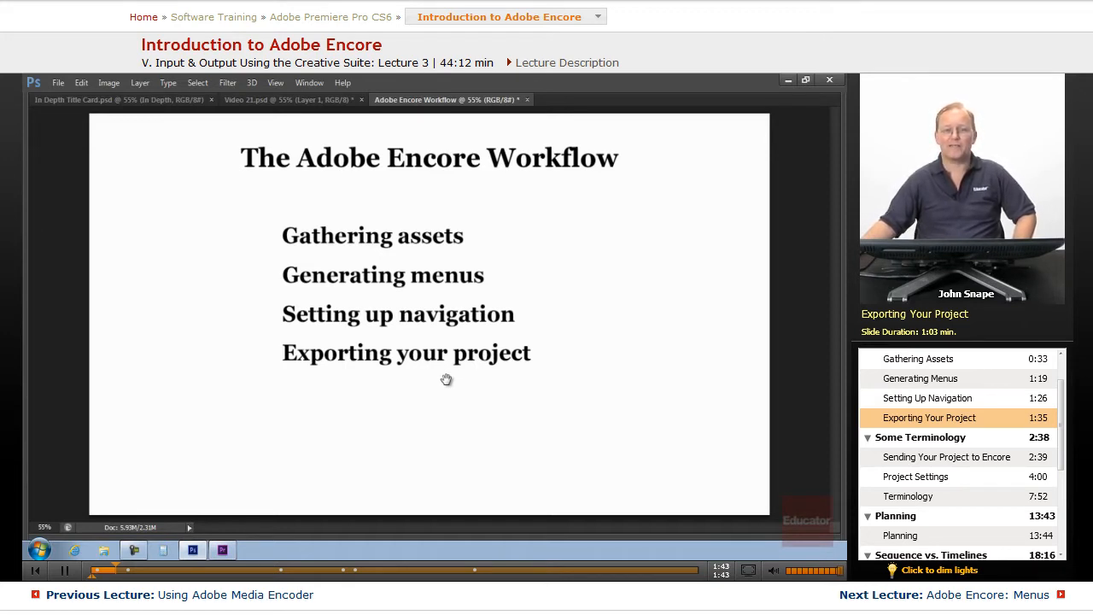
{"action": "mouse_move", "coordinate": [469, 352]}
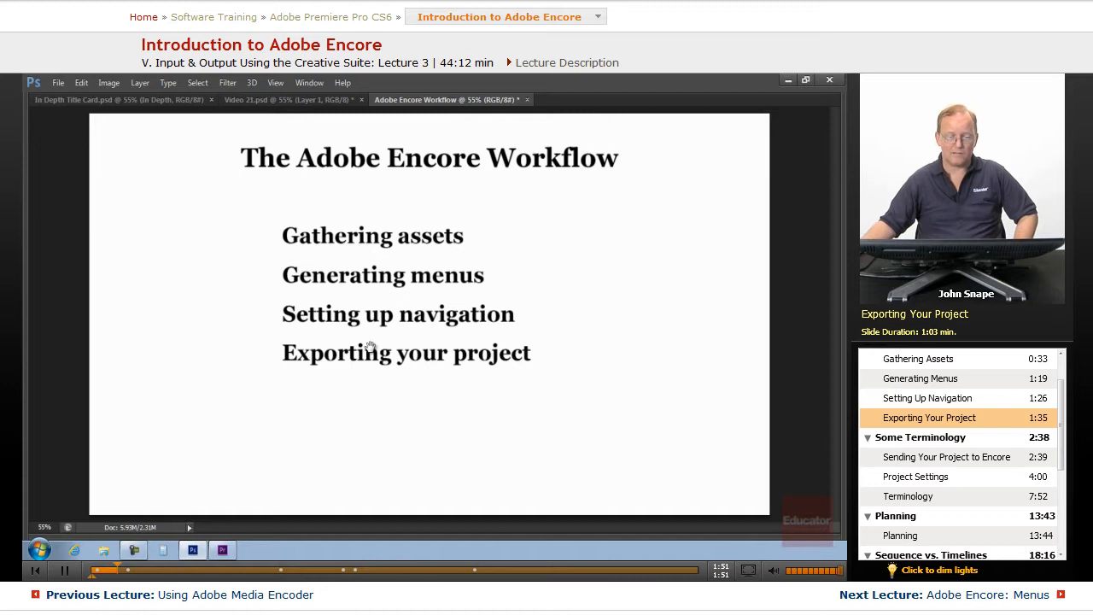
{"action": "mouse_move", "coordinate": [382, 319]}
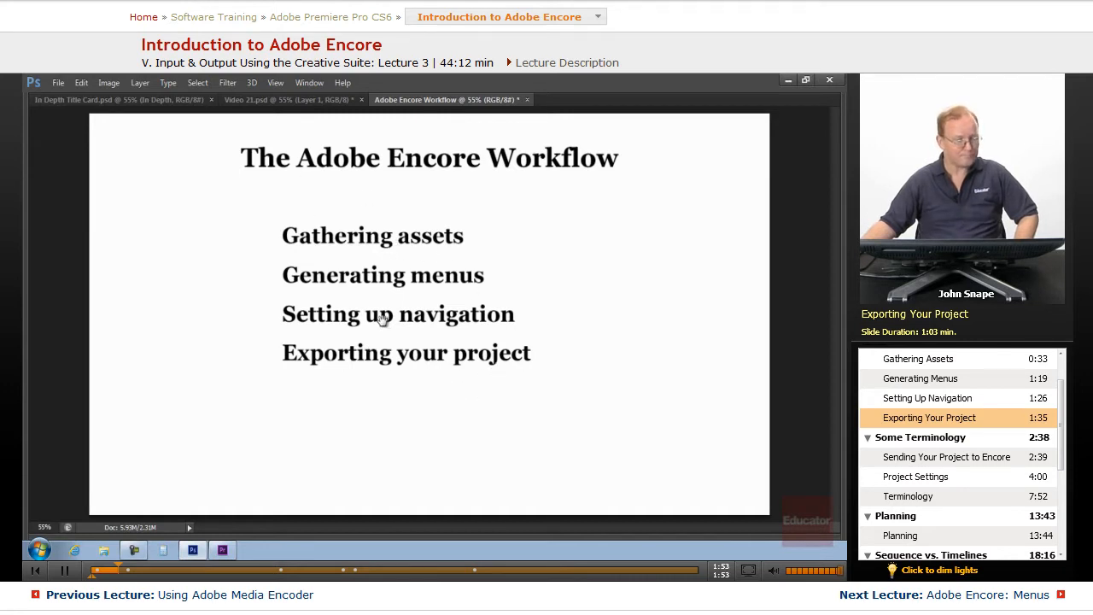
{"action": "left_click", "coordinate": [282, 100]}
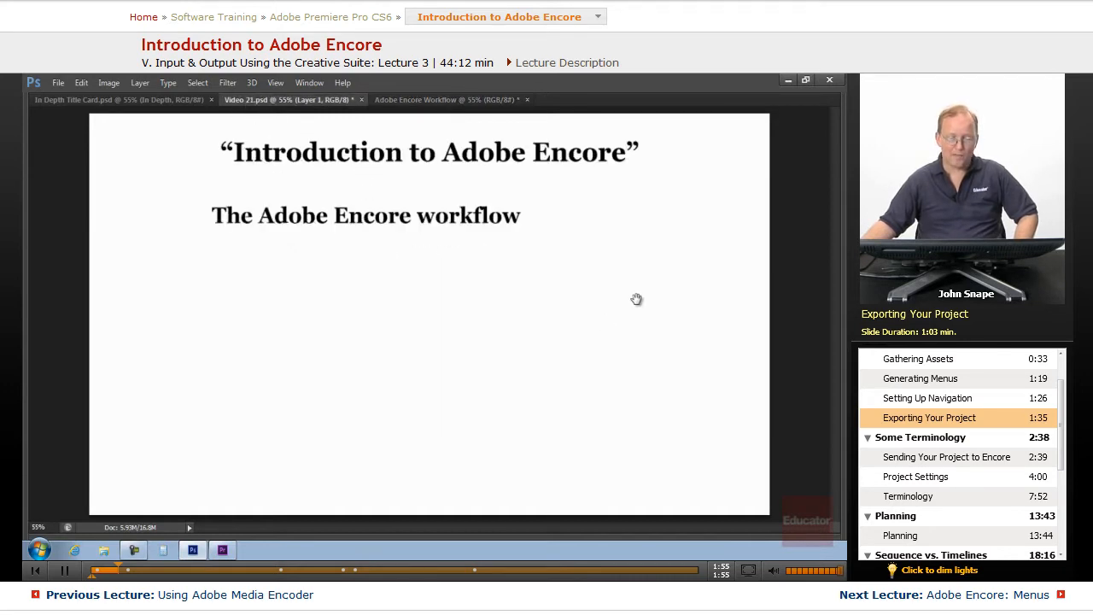
{"action": "left_click", "coordinate": [445, 100]}
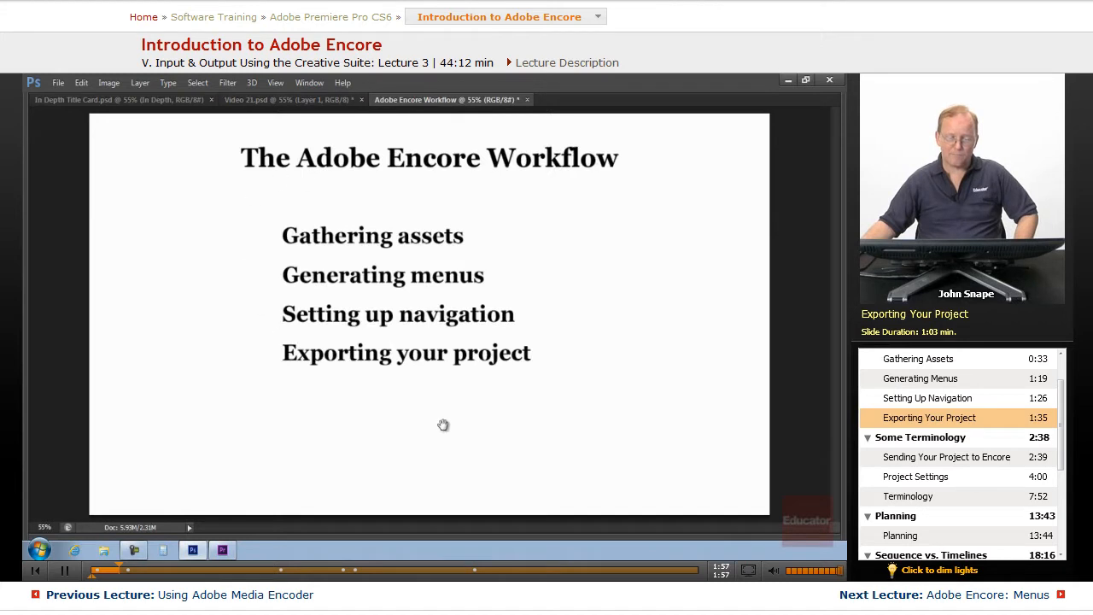
{"action": "mouse_move", "coordinate": [461, 359]}
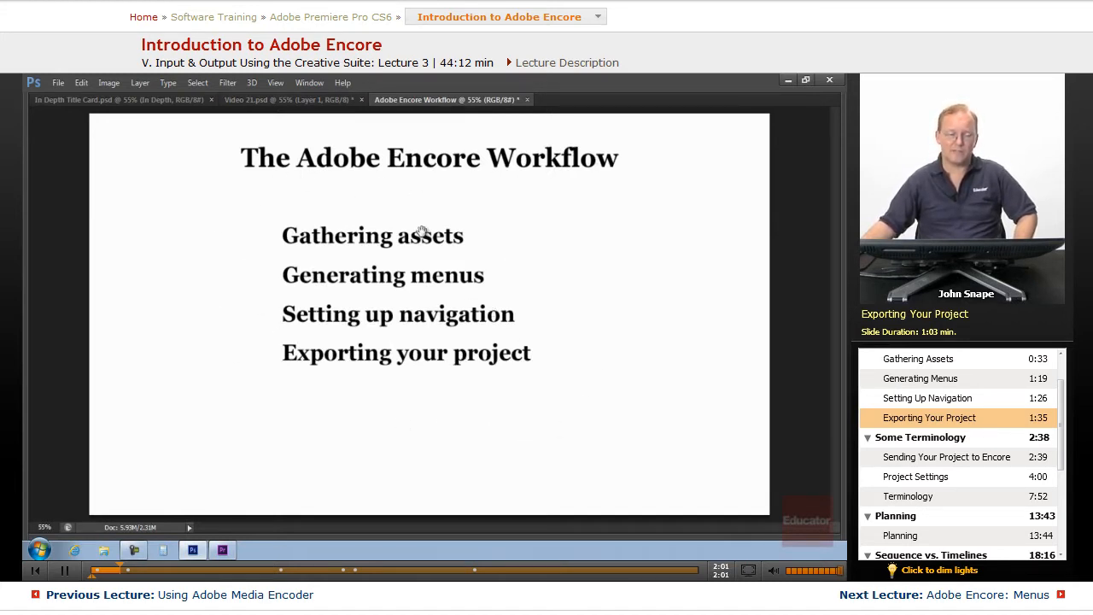
{"action": "mouse_move", "coordinate": [513, 437]}
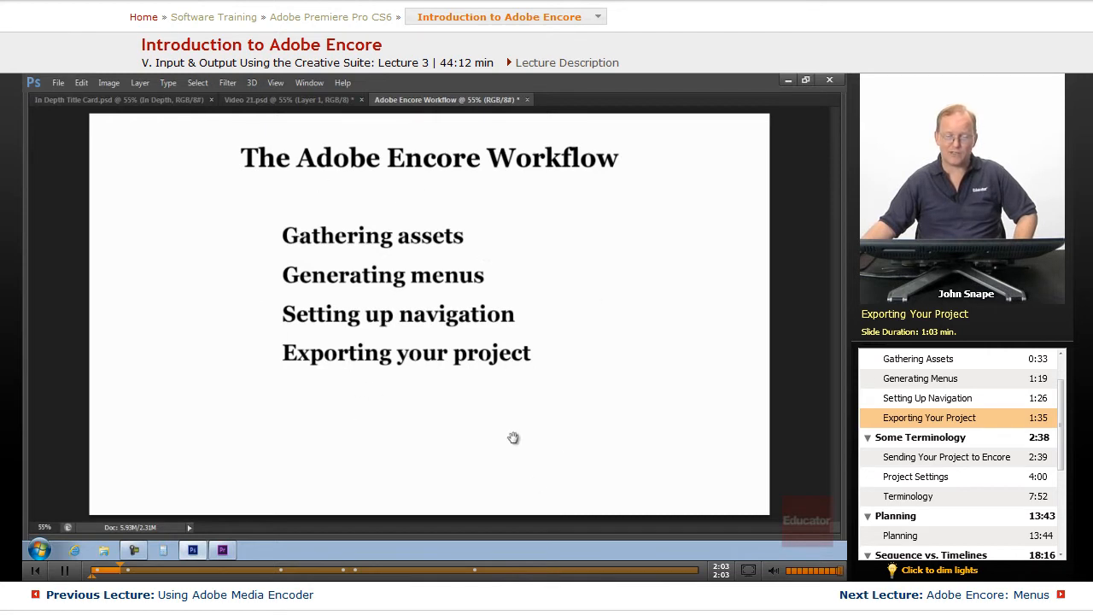
{"action": "mouse_move", "coordinate": [376, 398]}
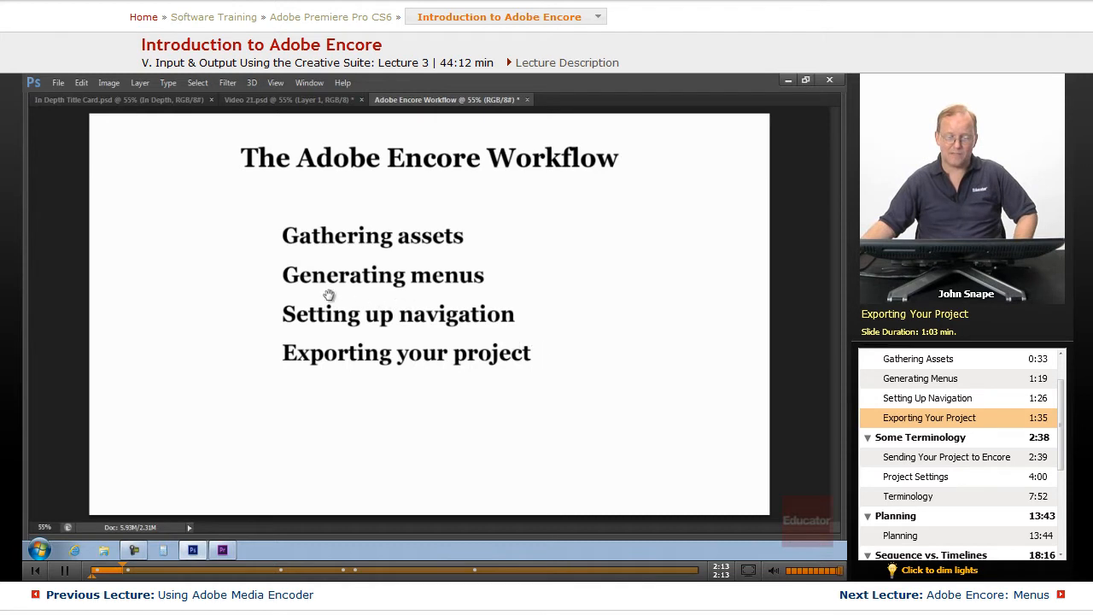
{"action": "mouse_move", "coordinate": [604, 370]}
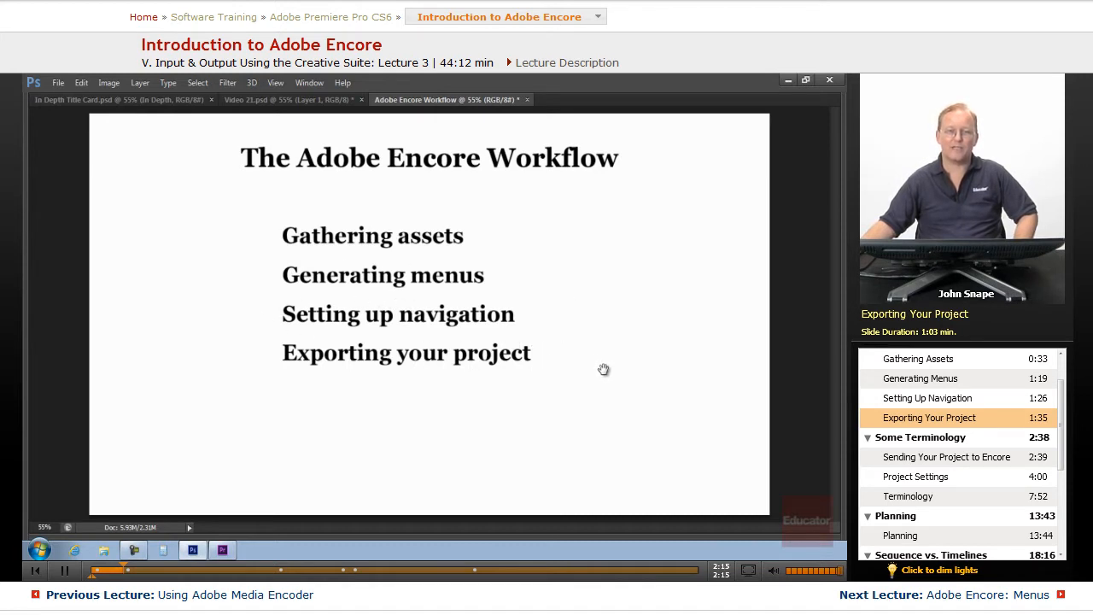
{"action": "mouse_move", "coordinate": [436, 310]}
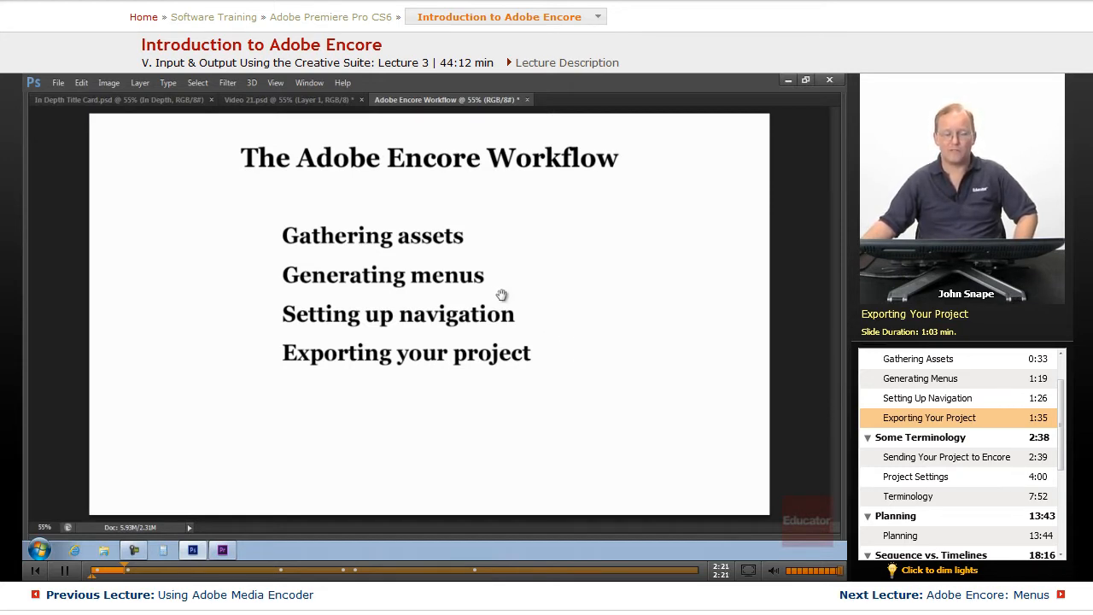
{"action": "mouse_move", "coordinate": [413, 303]}
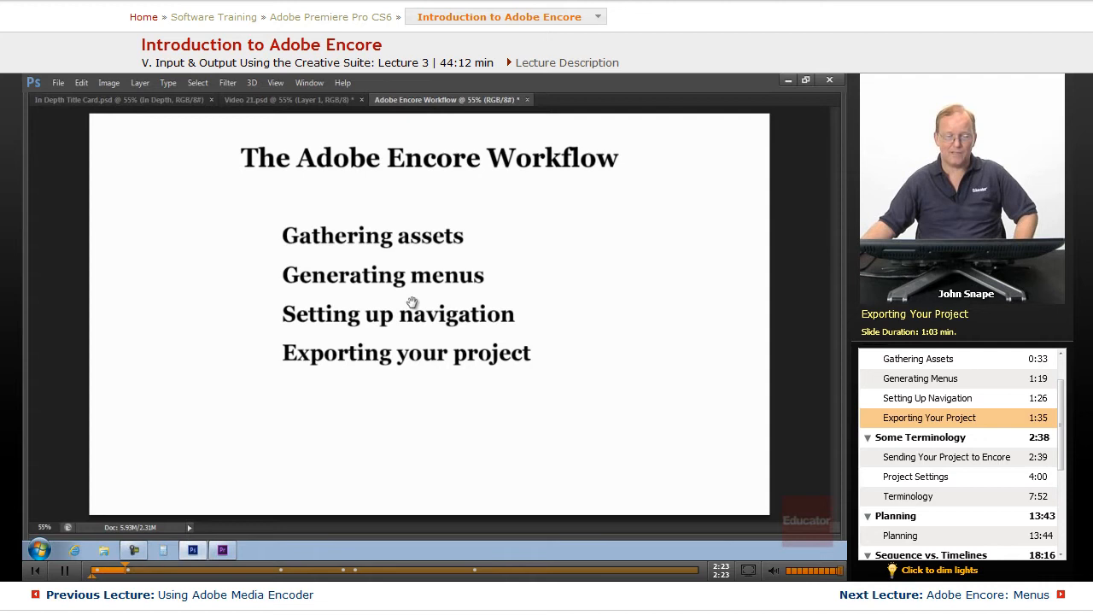
{"action": "mouse_move", "coordinate": [456, 255]}
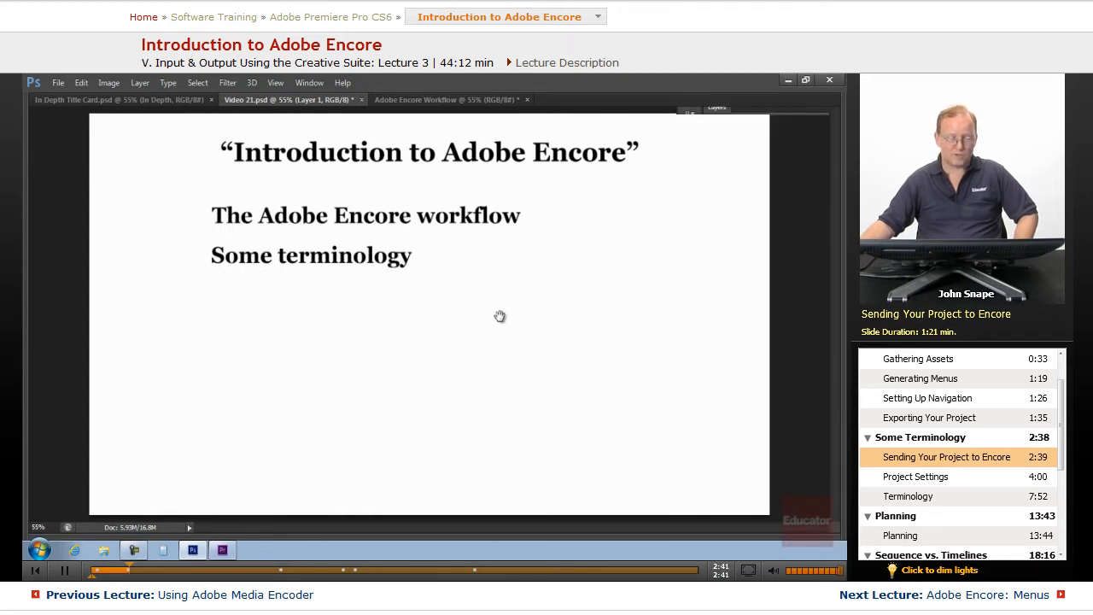
{"action": "mouse_move", "coordinate": [273, 551]}
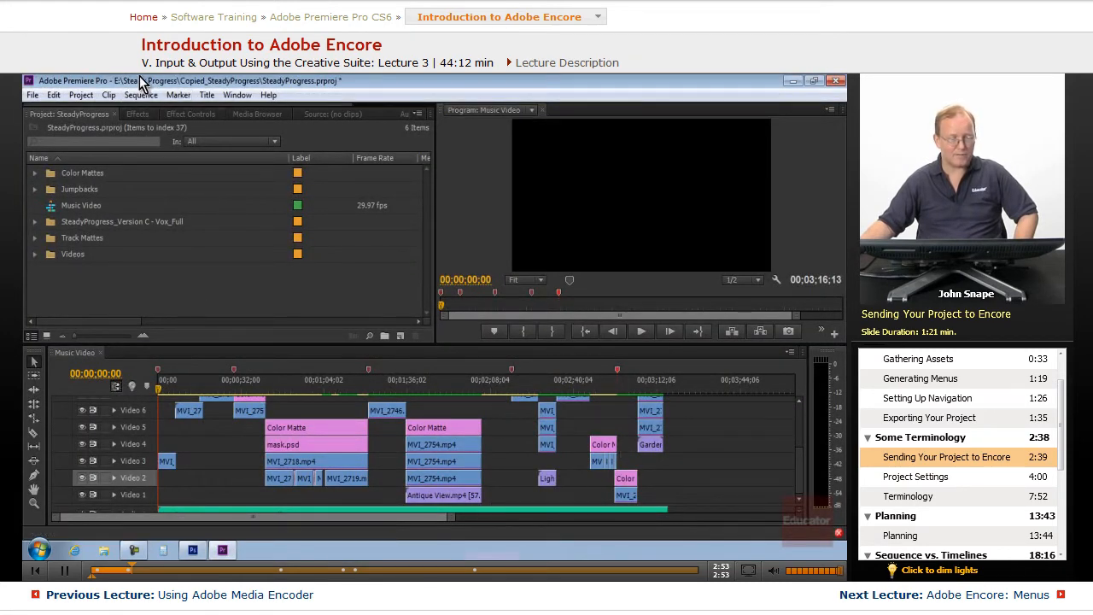
{"action": "mouse_move", "coordinate": [153, 370]}
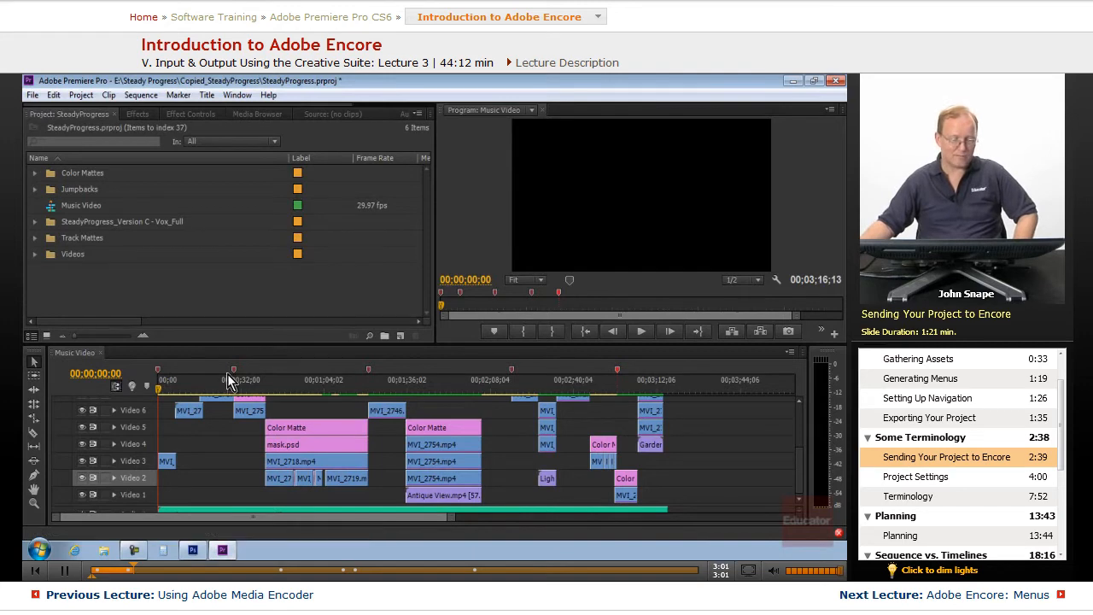
Inspect the Blue Haze Encore chapter marker's settings and close them.
{"action": "double_click", "coordinate": [232, 369]}
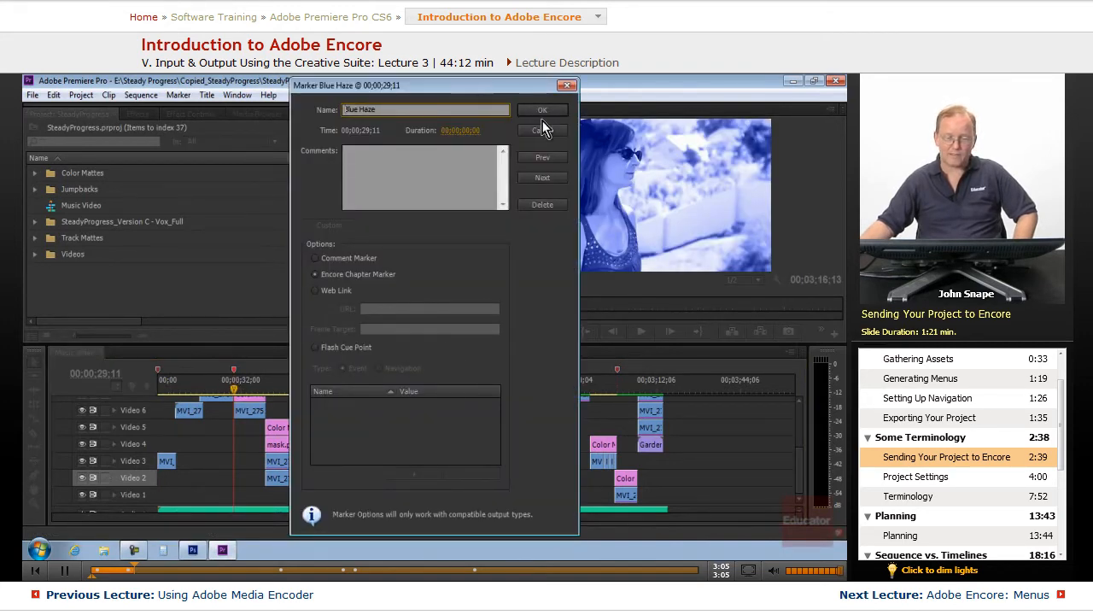
{"action": "left_click", "coordinate": [541, 109]}
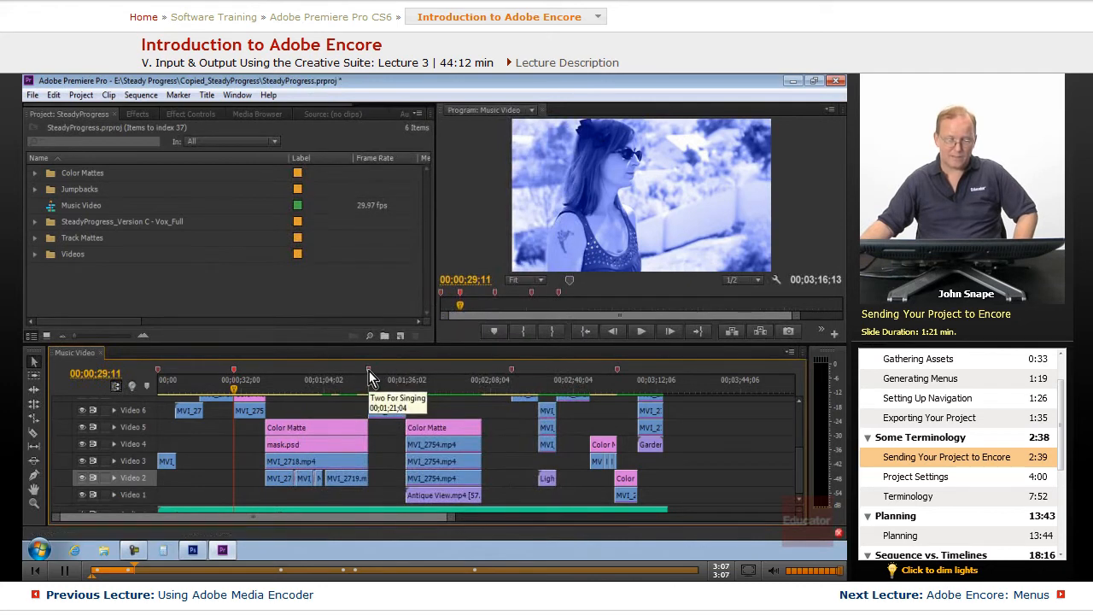
{"action": "mouse_move", "coordinate": [513, 378]}
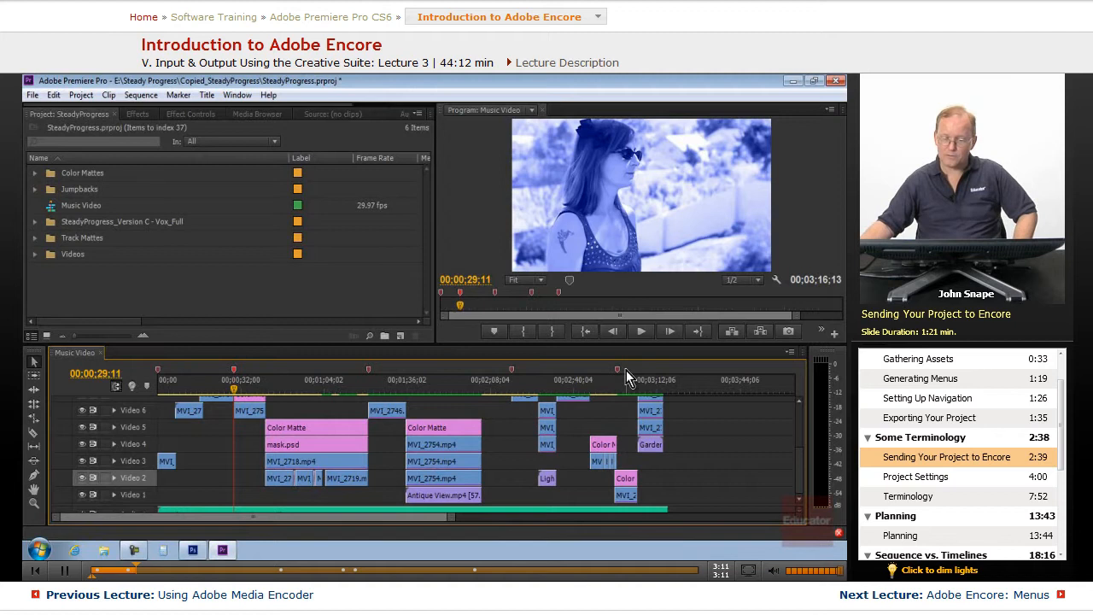
{"action": "mouse_move", "coordinate": [167, 380]}
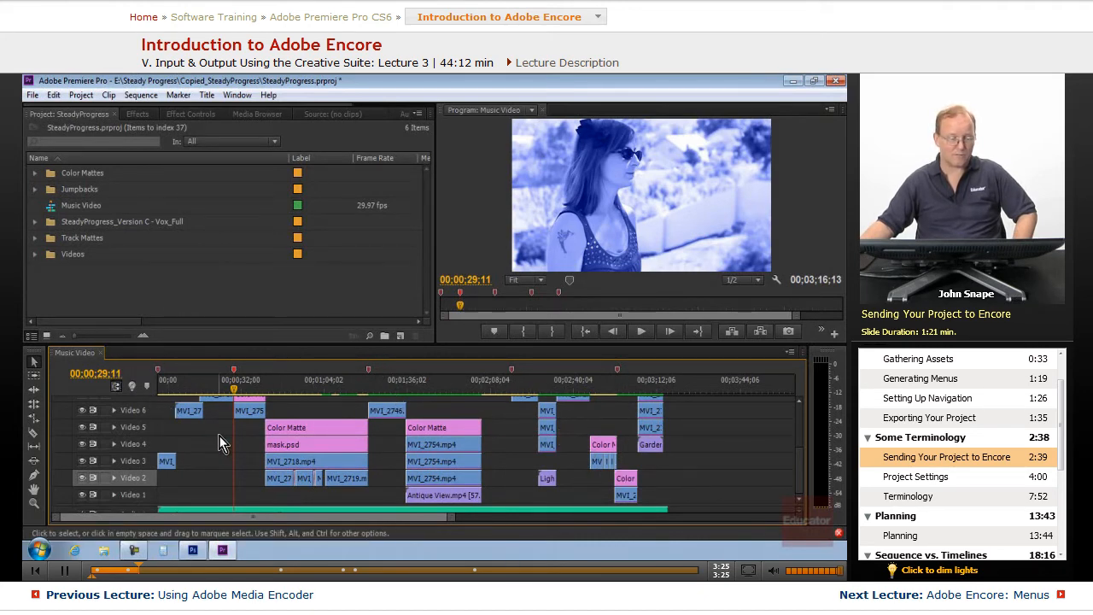
Open Premiere's File menu to send the Music Video project to Encore.
{"action": "left_click", "coordinate": [32, 95]}
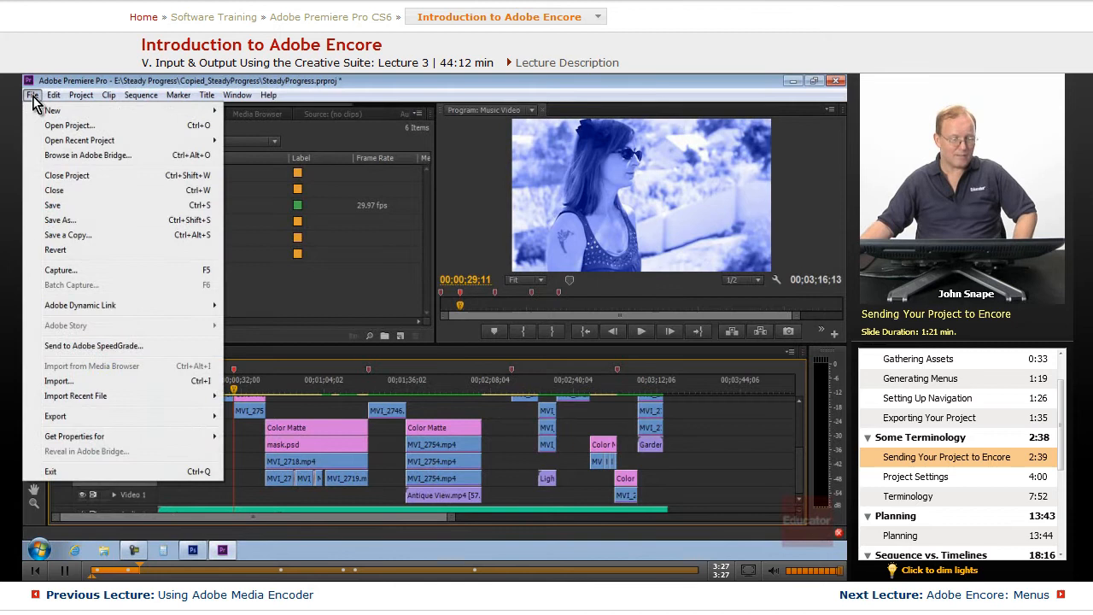
{"action": "mouse_move", "coordinate": [75, 396]}
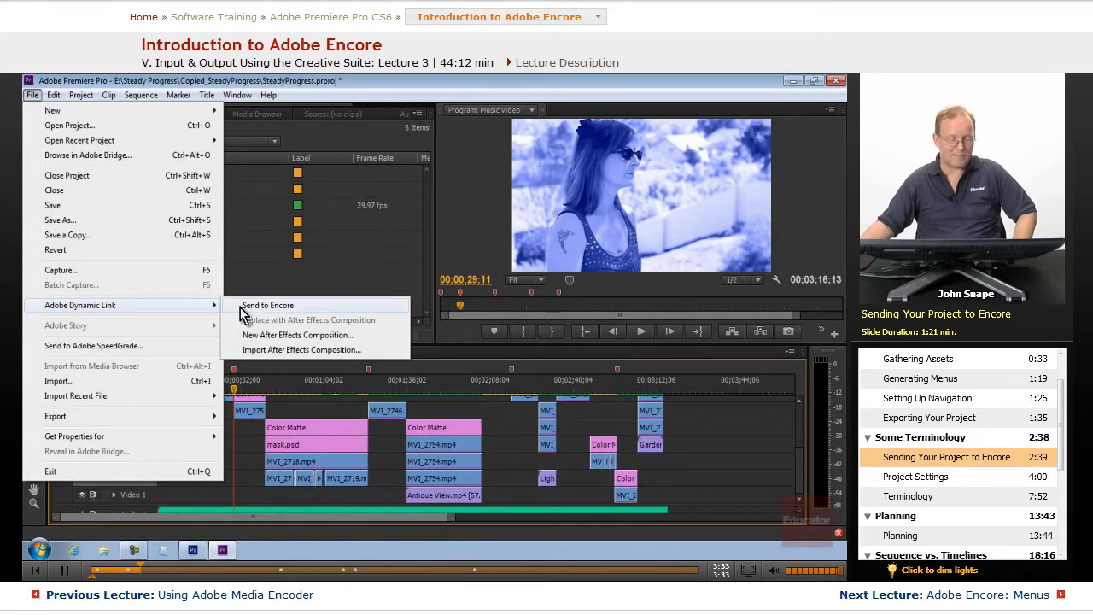
{"action": "mouse_move", "coordinate": [286, 312]}
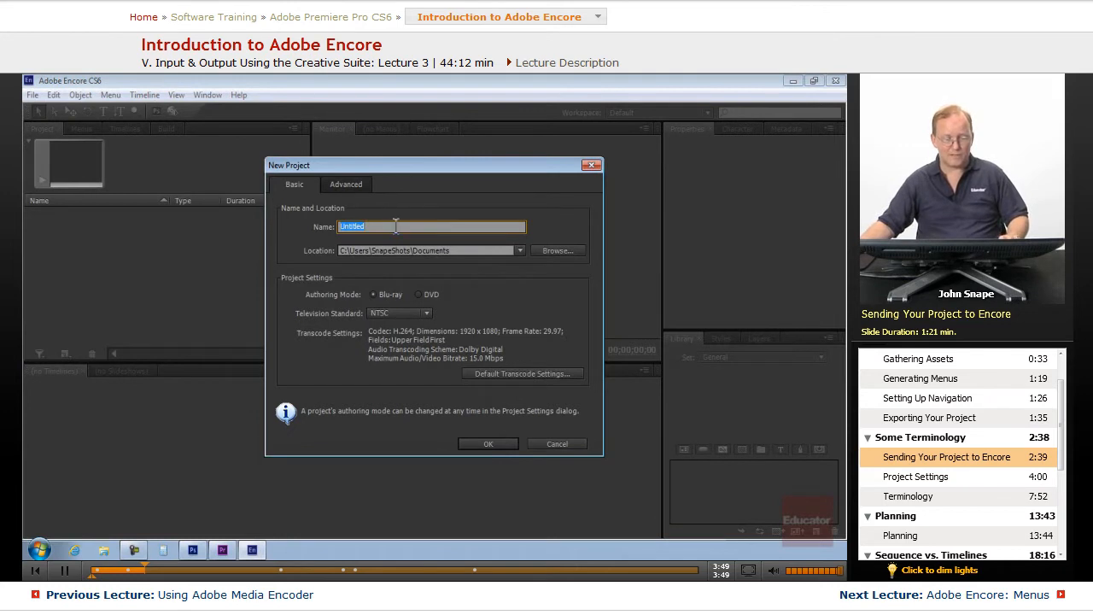
Name the project Music Video, toggle authoring DVD then Blu-ray, and check NTSC.
{"action": "type", "text": "Music Video"}
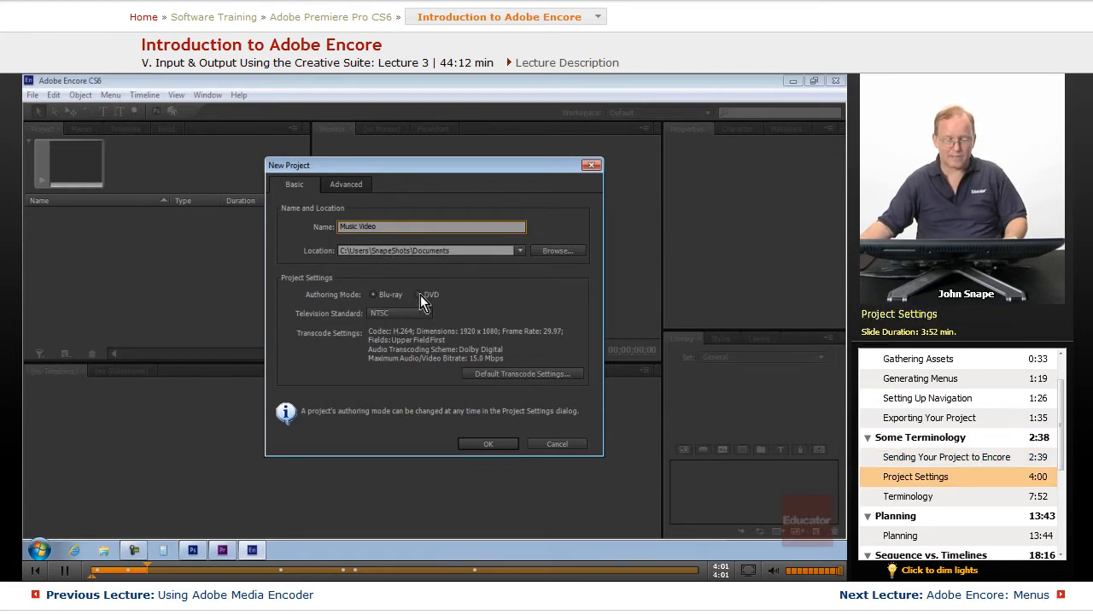
{"action": "left_click", "coordinate": [378, 294]}
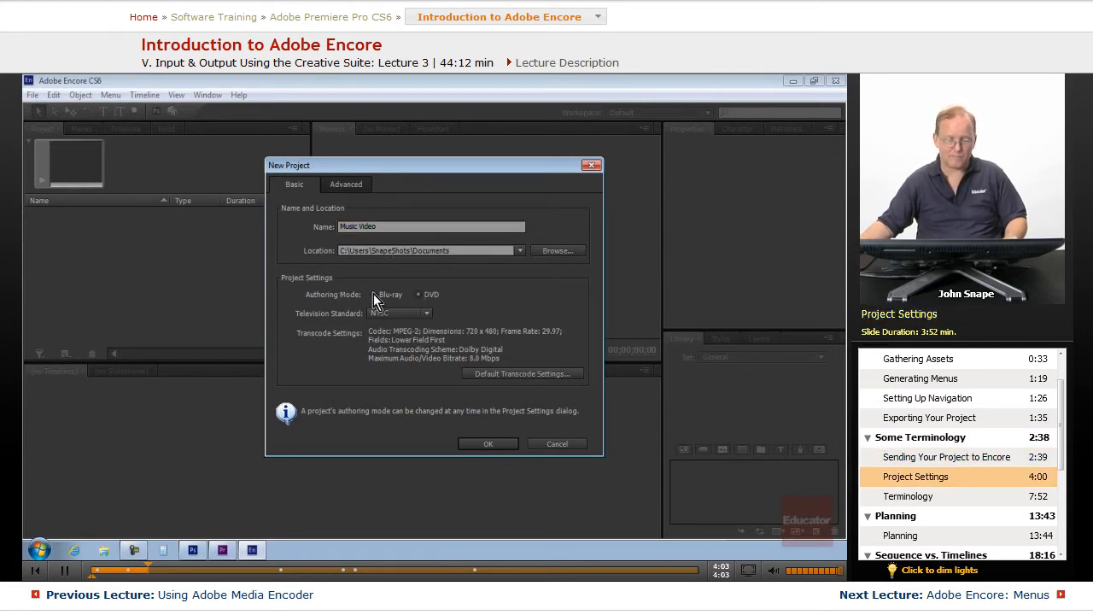
{"action": "left_click", "coordinate": [375, 294]}
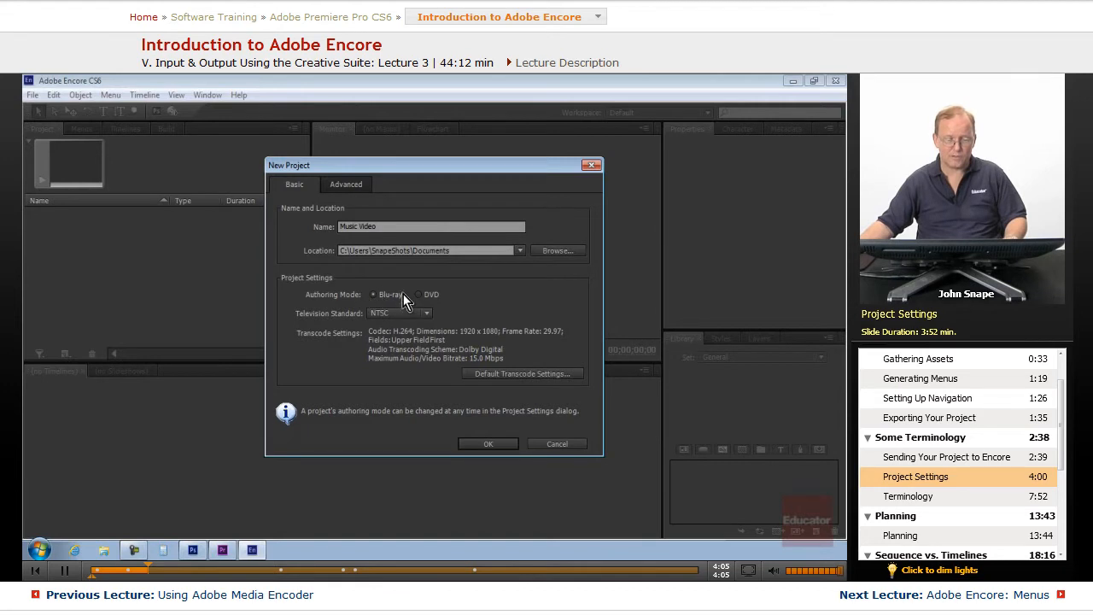
{"action": "mouse_move", "coordinate": [357, 309]}
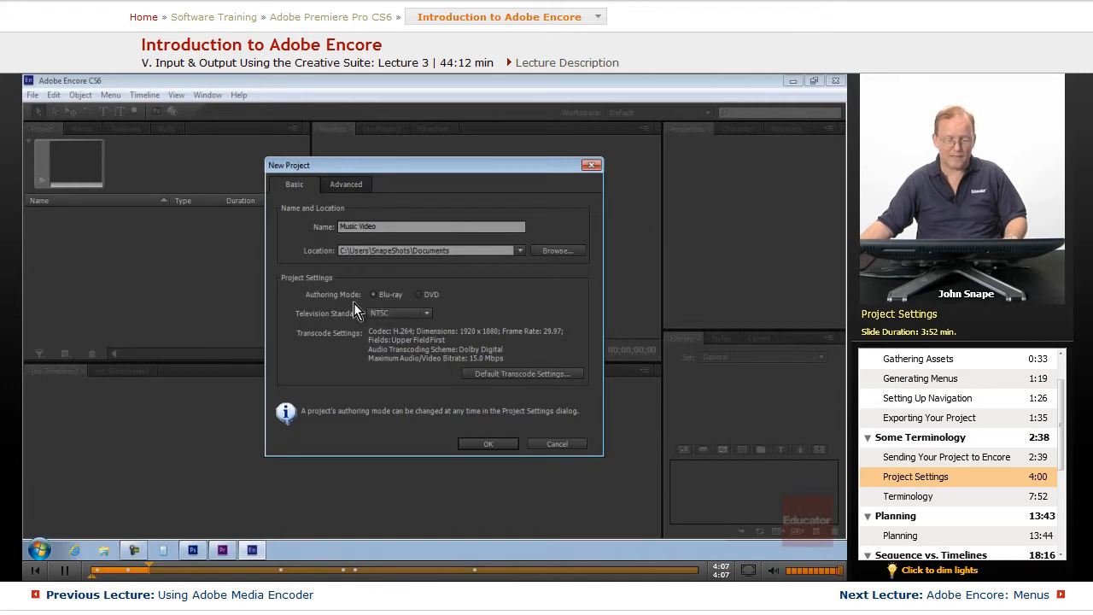
{"action": "left_click", "coordinate": [425, 313]}
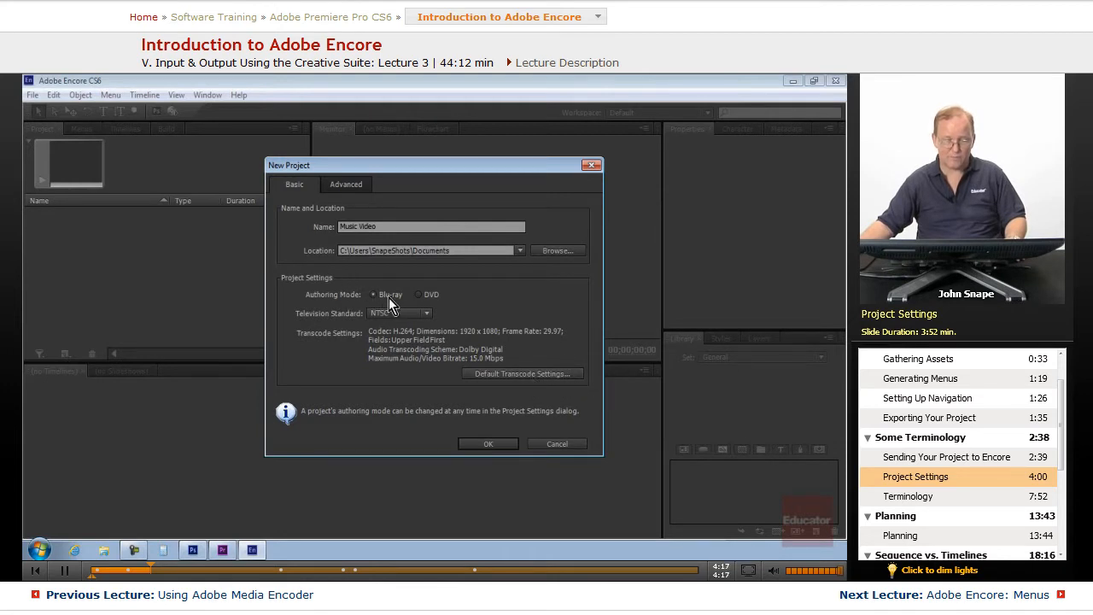
Set Blu-ray transcode defaults to 40.0 Mbps, H.264, 1280 x 720.
{"action": "left_click", "coordinate": [522, 373]}
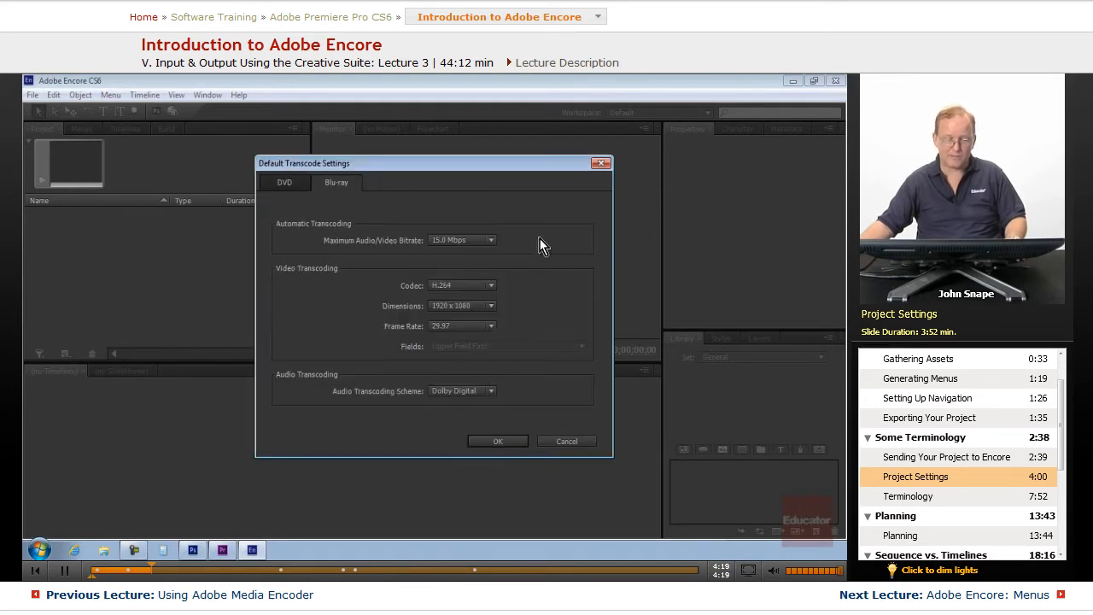
{"action": "left_click", "coordinate": [491, 240]}
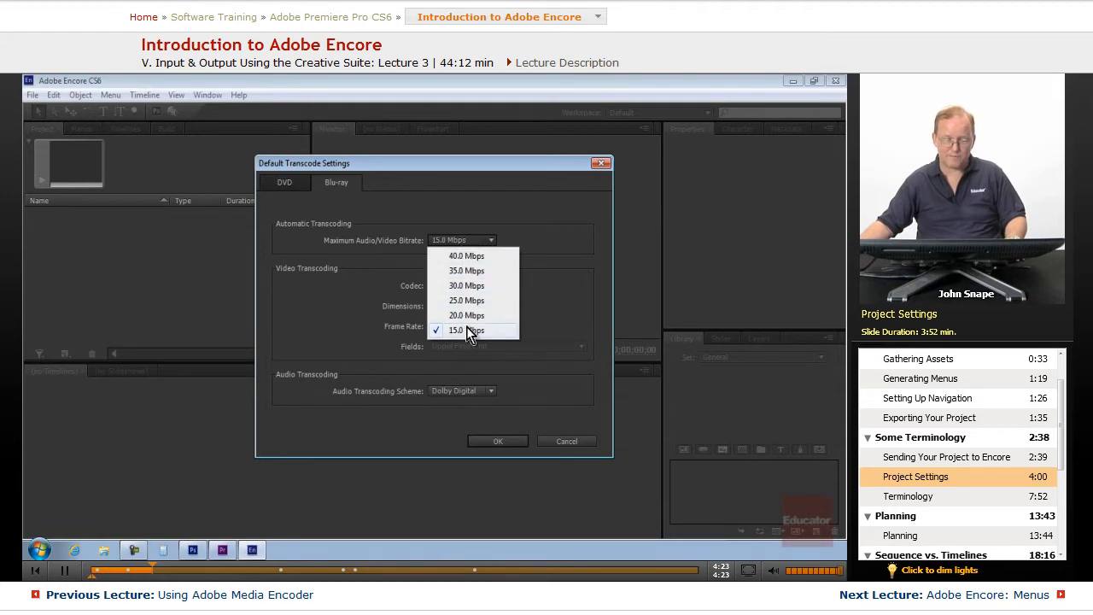
{"action": "mouse_move", "coordinate": [478, 260]}
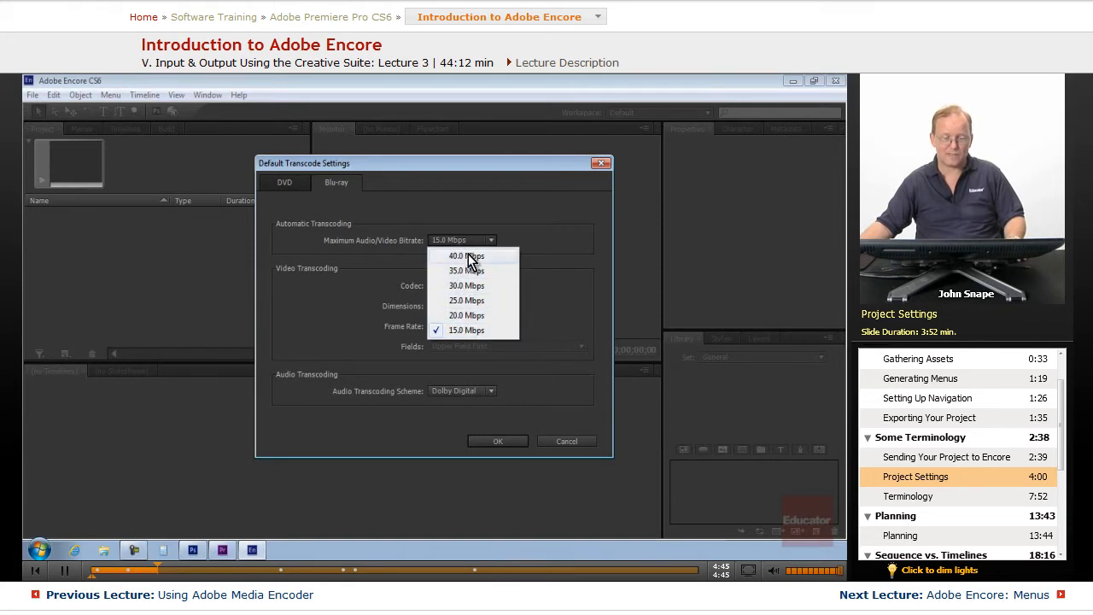
{"action": "left_click", "coordinate": [466, 257]}
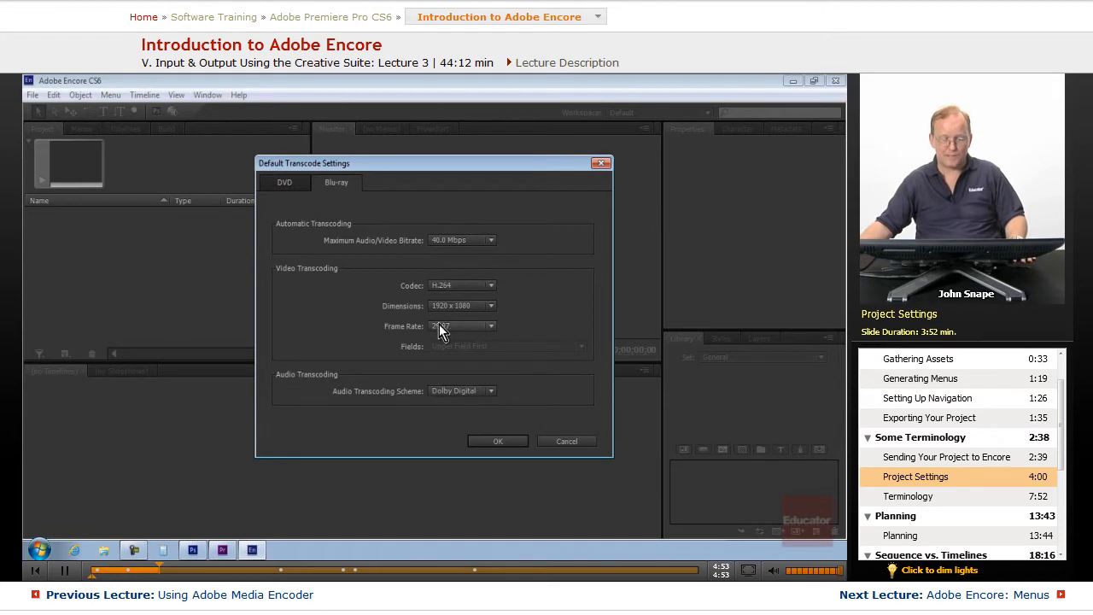
{"action": "left_click", "coordinate": [490, 285]}
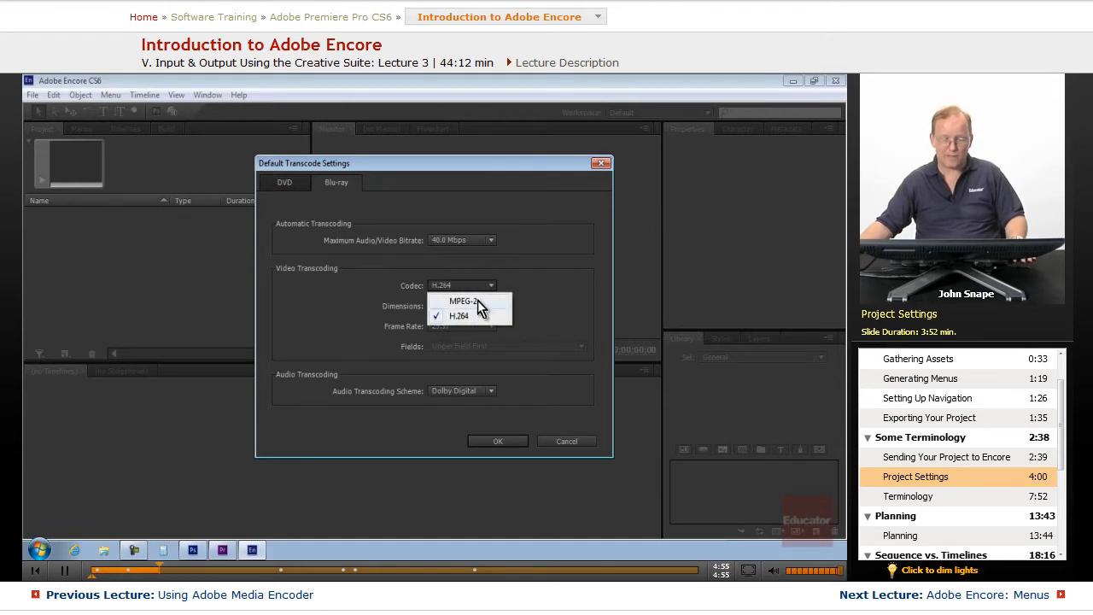
{"action": "left_click", "coordinate": [458, 316]}
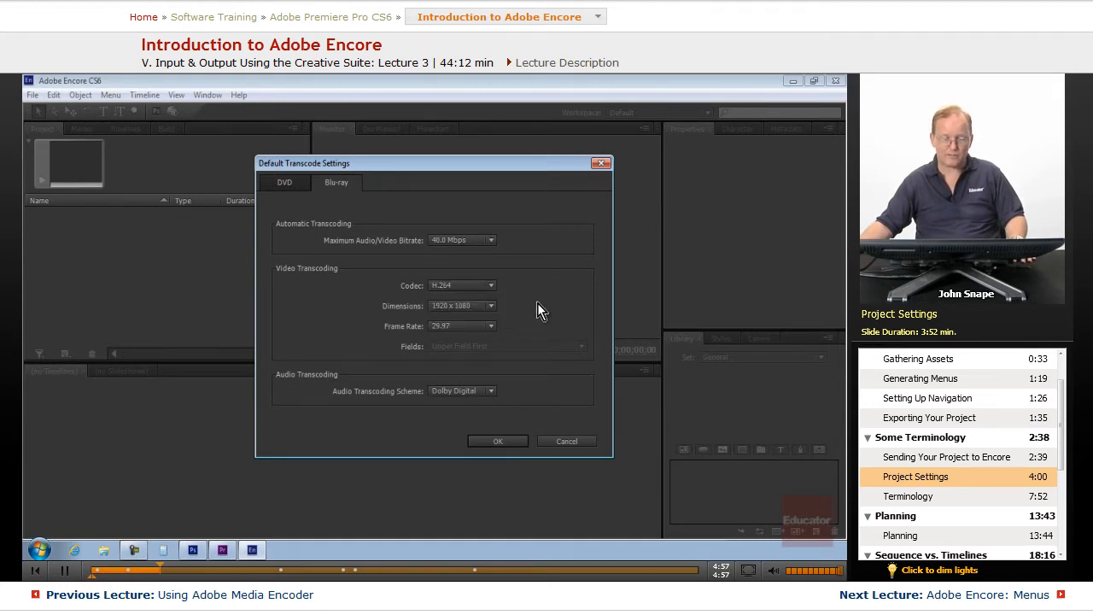
{"action": "mouse_move", "coordinate": [491, 307]}
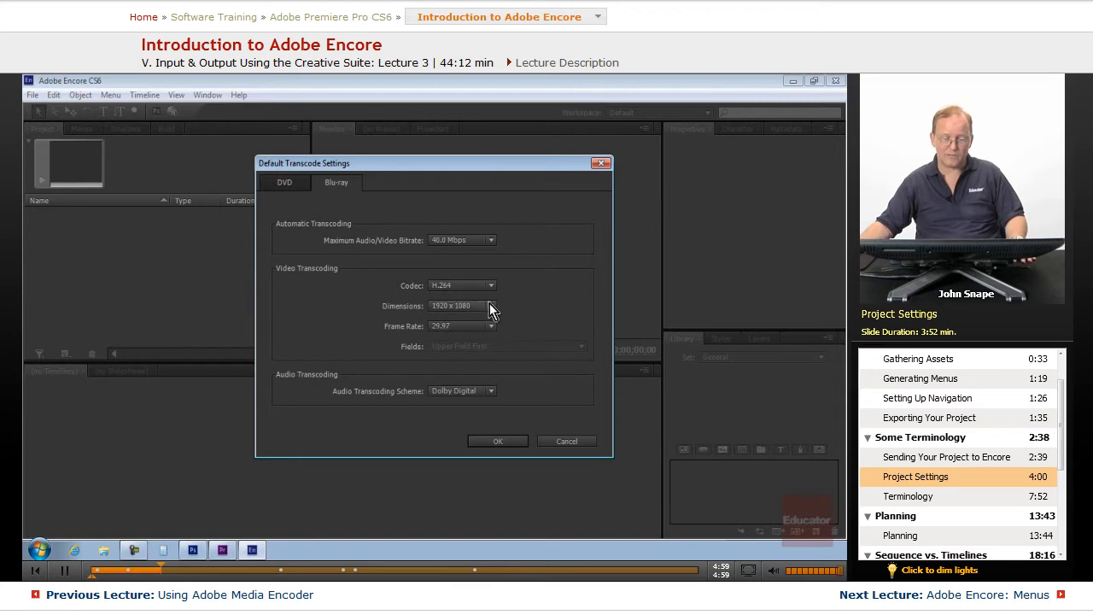
{"action": "left_click", "coordinate": [490, 306]}
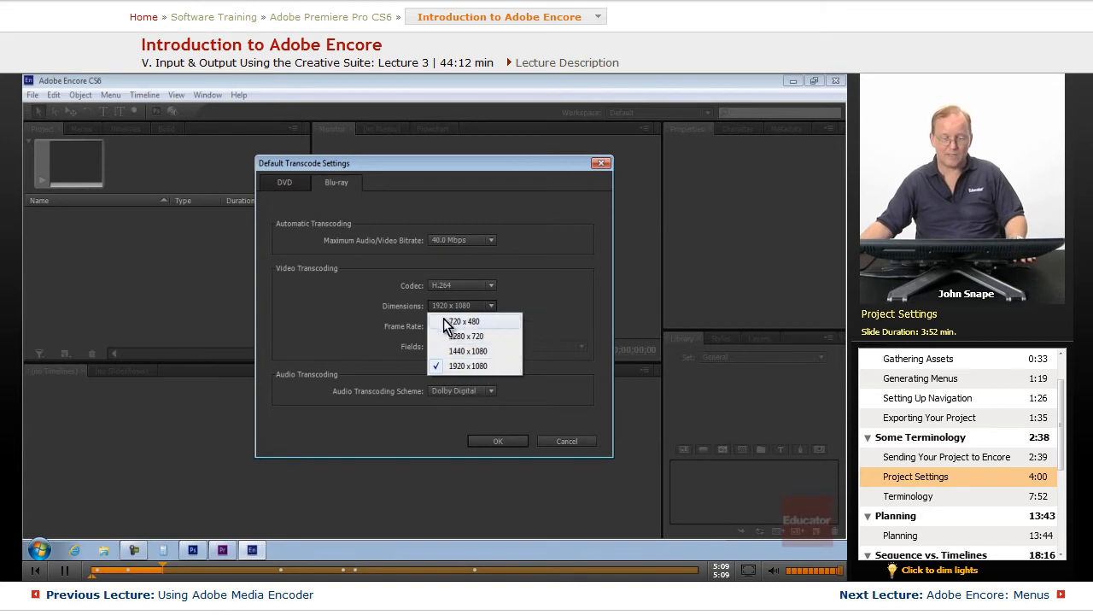
{"action": "mouse_move", "coordinate": [504, 329]}
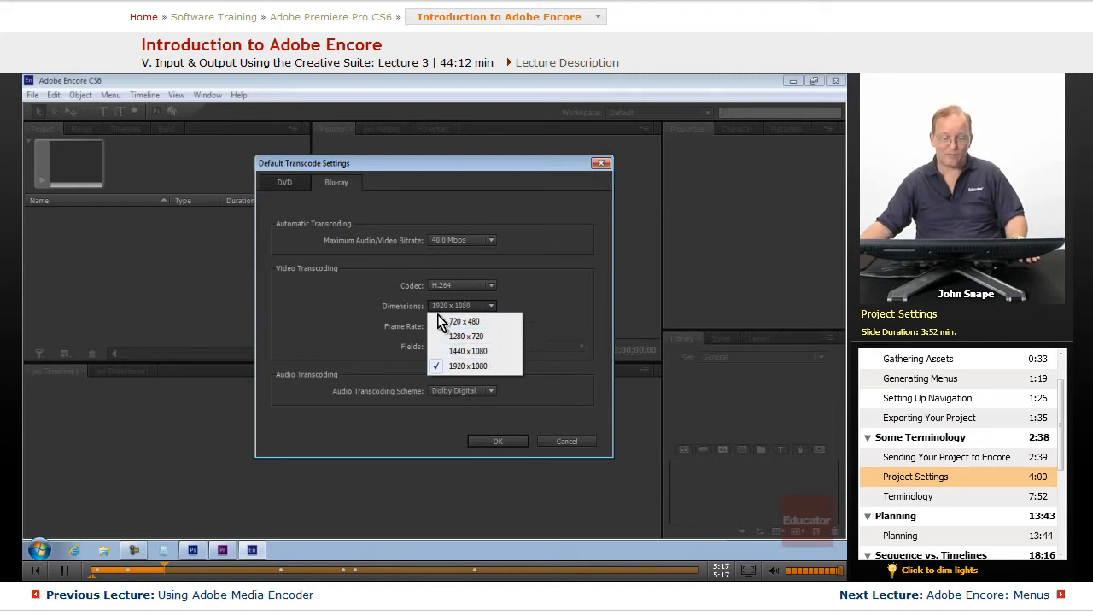
{"action": "mouse_move", "coordinate": [492, 336]}
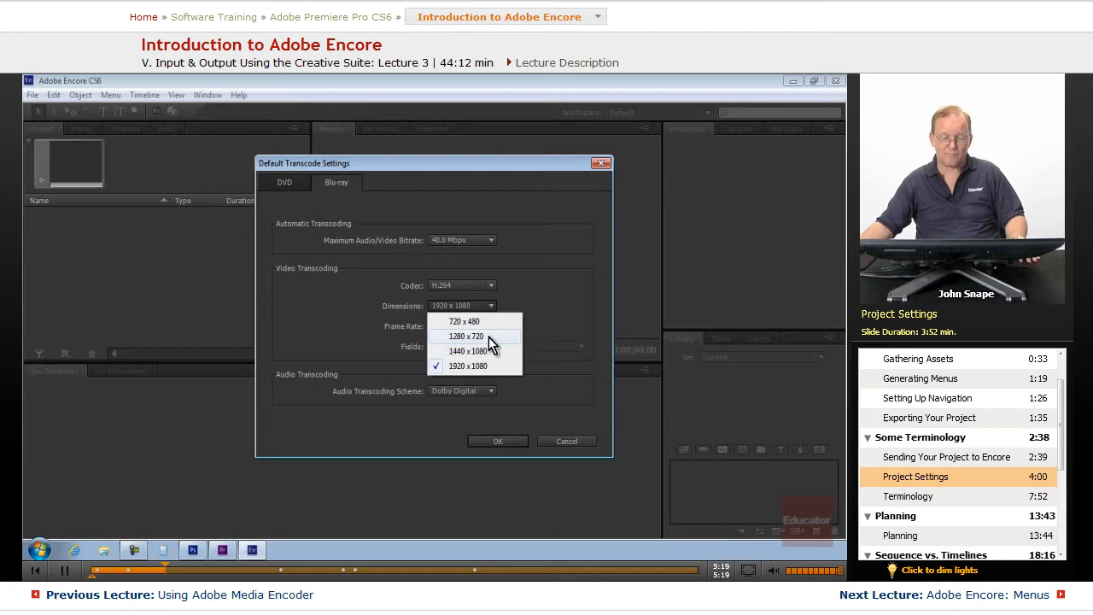
{"action": "left_click", "coordinate": [465, 336]}
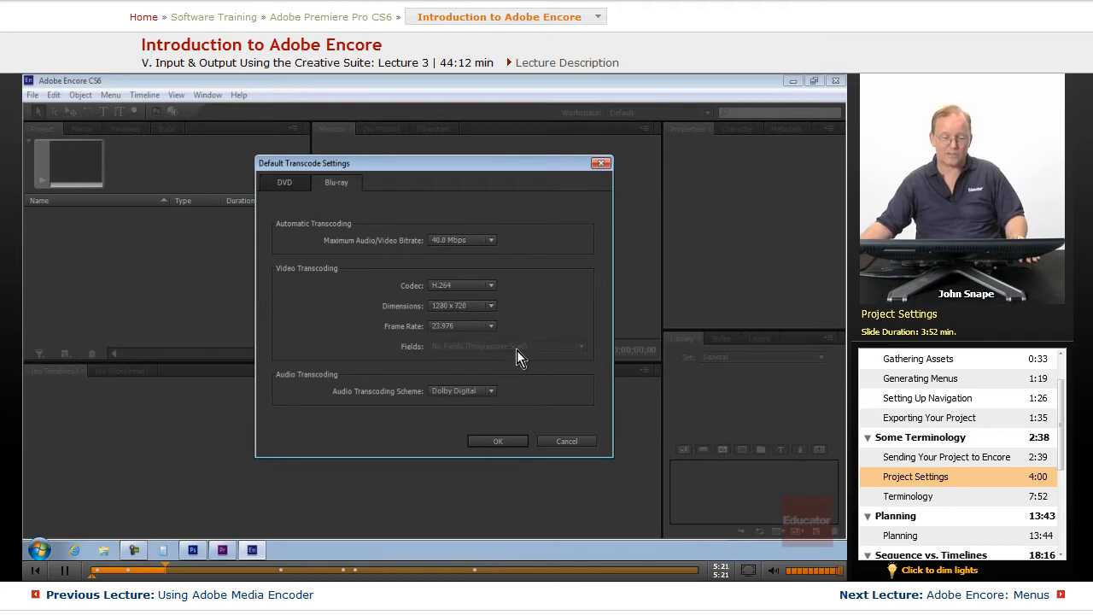
{"action": "mouse_move", "coordinate": [247, 440]}
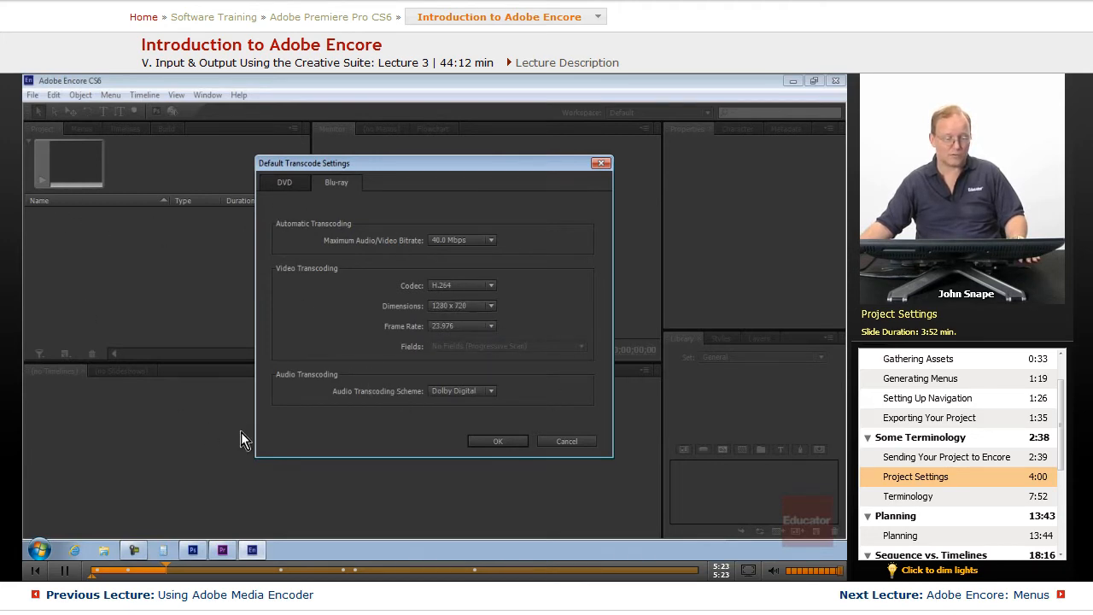
{"action": "left_click", "coordinate": [499, 440]}
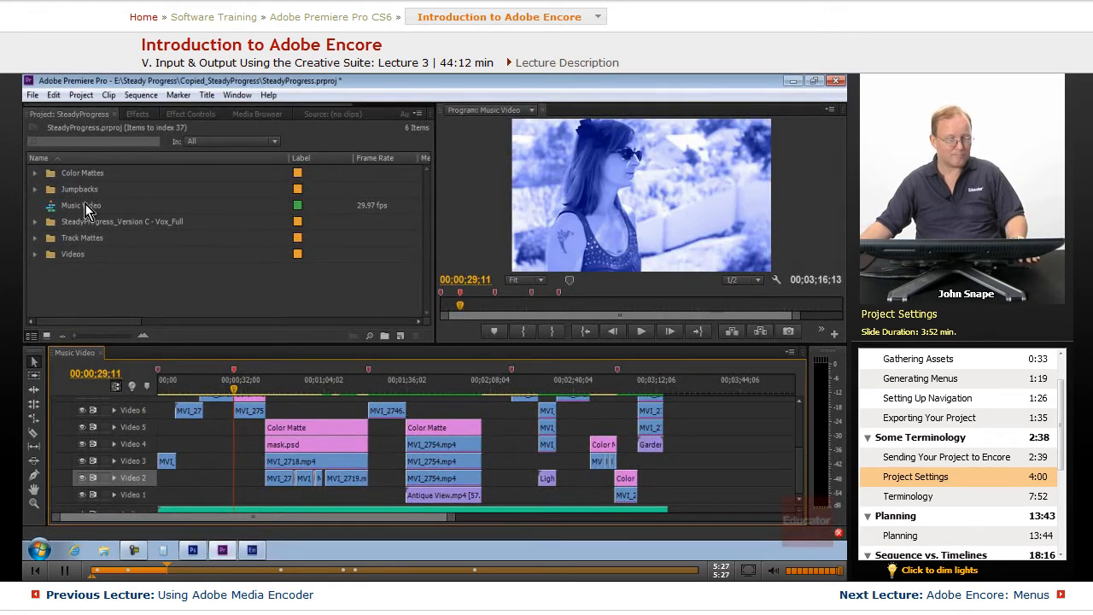
{"action": "mouse_move", "coordinate": [80, 205]}
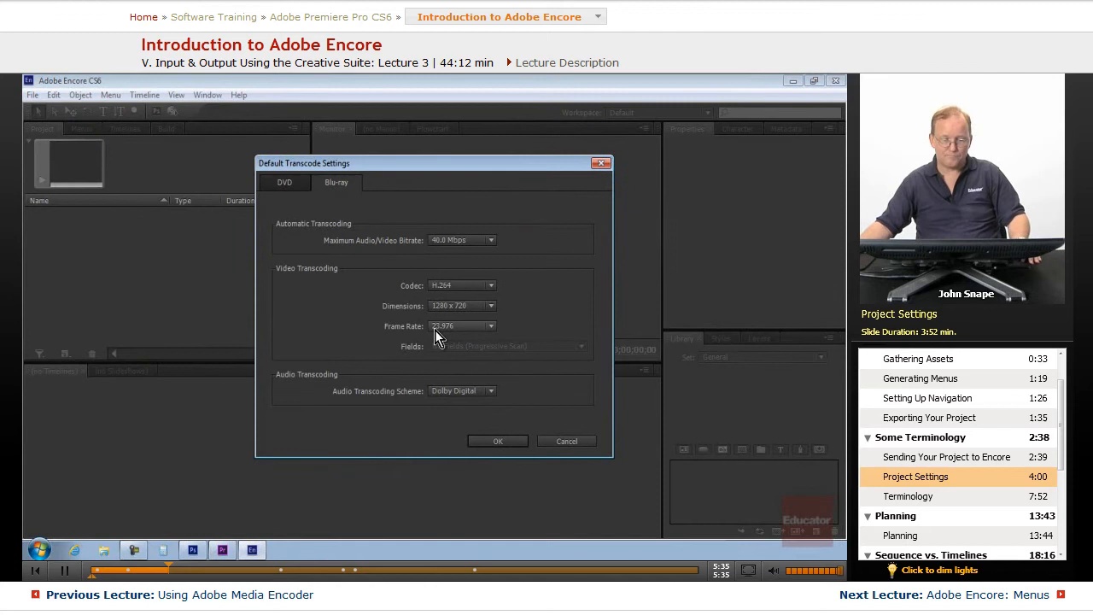
{"action": "left_click", "coordinate": [491, 326]}
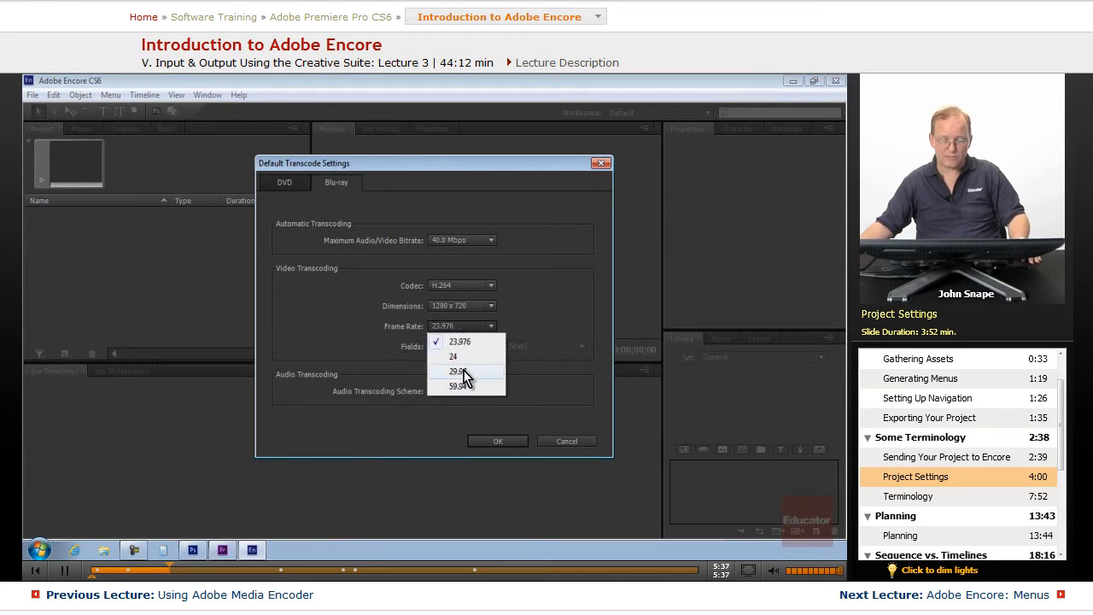
{"action": "left_click", "coordinate": [454, 370]}
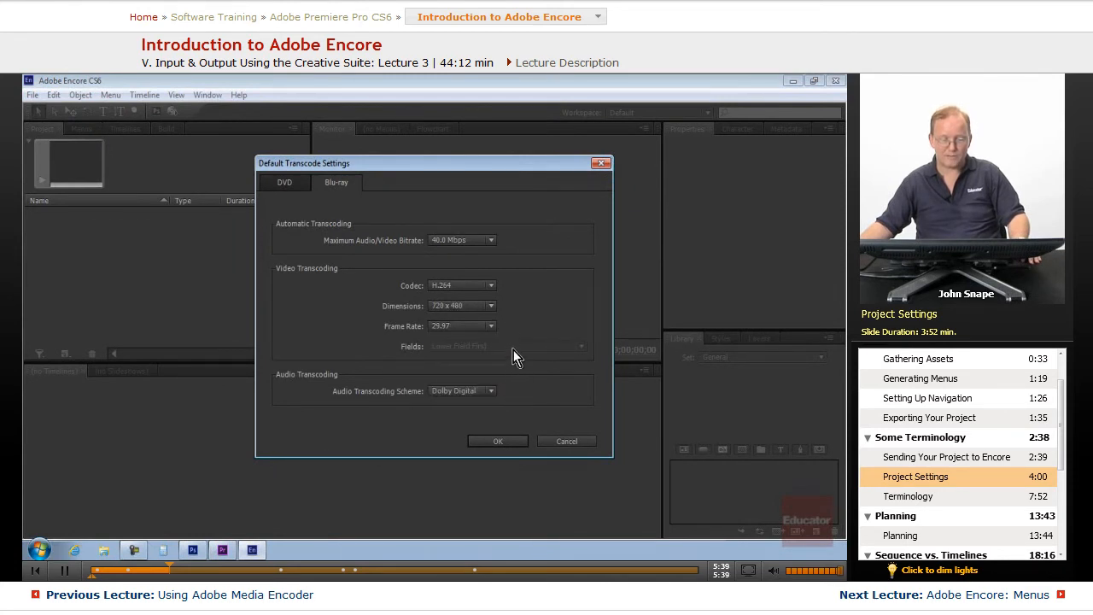
{"action": "left_click", "coordinate": [490, 306]}
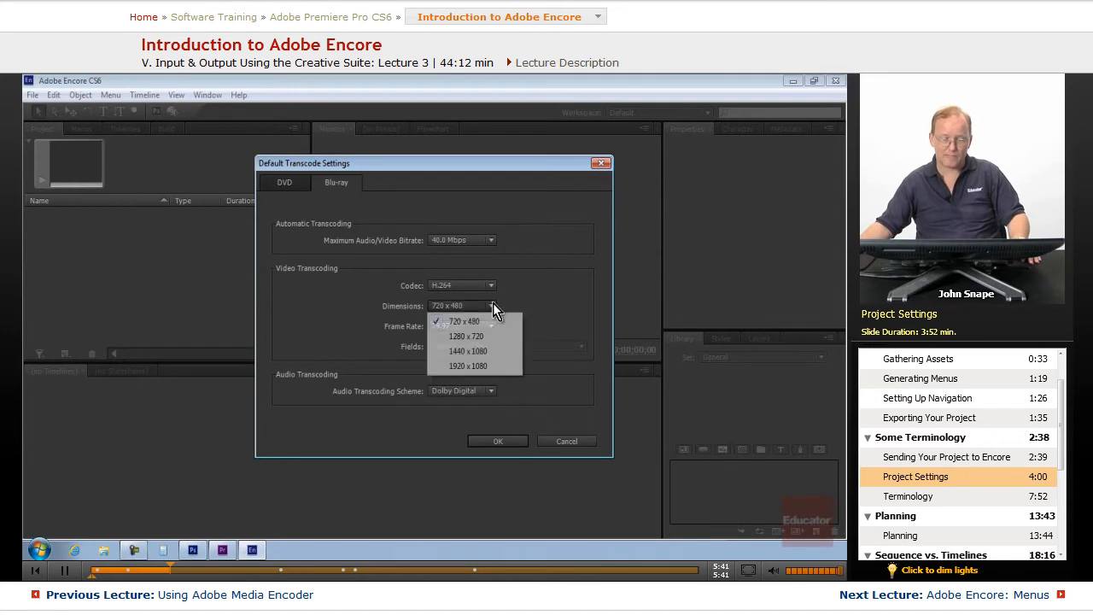
{"action": "left_click", "coordinate": [465, 335]}
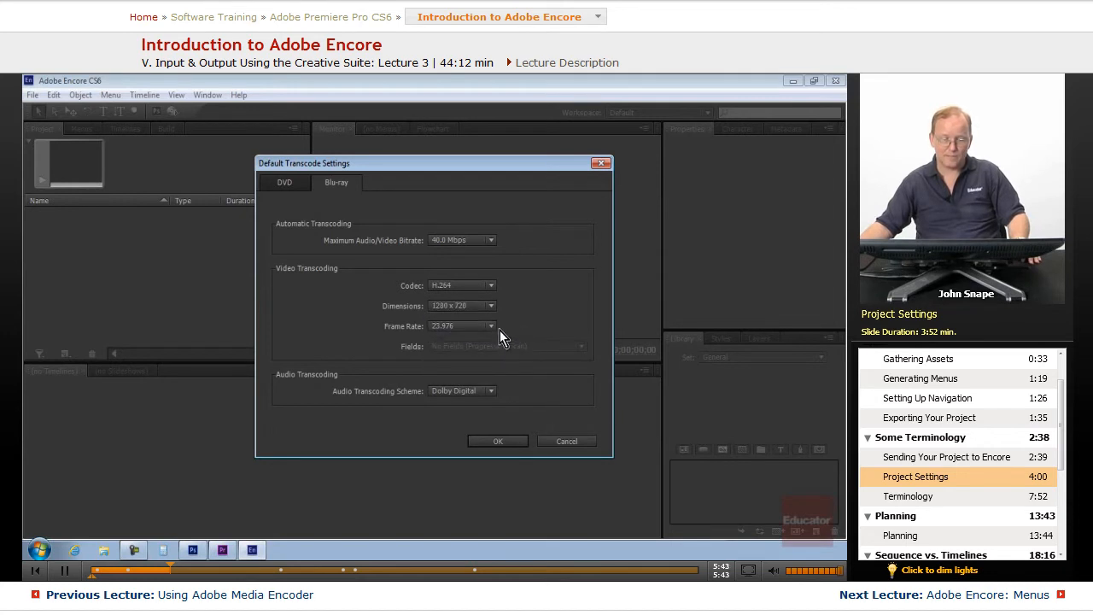
{"action": "mouse_move", "coordinate": [467, 332]}
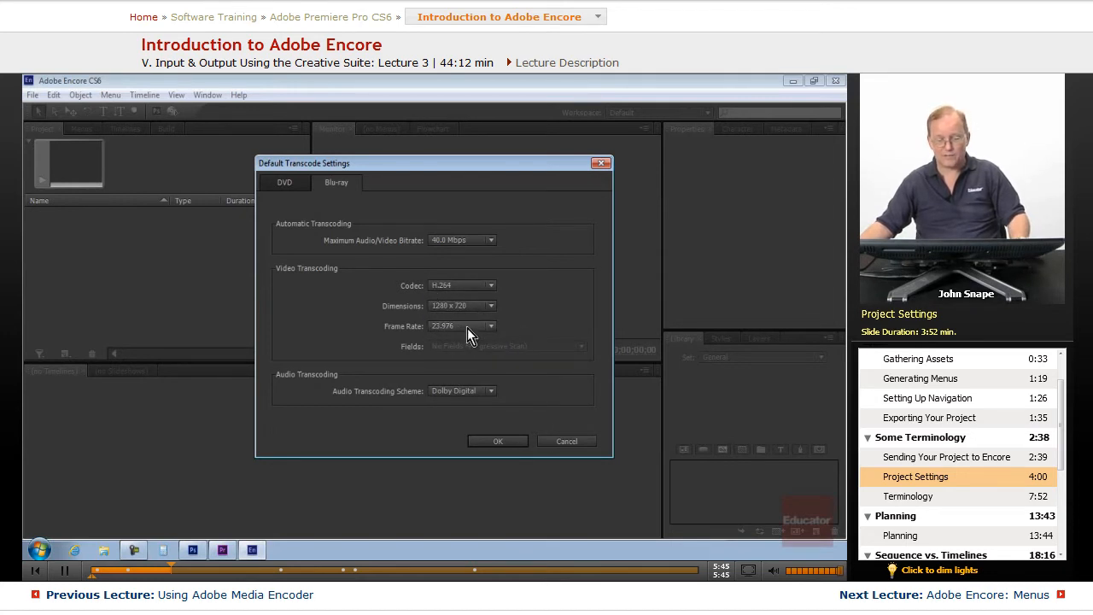
{"action": "mouse_move", "coordinate": [511, 351]}
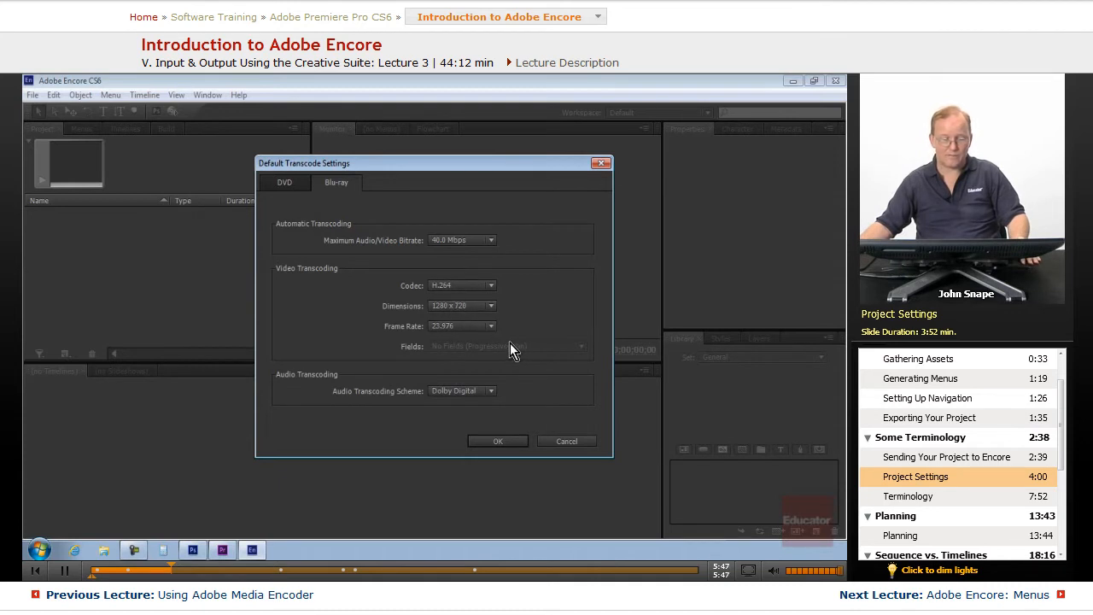
{"action": "mouse_move", "coordinate": [491, 354]}
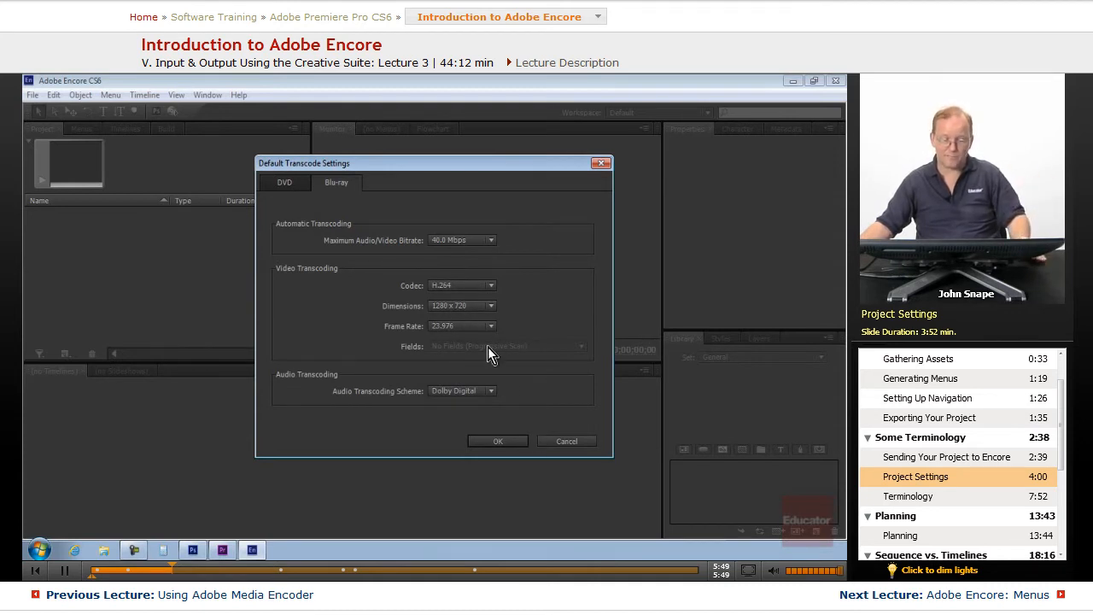
{"action": "left_click", "coordinate": [491, 390]}
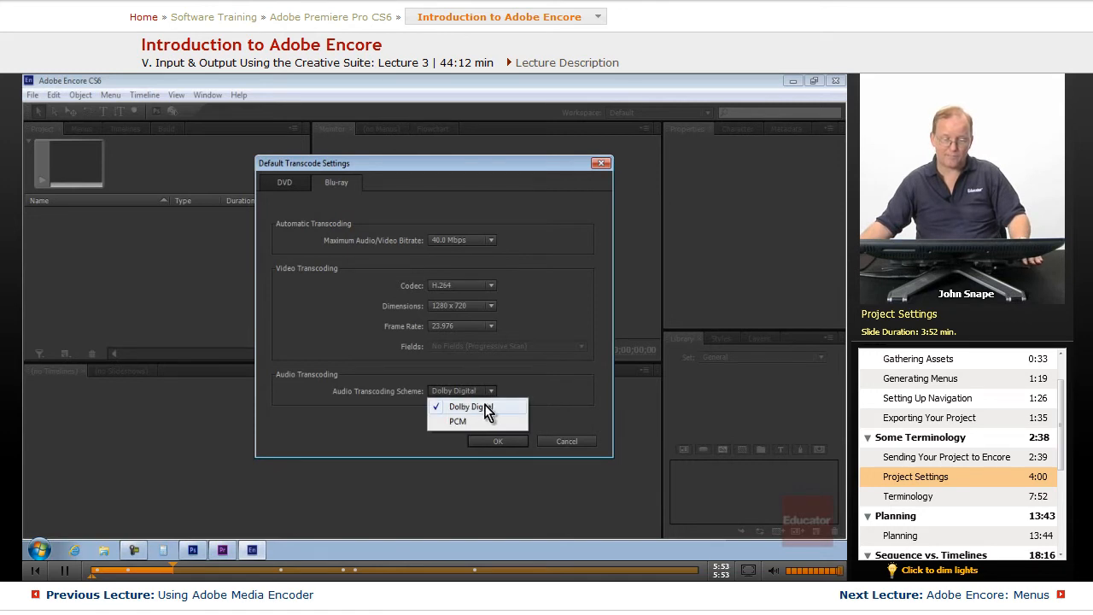
{"action": "mouse_move", "coordinate": [495, 410]}
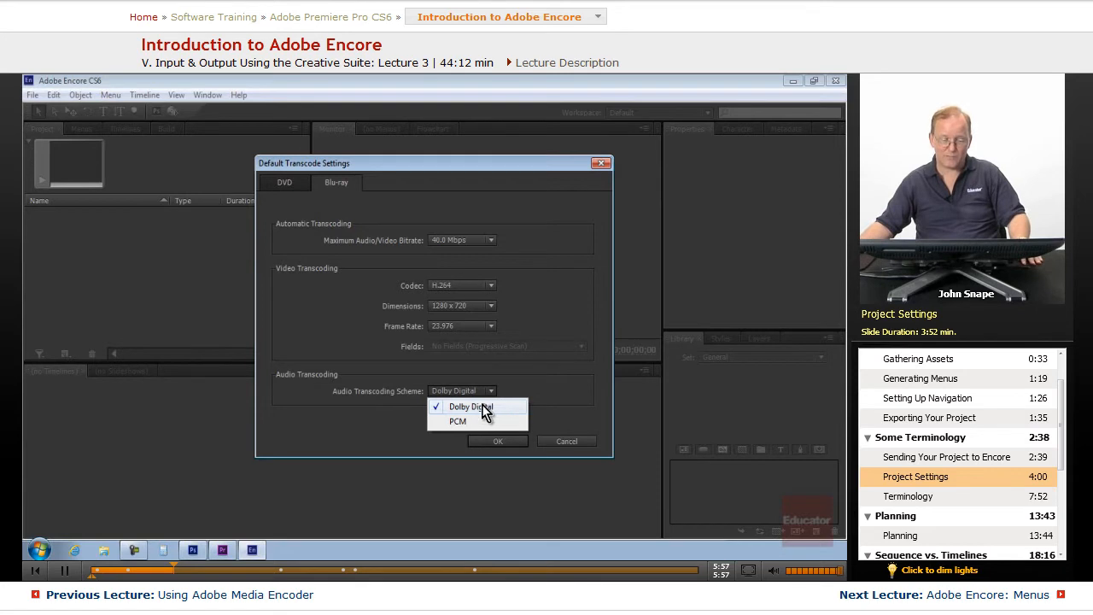
{"action": "mouse_move", "coordinate": [495, 416]}
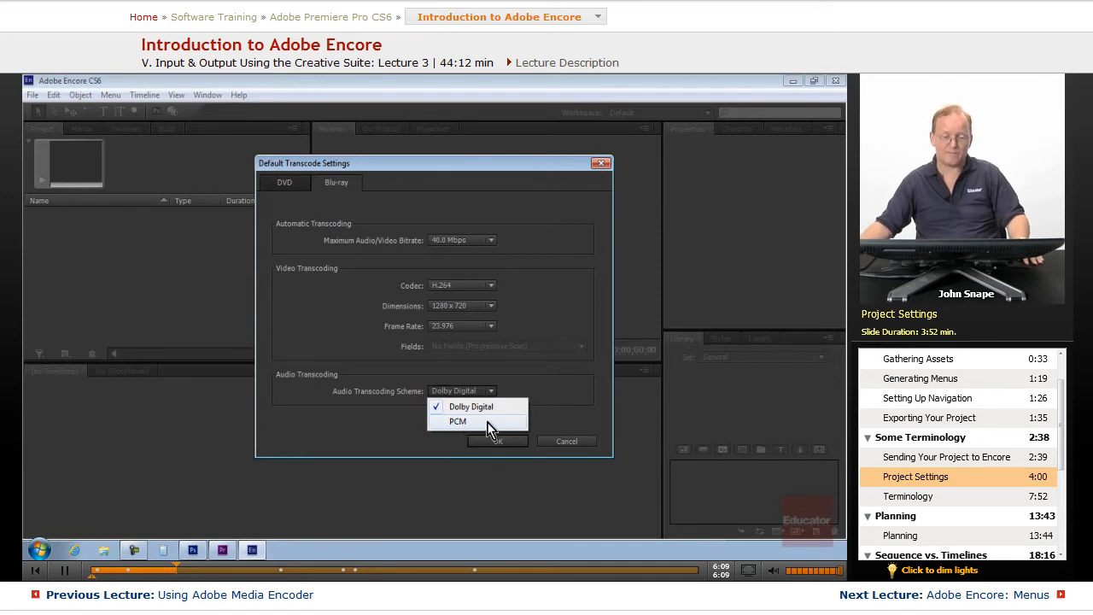
{"action": "mouse_move", "coordinate": [491, 407]}
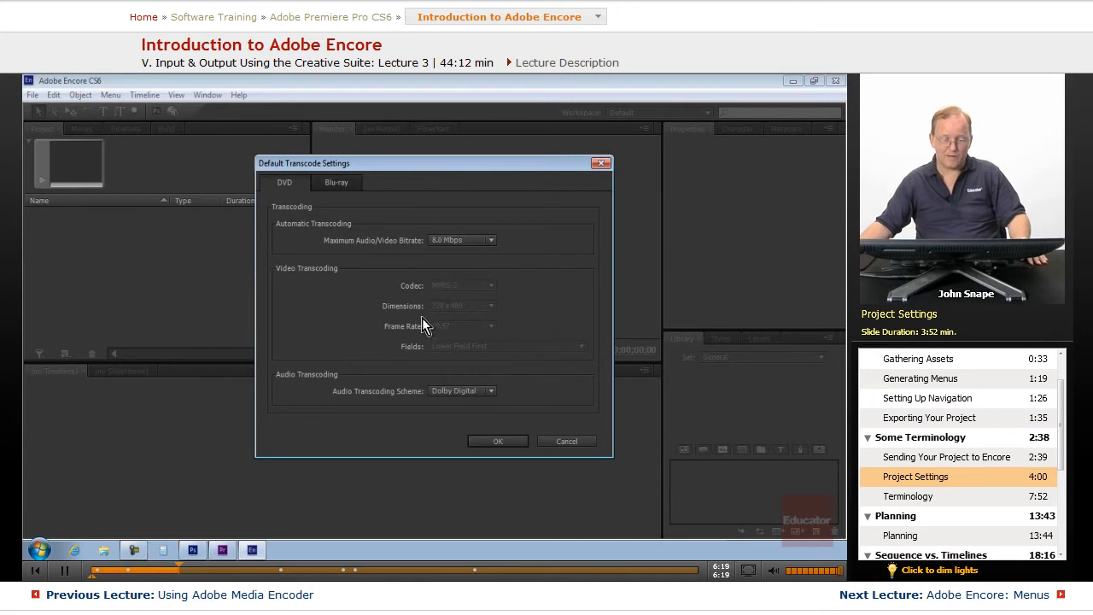
{"action": "mouse_move", "coordinate": [453, 331]}
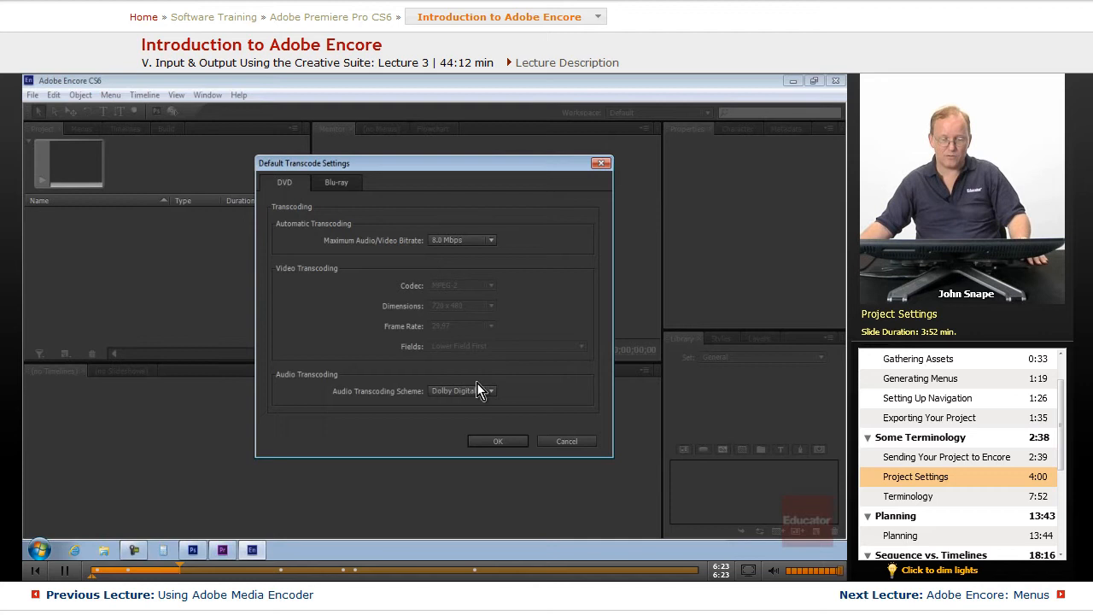
{"action": "mouse_move", "coordinate": [498, 240]}
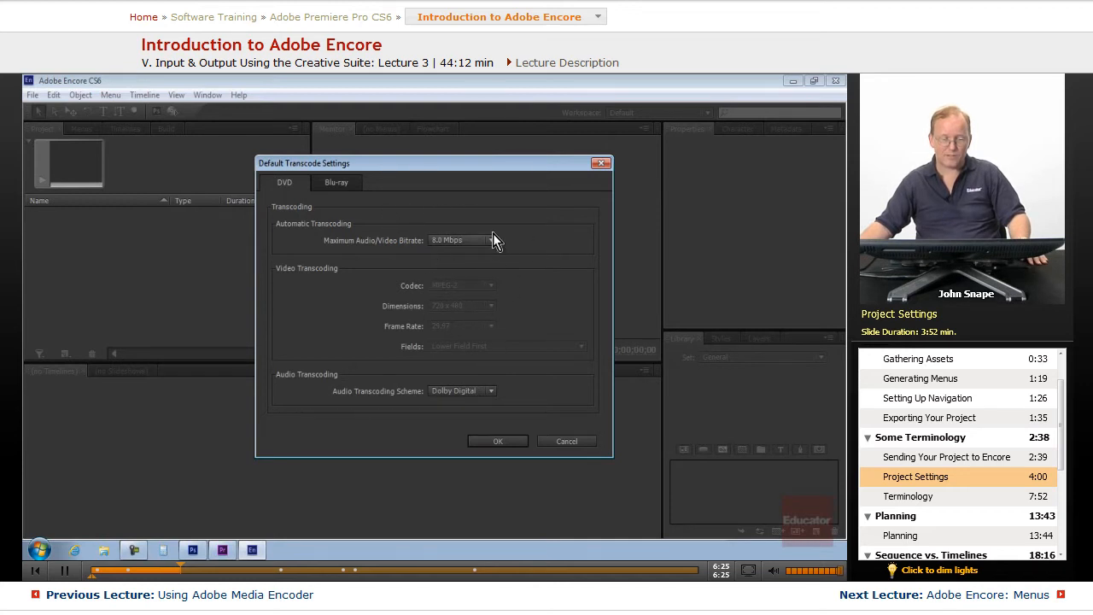
Set DVD maximum bitrate to 9.4 Mbps with Dolby Digital audio, then confirm.
{"action": "left_click", "coordinate": [491, 240]}
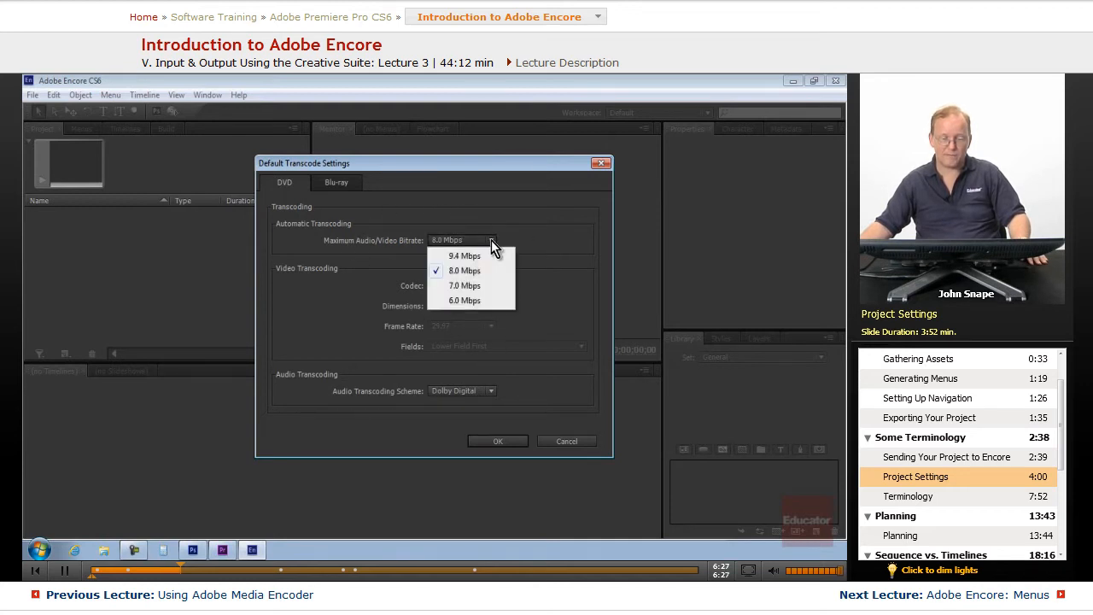
{"action": "mouse_move", "coordinate": [464, 301]}
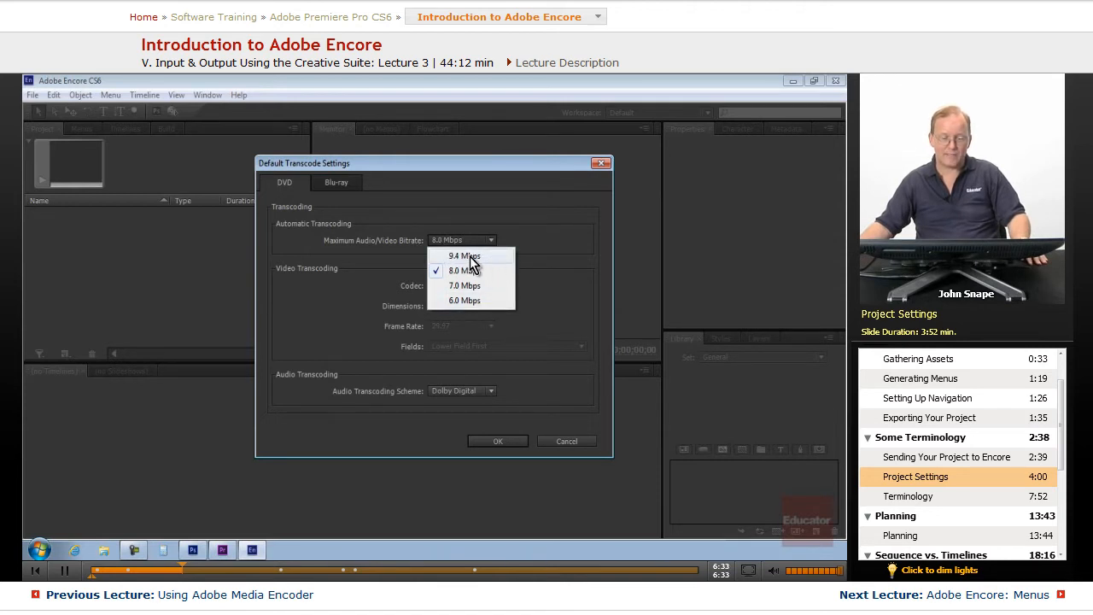
{"action": "left_click", "coordinate": [464, 256]}
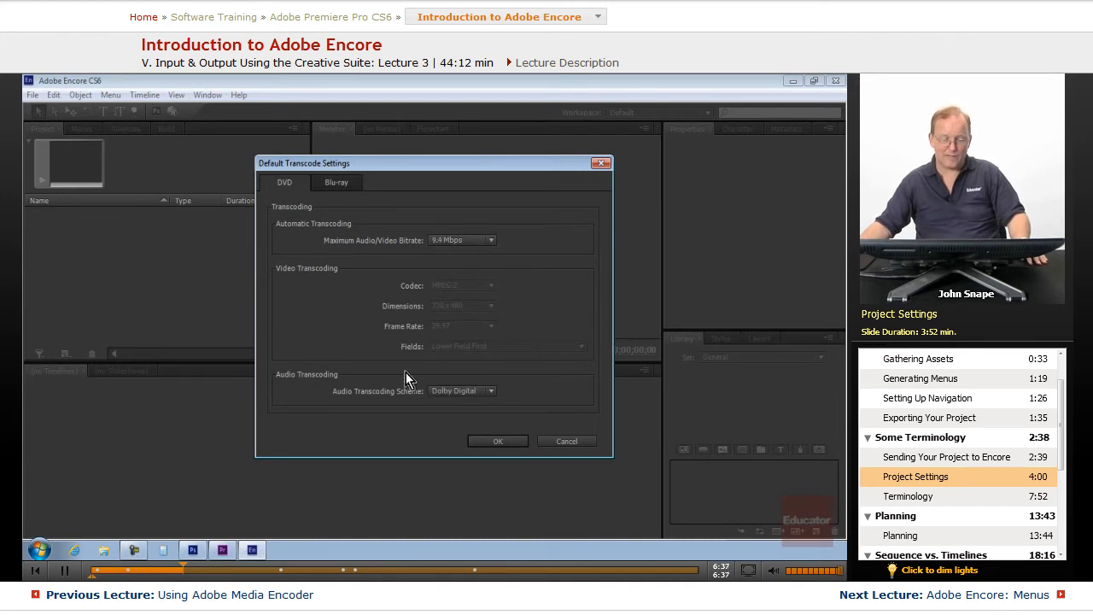
{"action": "left_click", "coordinate": [491, 391]}
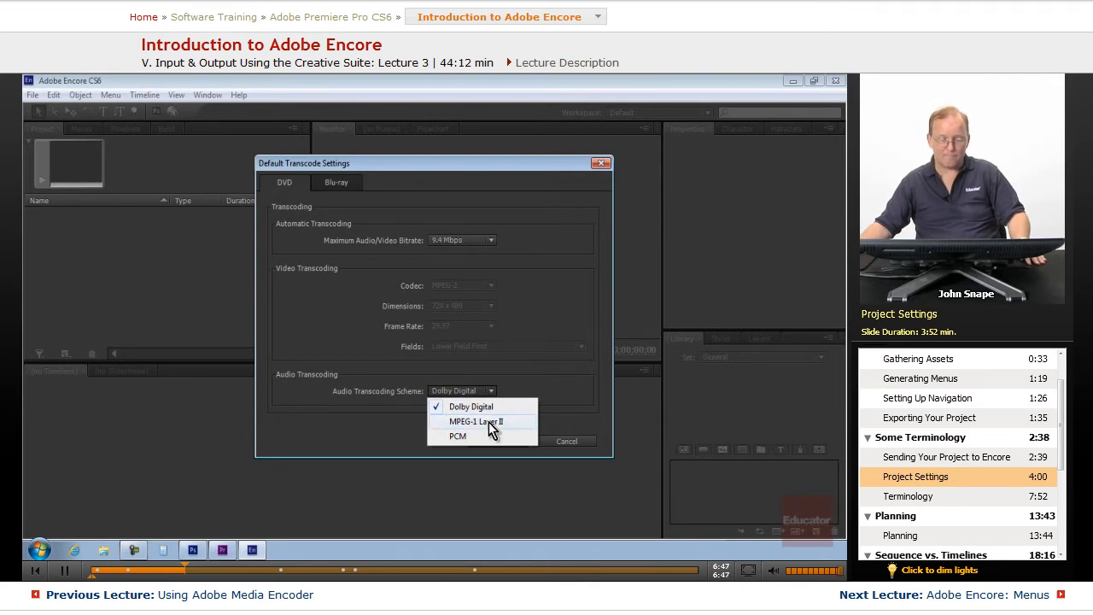
{"action": "mouse_move", "coordinate": [502, 426]}
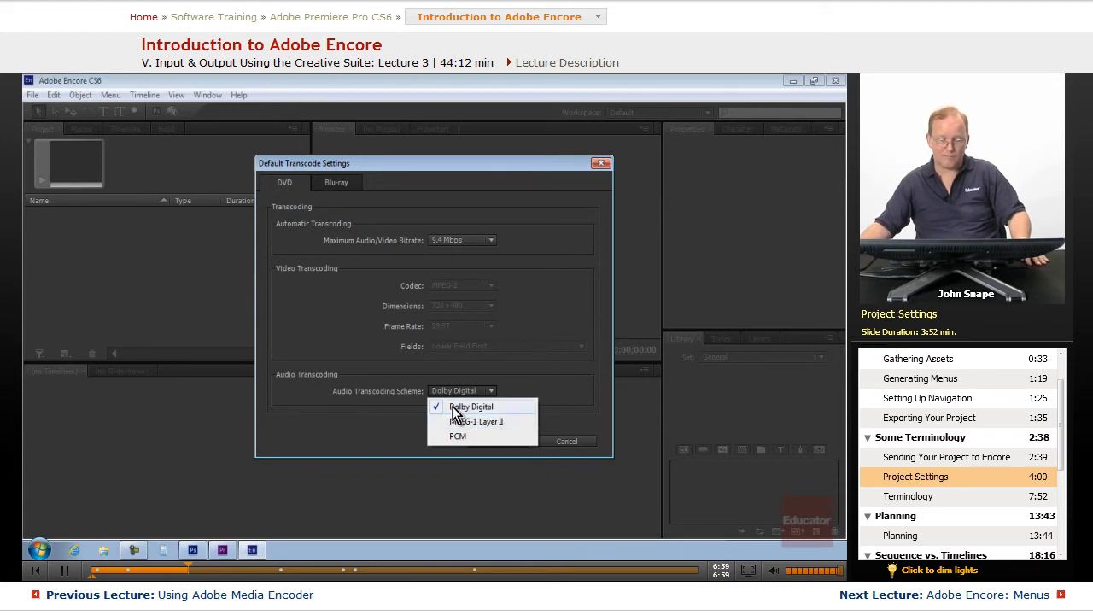
{"action": "left_click", "coordinate": [470, 406]}
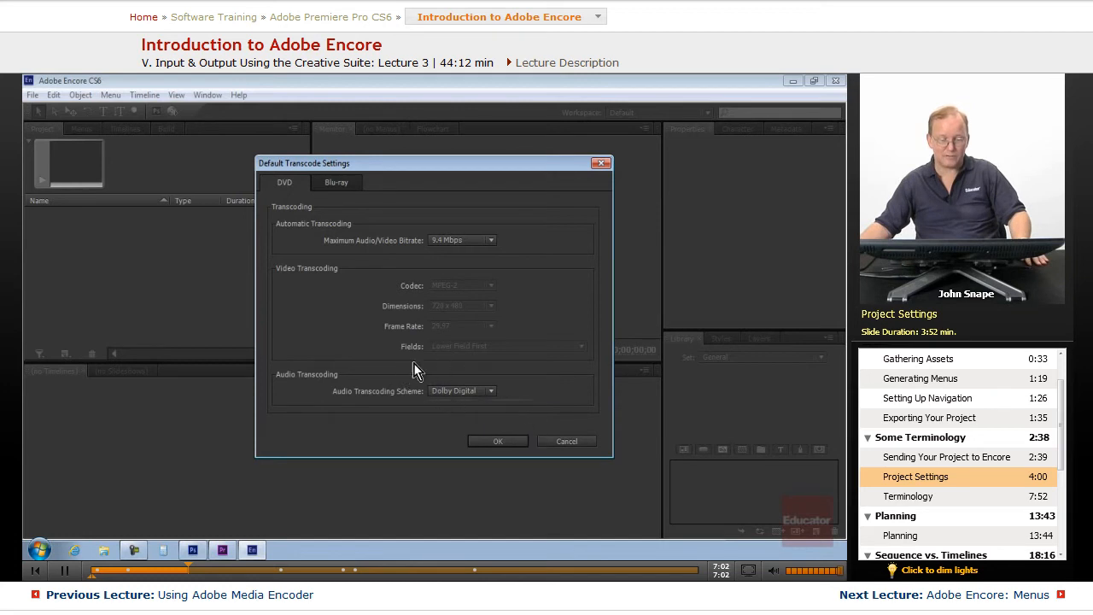
{"action": "left_click", "coordinate": [336, 182]}
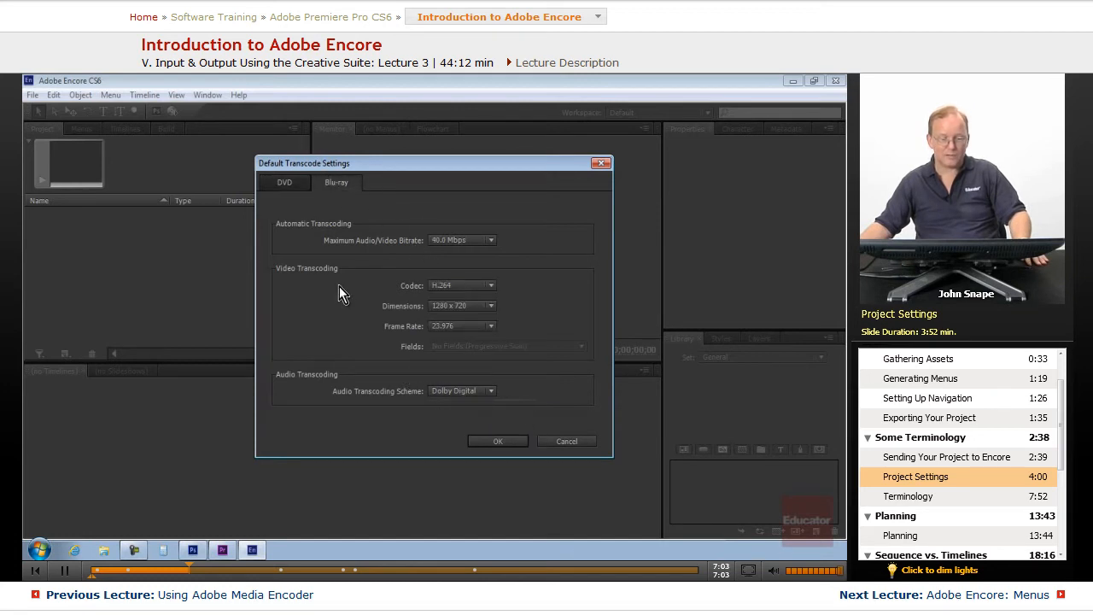
{"action": "mouse_move", "coordinate": [495, 355]}
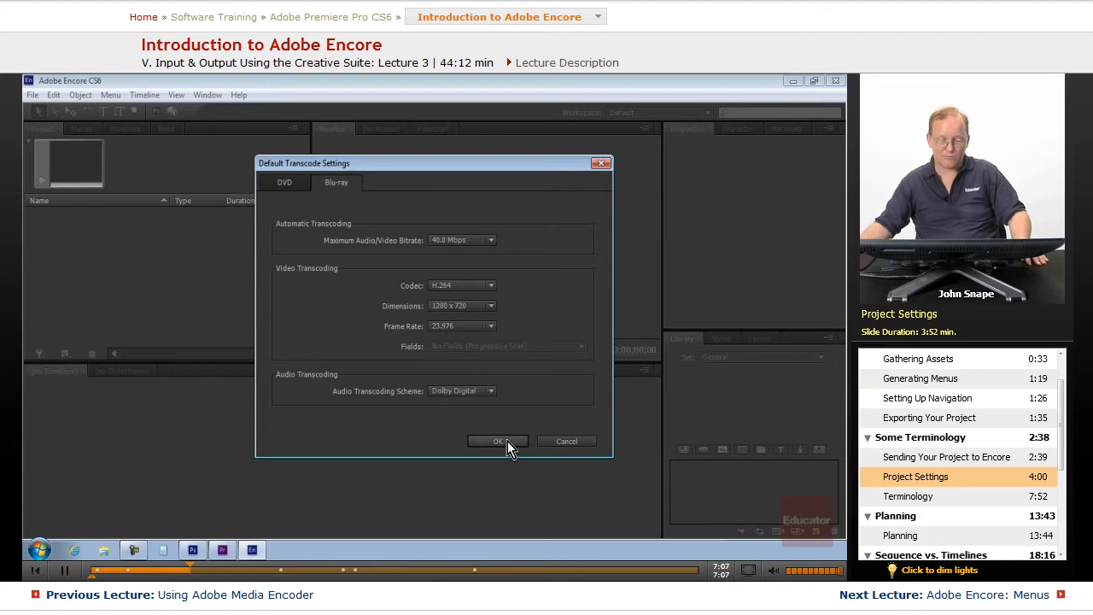
{"action": "left_click", "coordinate": [498, 441]}
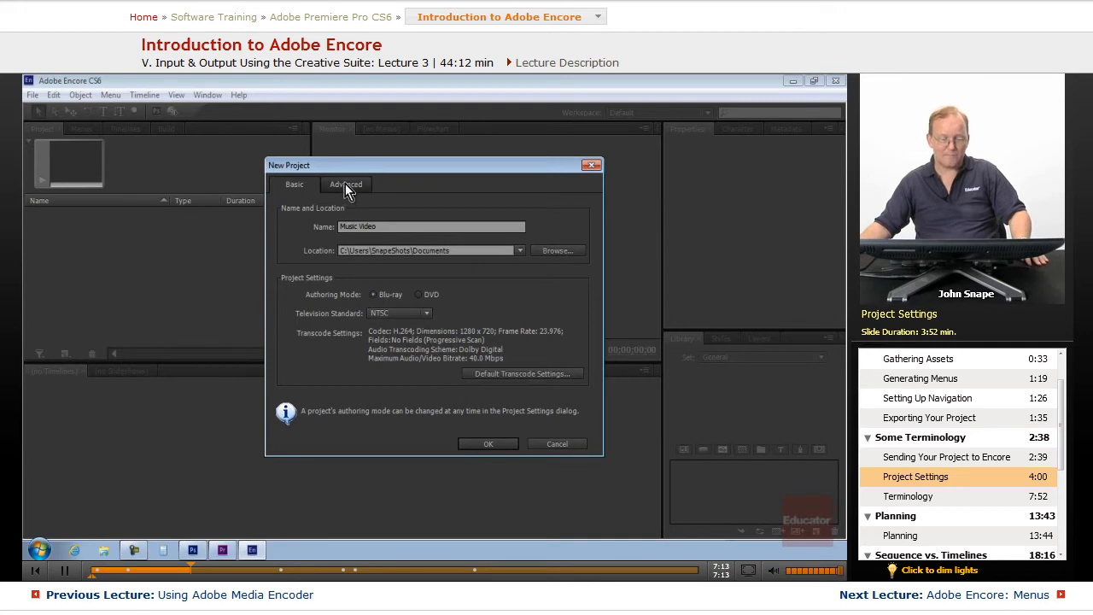
Review the Advanced Player setting, return to Basic, and create the project.
{"action": "left_click", "coordinate": [346, 185]}
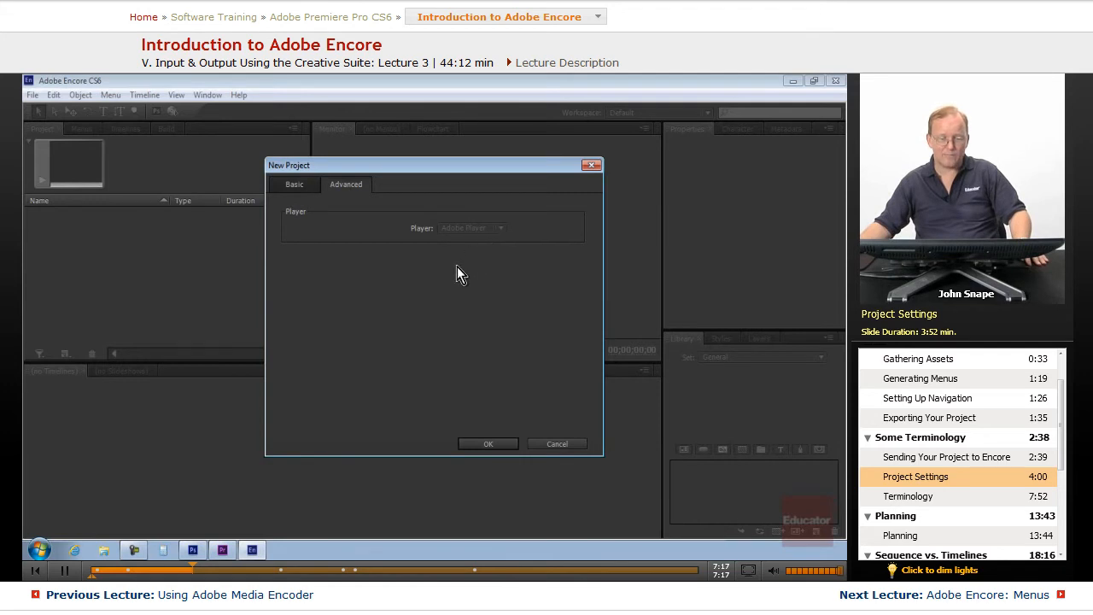
{"action": "mouse_move", "coordinate": [466, 246]}
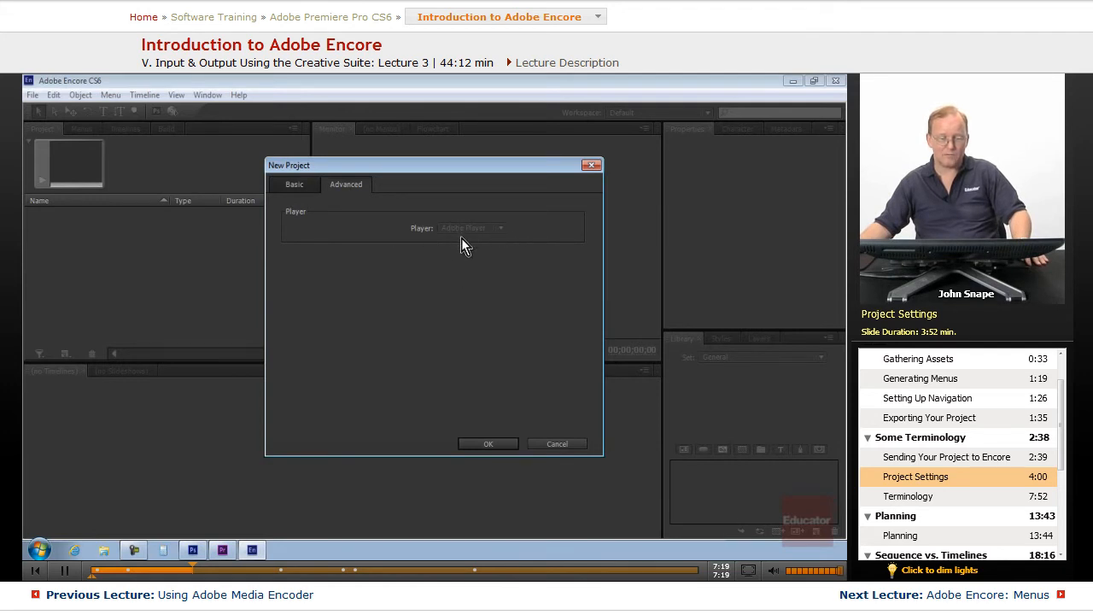
{"action": "mouse_move", "coordinate": [382, 225]}
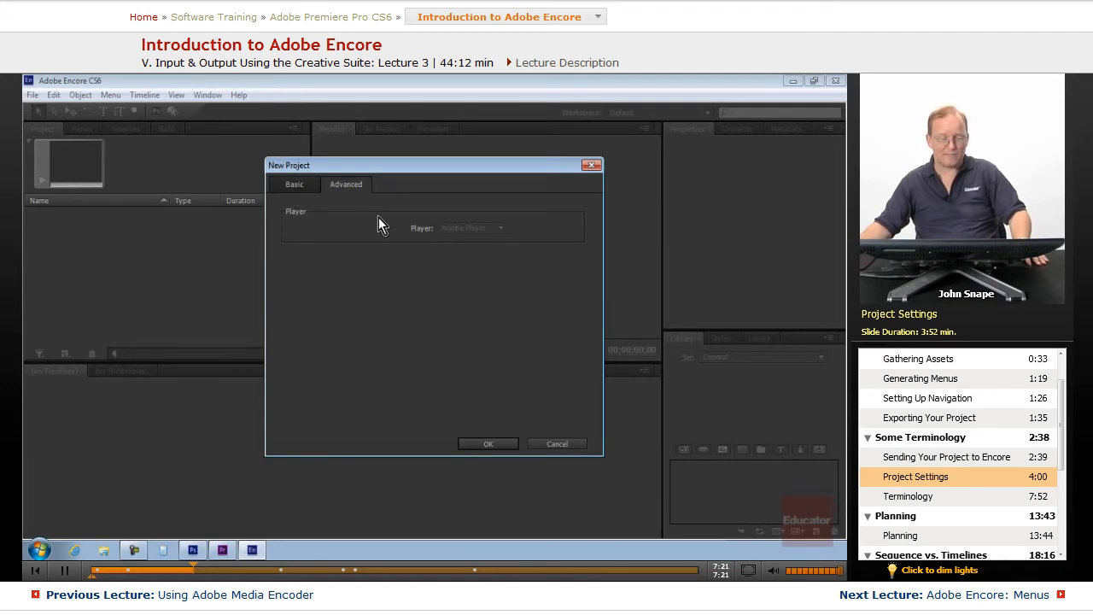
{"action": "mouse_move", "coordinate": [491, 237]}
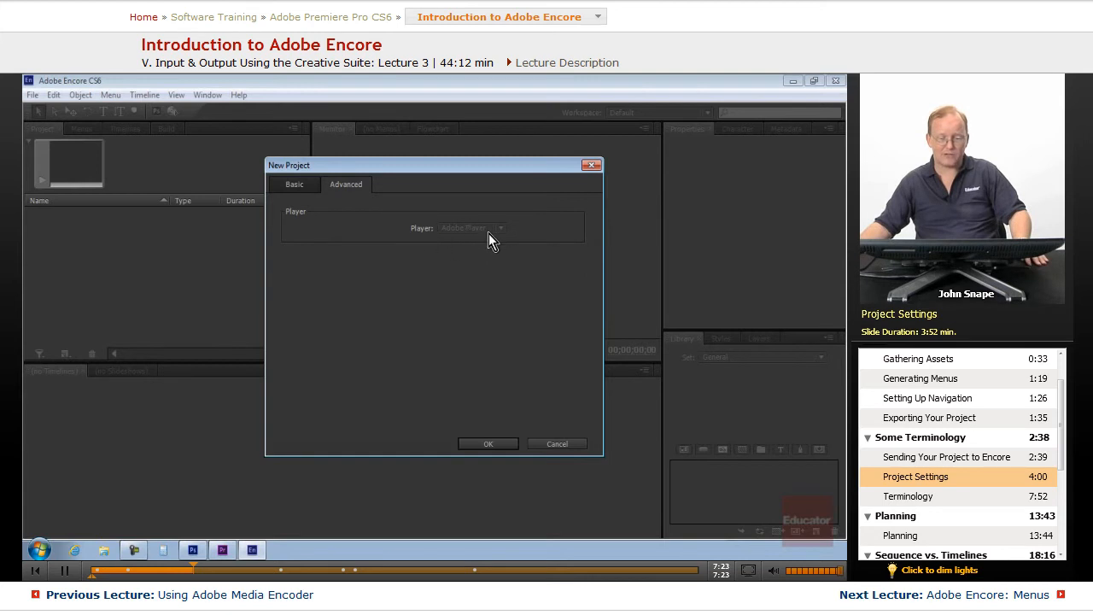
{"action": "left_click", "coordinate": [295, 184]}
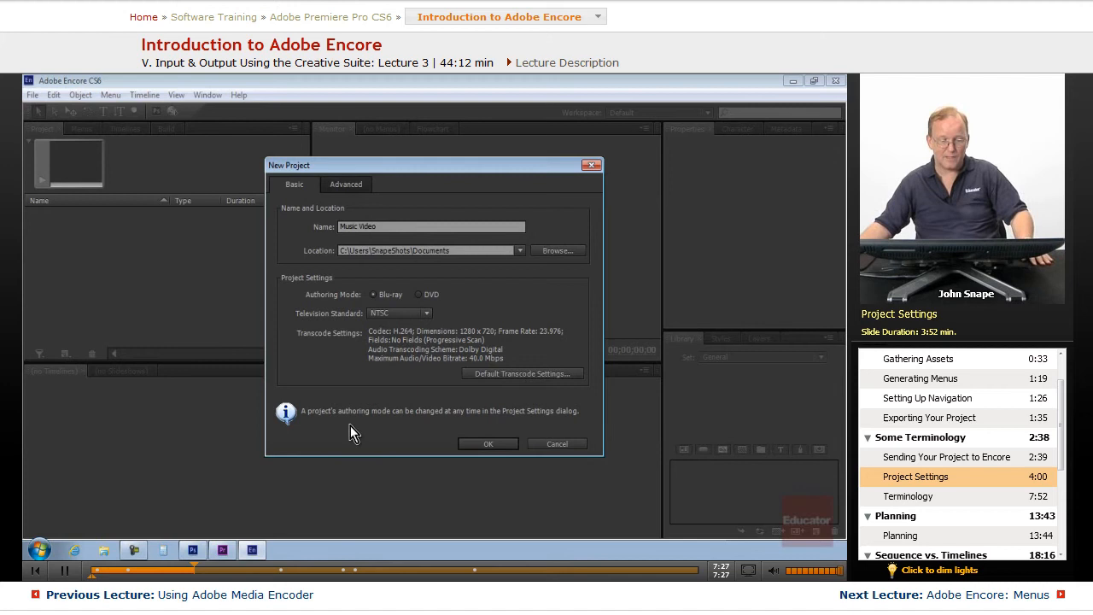
{"action": "mouse_move", "coordinate": [309, 420]}
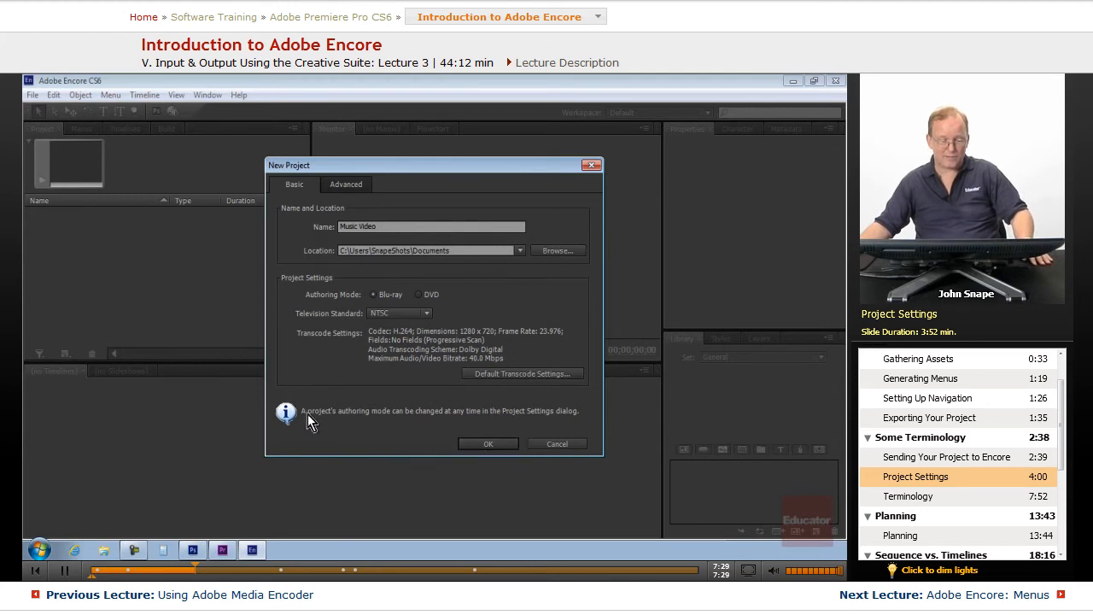
{"action": "mouse_move", "coordinate": [543, 431]}
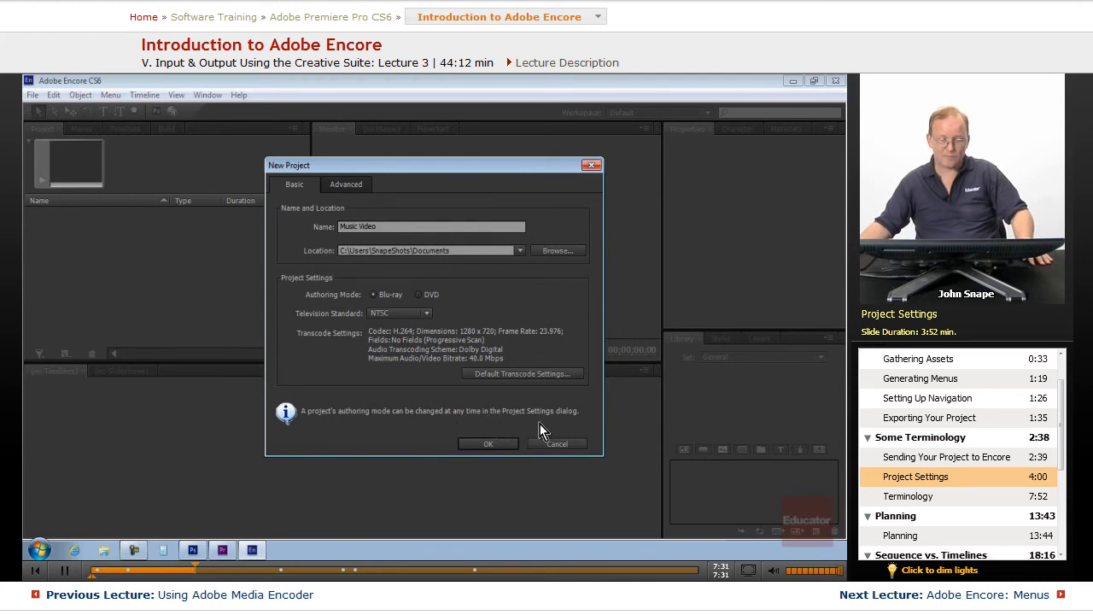
{"action": "mouse_move", "coordinate": [427, 376]}
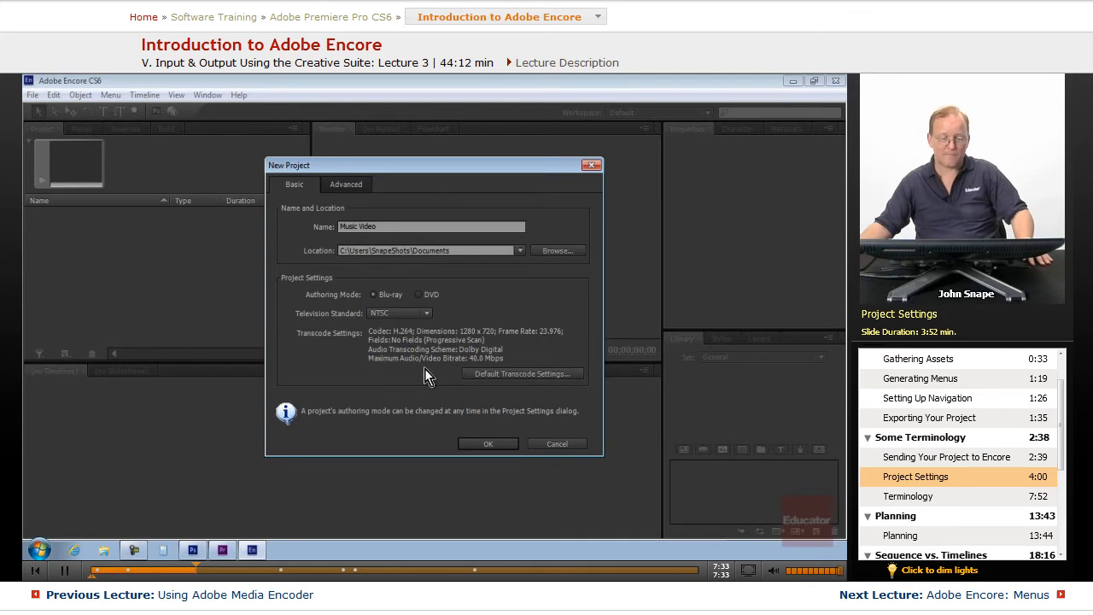
{"action": "mouse_move", "coordinate": [98, 83]}
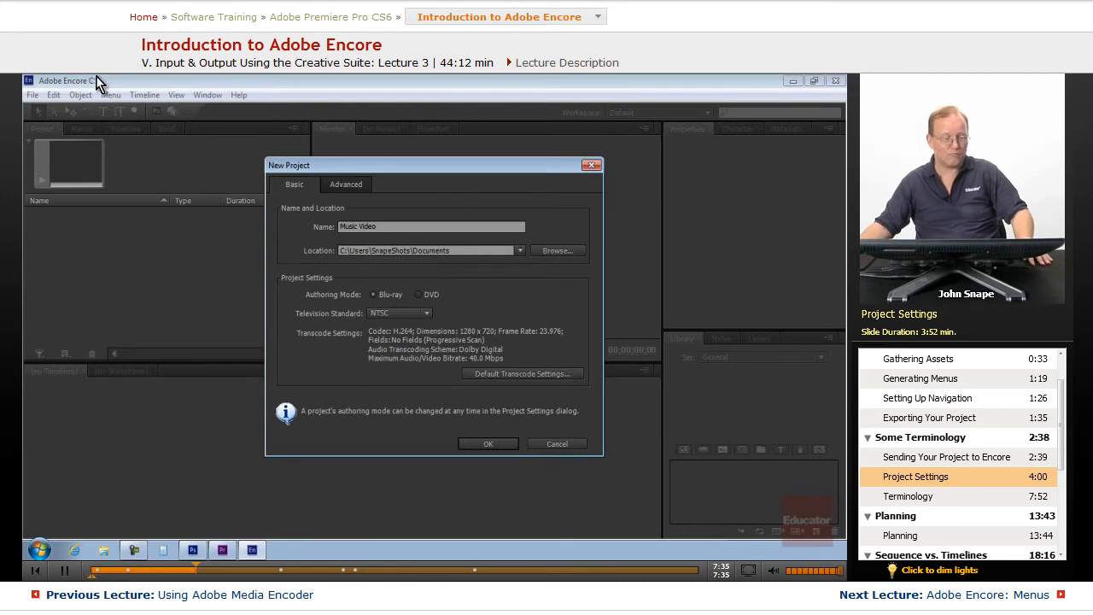
{"action": "mouse_move", "coordinate": [498, 364]}
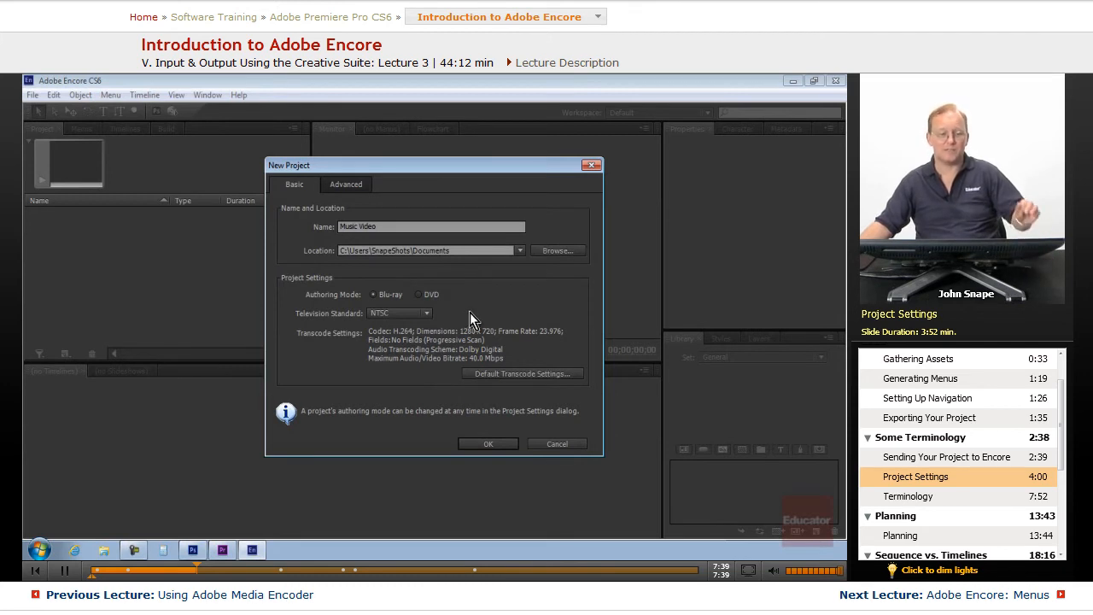
{"action": "mouse_move", "coordinate": [229, 131]}
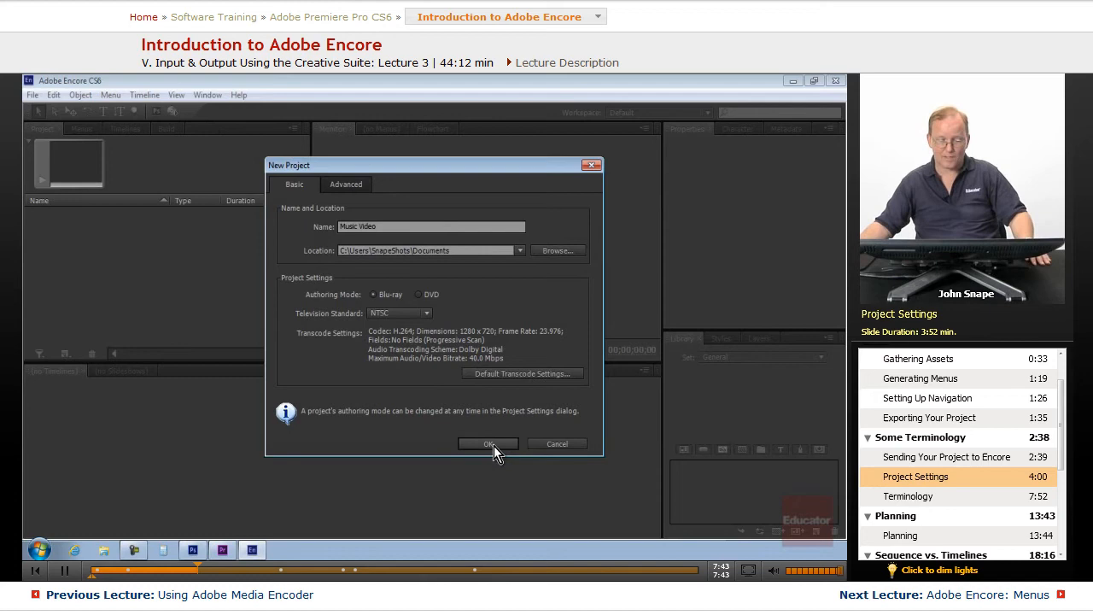
{"action": "left_click", "coordinate": [487, 443]}
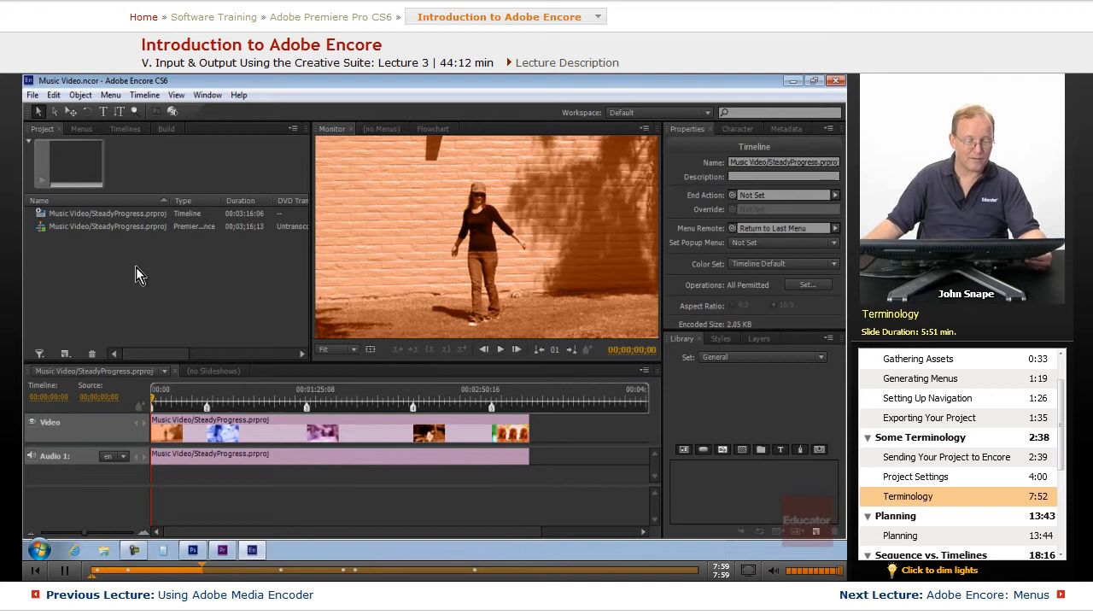
{"action": "mouse_move", "coordinate": [191, 270]}
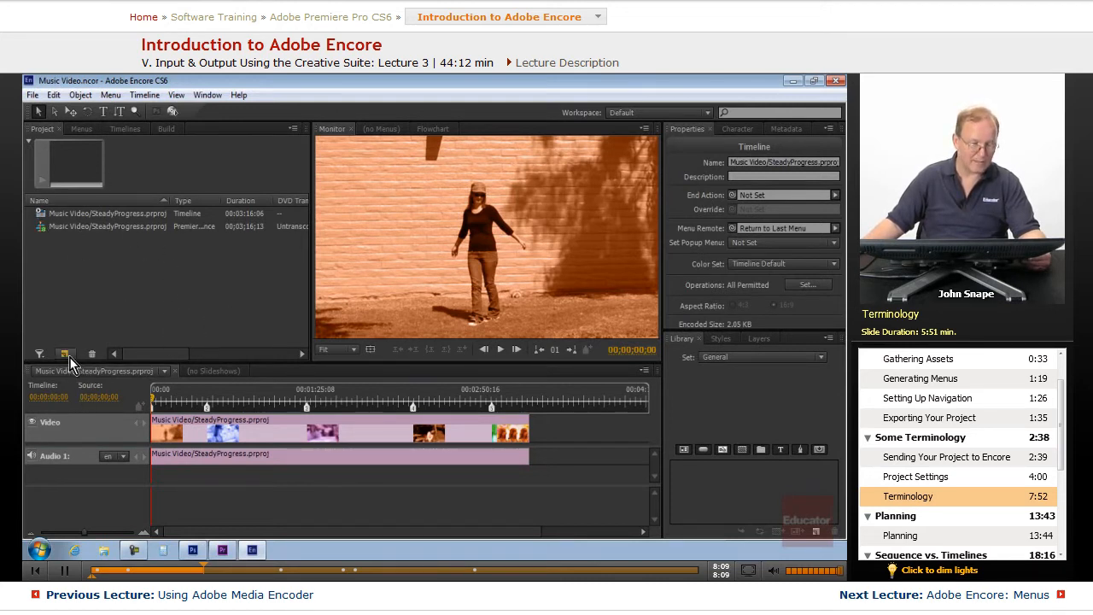
Browse the Create New Item types, then view the empty menu listing.
{"action": "left_click", "coordinate": [66, 354]}
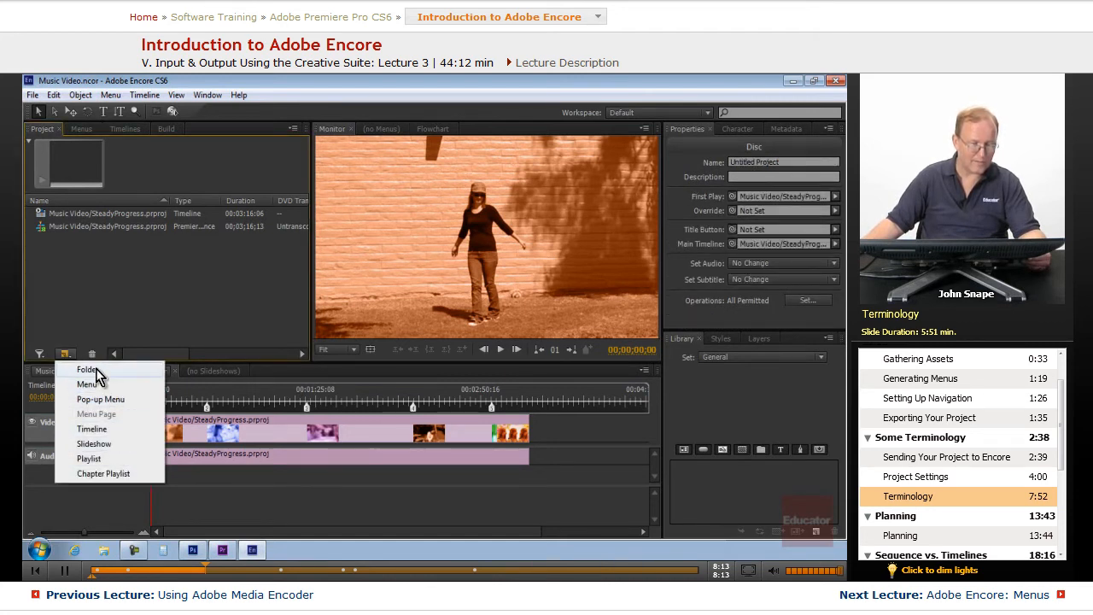
{"action": "mouse_move", "coordinate": [101, 399]}
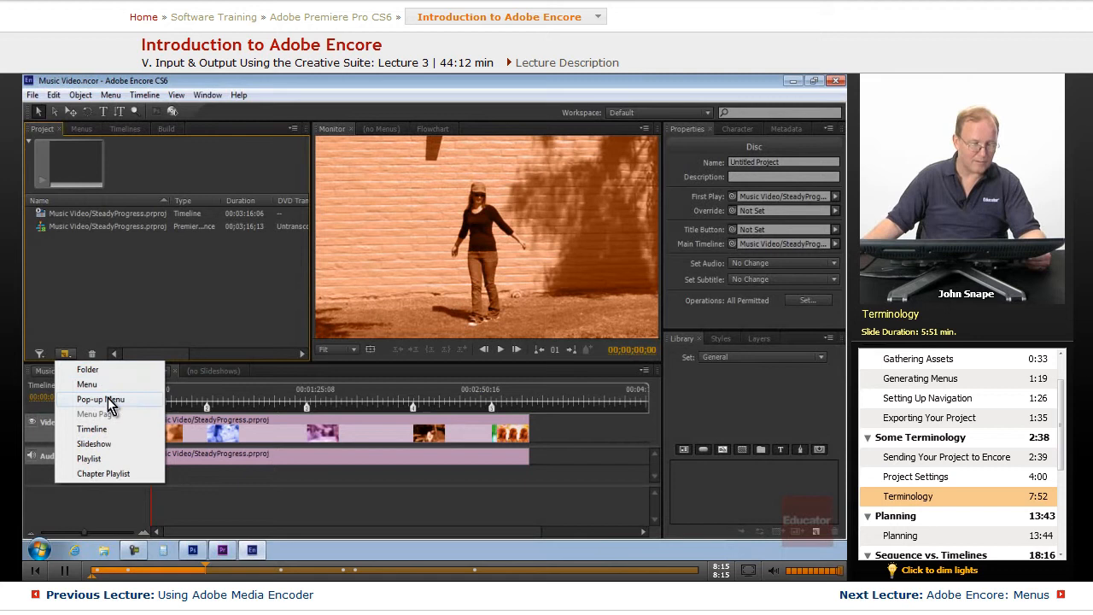
{"action": "mouse_move", "coordinate": [88, 369]}
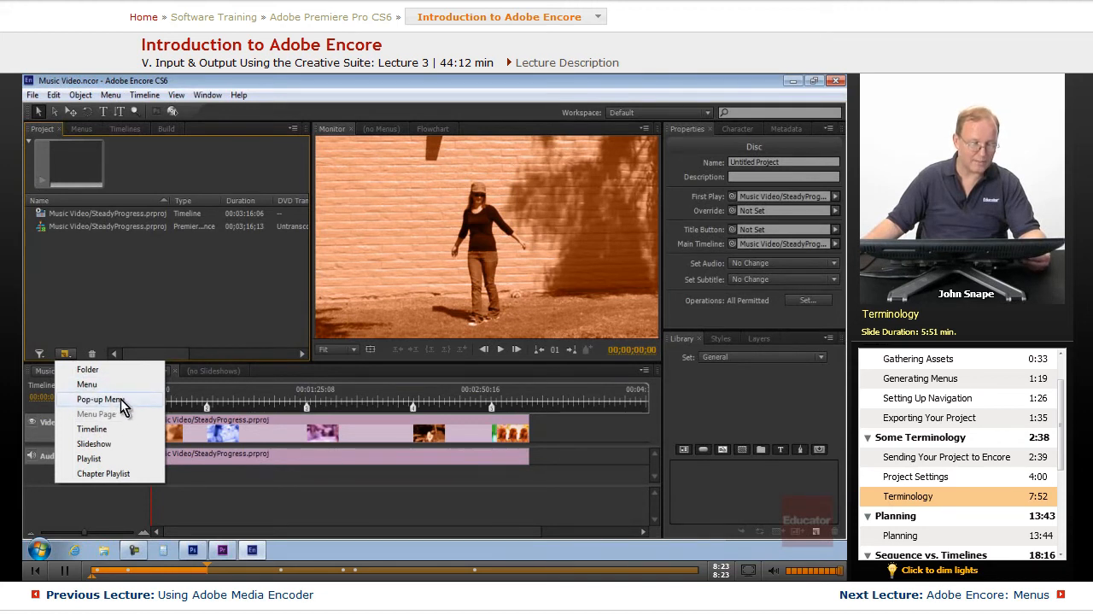
{"action": "mouse_move", "coordinate": [109, 428]}
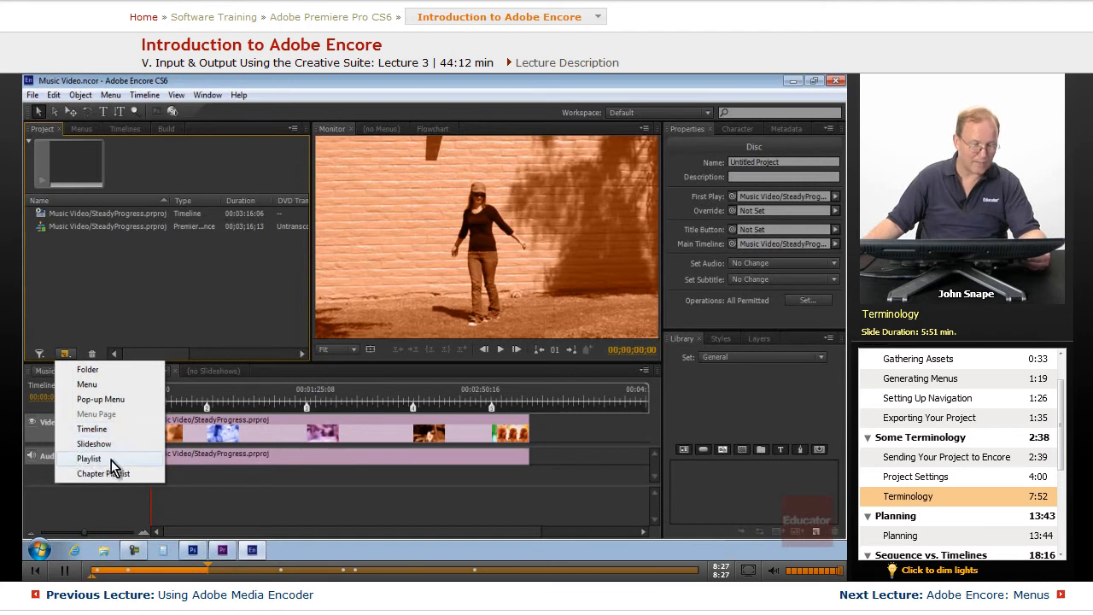
{"action": "mouse_move", "coordinate": [105, 479]}
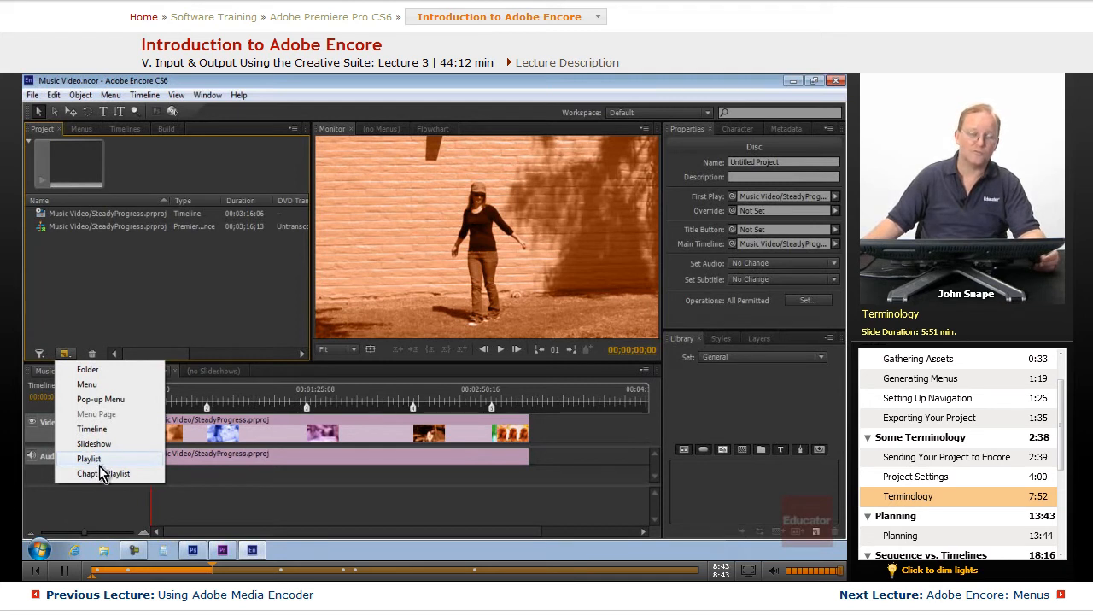
{"action": "mouse_move", "coordinate": [141, 461]}
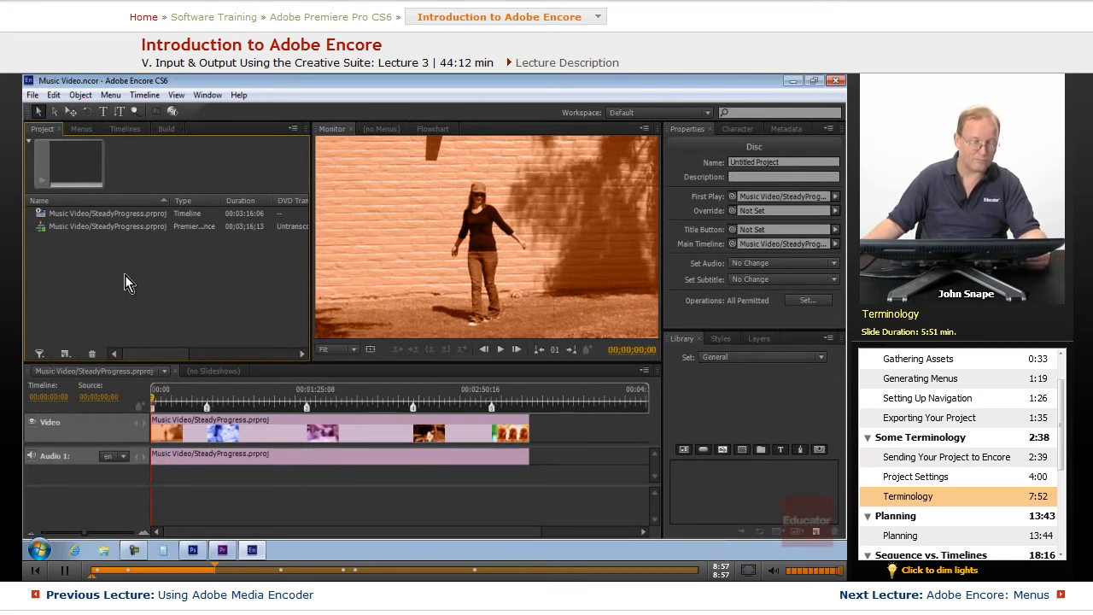
{"action": "left_click", "coordinate": [81, 129]}
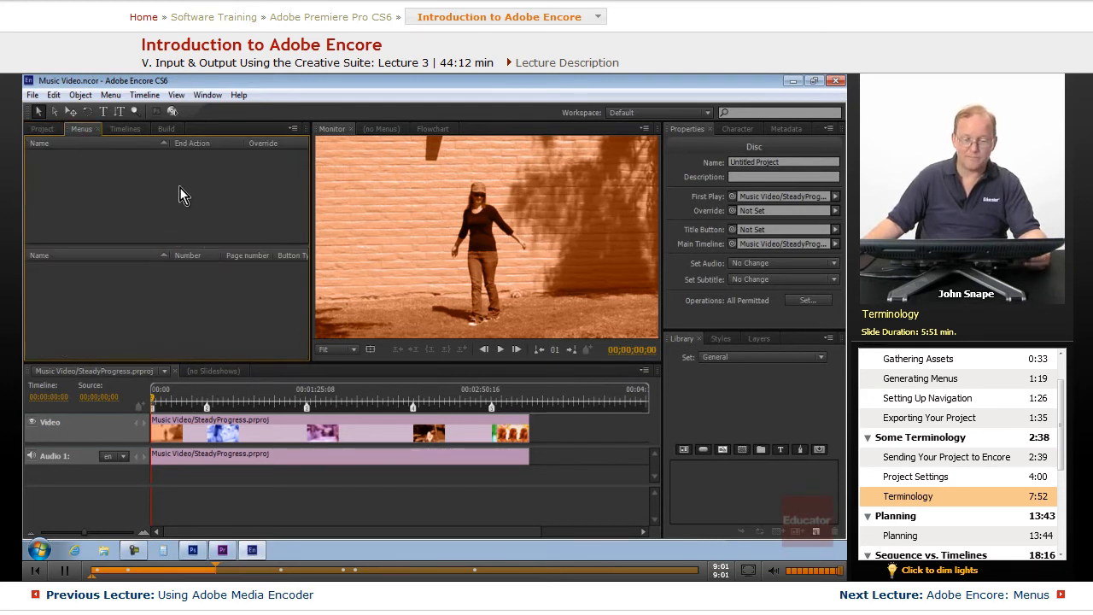
{"action": "mouse_move", "coordinate": [384, 152]}
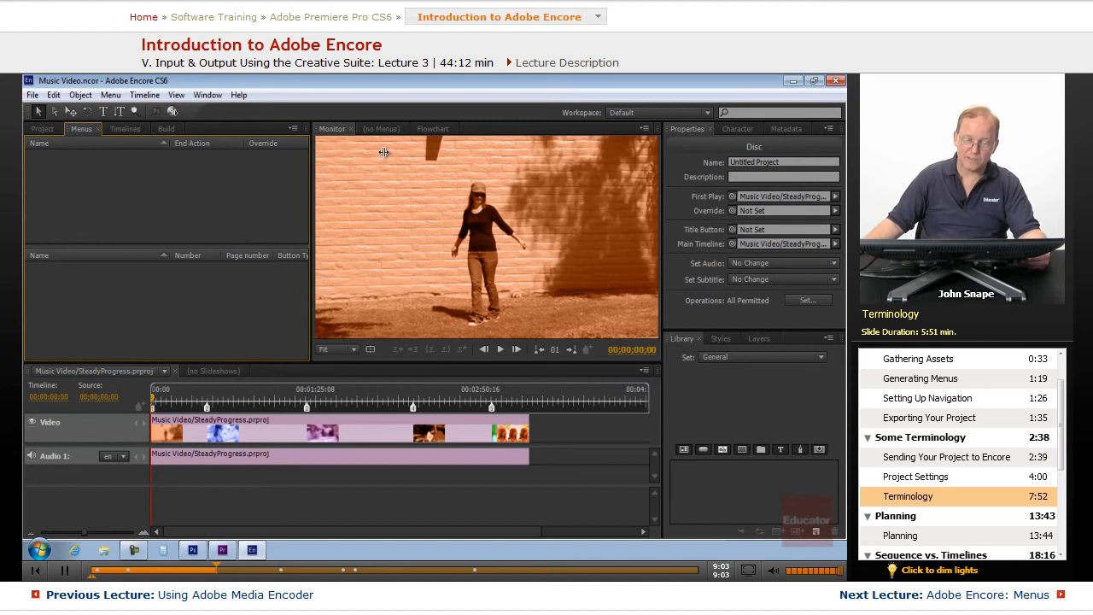
{"action": "mouse_move", "coordinate": [237, 436]}
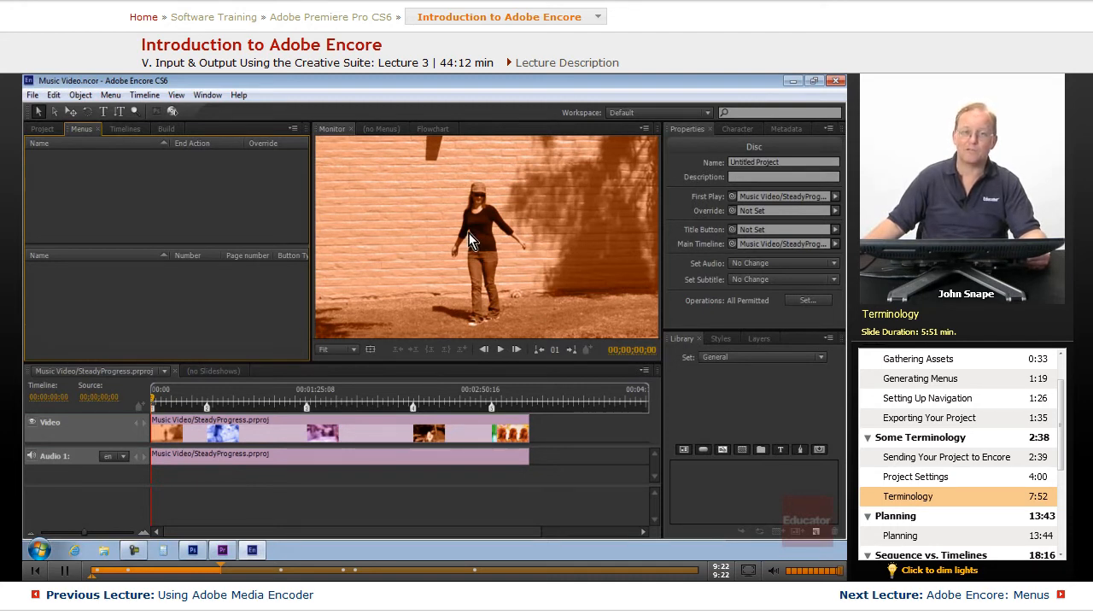
{"action": "mouse_move", "coordinate": [205, 234]}
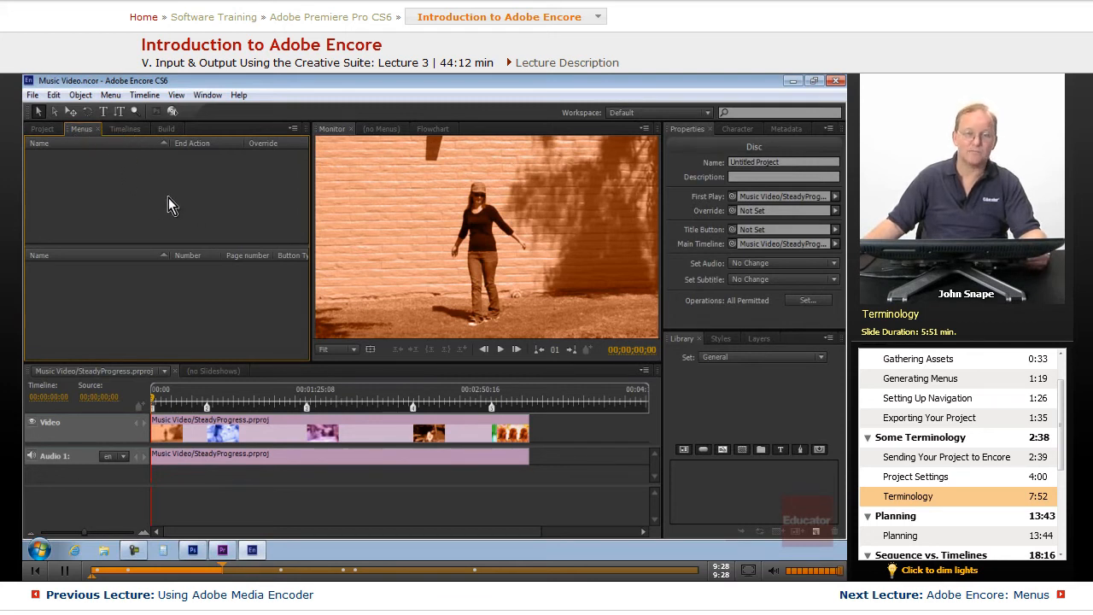
View the Timelines list containing only the SteadyProgress timeline.
{"action": "left_click", "coordinate": [126, 128]}
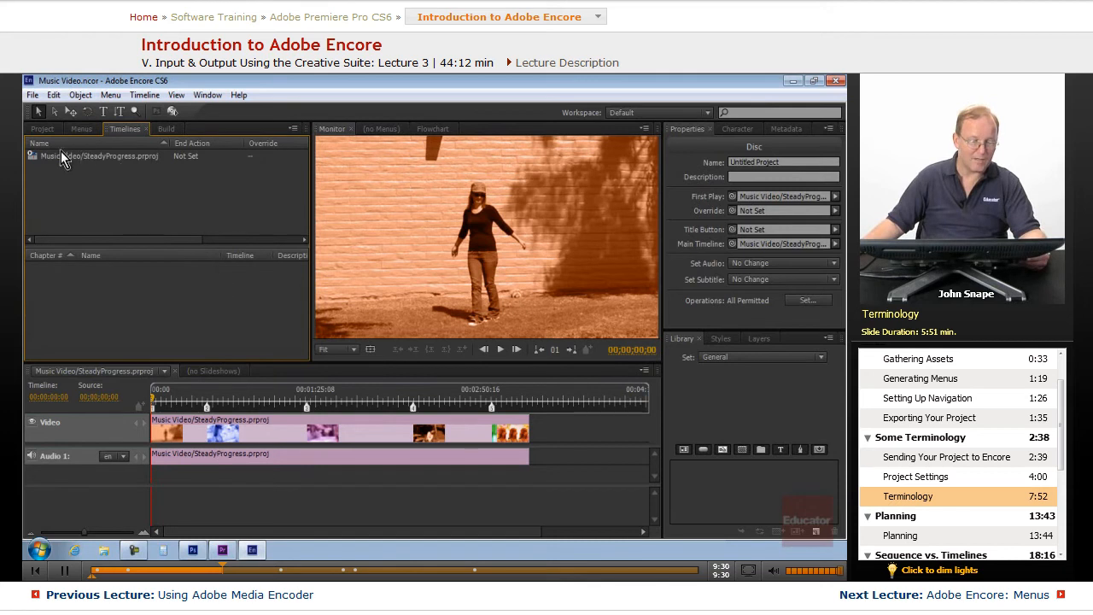
{"action": "mouse_move", "coordinate": [137, 420]}
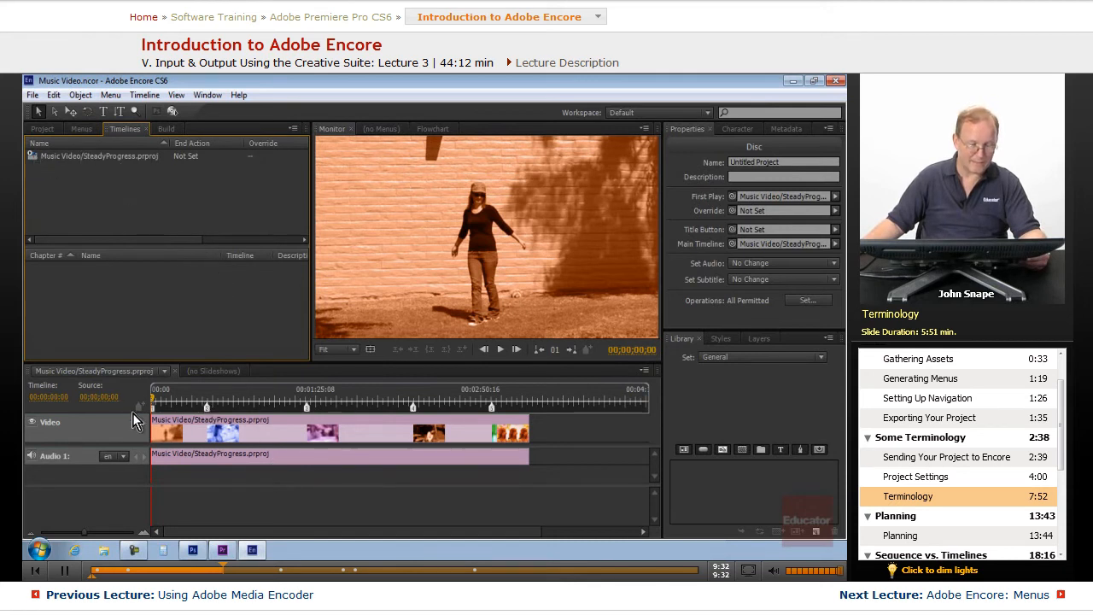
{"action": "mouse_move", "coordinate": [568, 448]}
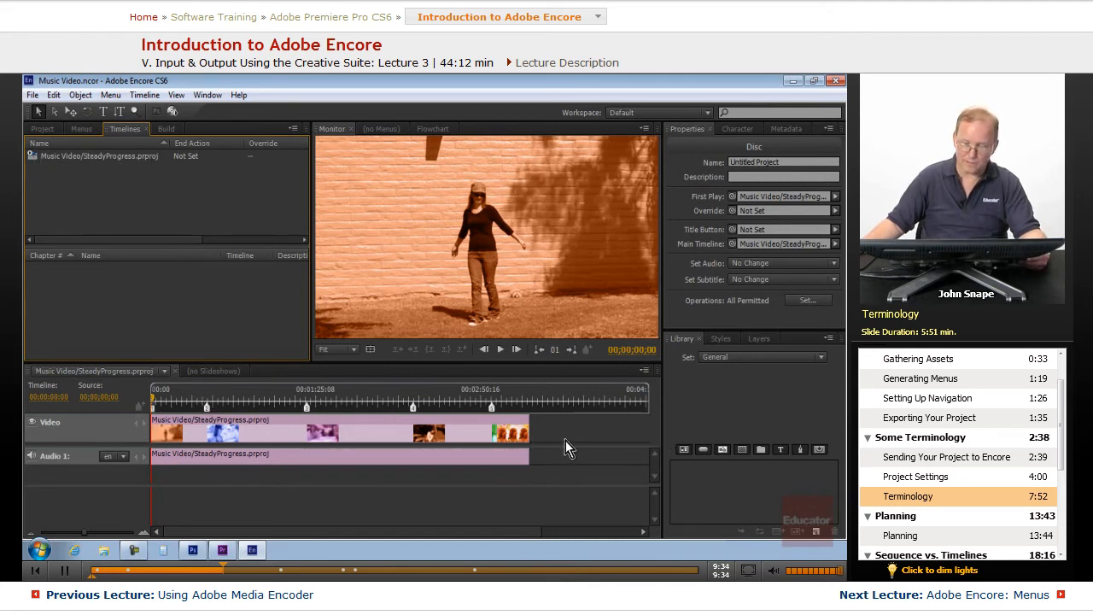
{"action": "mouse_move", "coordinate": [547, 446]}
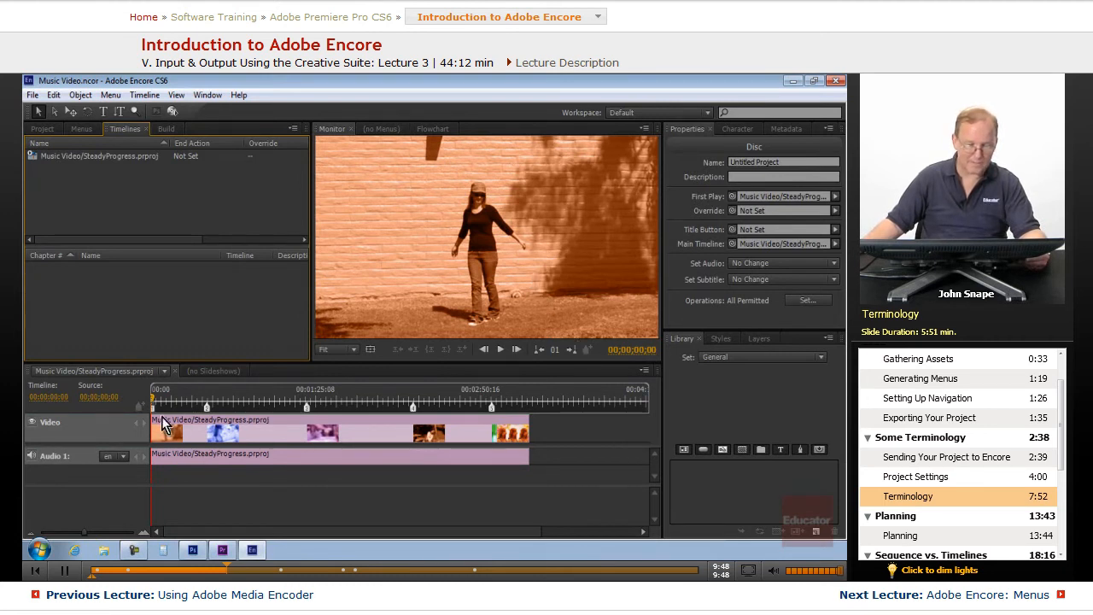
{"action": "mouse_move", "coordinate": [443, 499]}
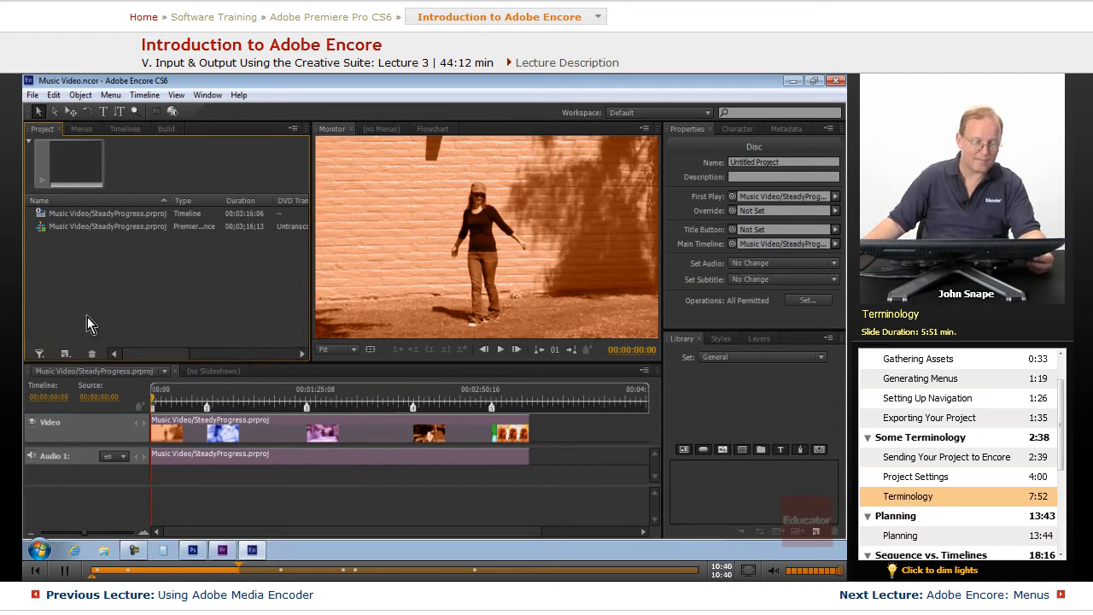
{"action": "mouse_move", "coordinate": [150, 241]}
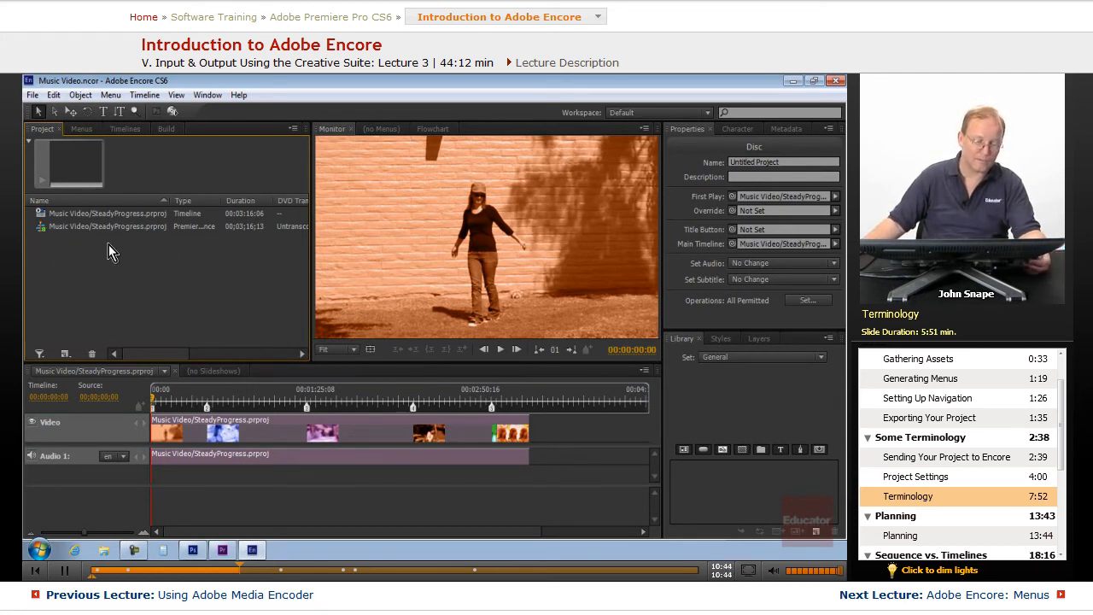
{"action": "mouse_move", "coordinate": [164, 280]}
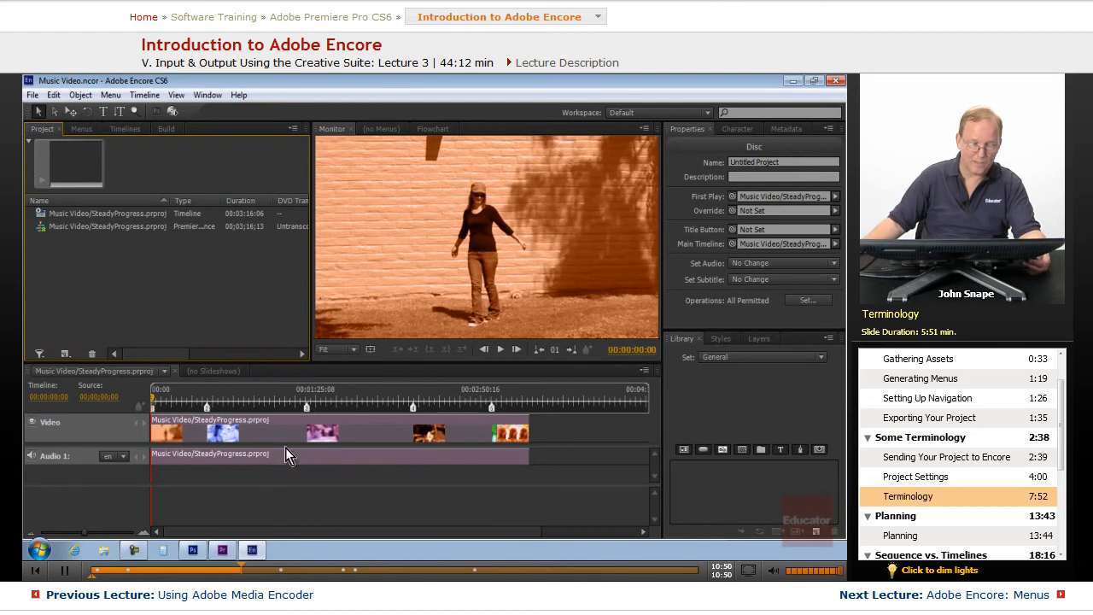
{"action": "mouse_move", "coordinate": [356, 468]}
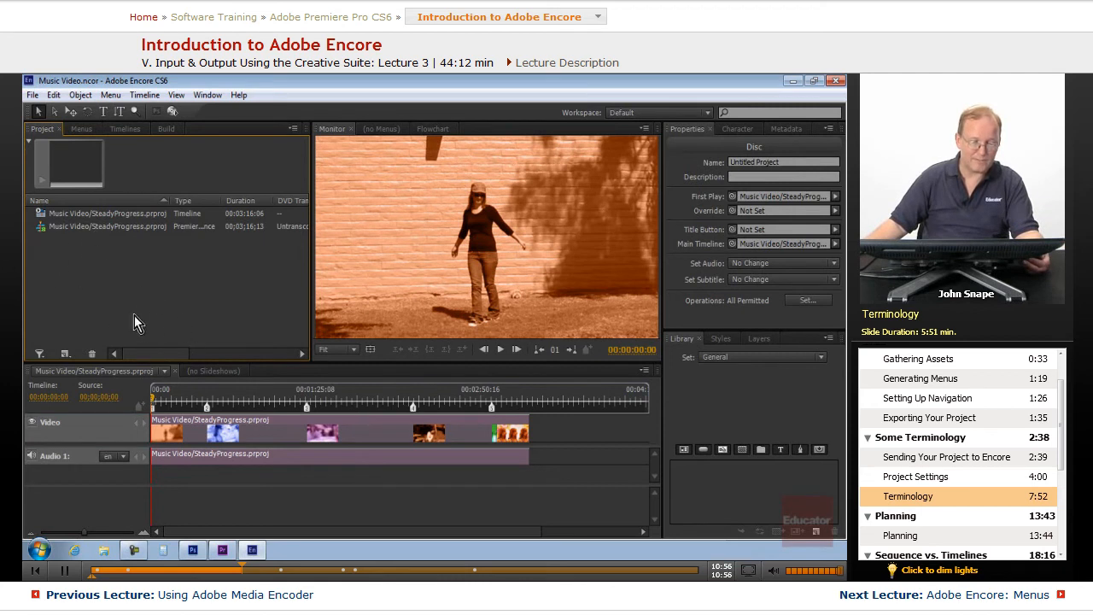
{"action": "mouse_move", "coordinate": [187, 418]}
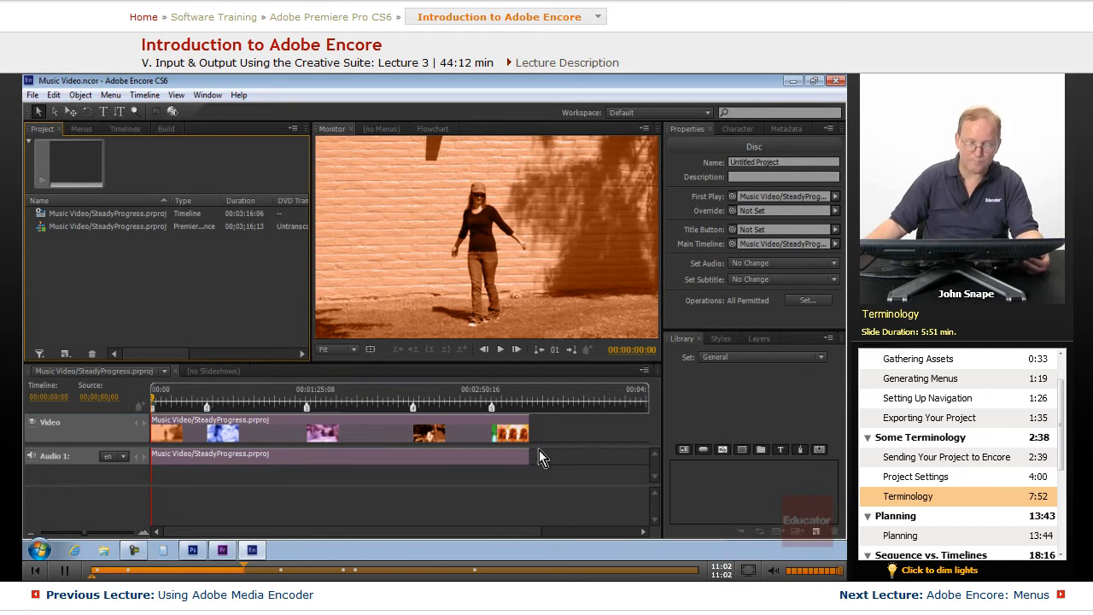
{"action": "mouse_move", "coordinate": [517, 437]}
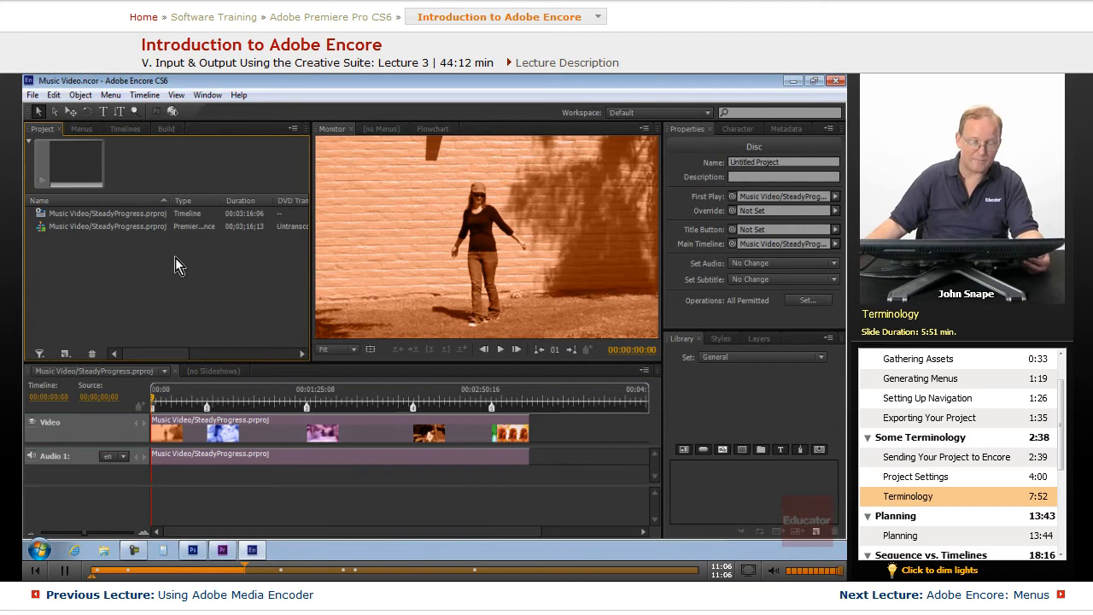
View the original multi-track Music Video sequence in Premiere Pro, then return to Encore.
{"action": "left_click", "coordinate": [221, 550]}
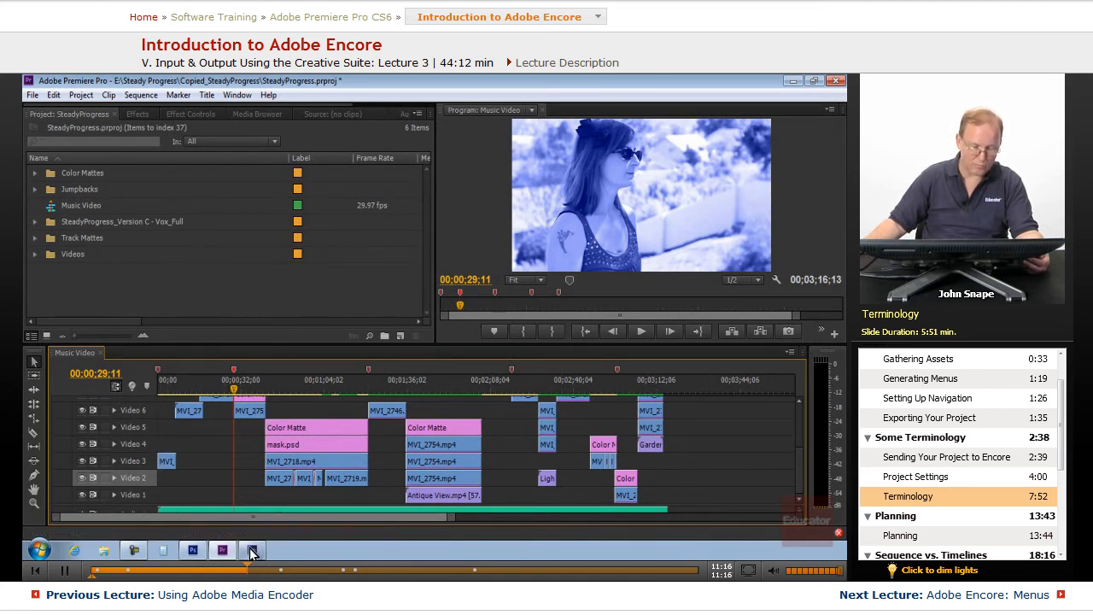
{"action": "left_click", "coordinate": [251, 549]}
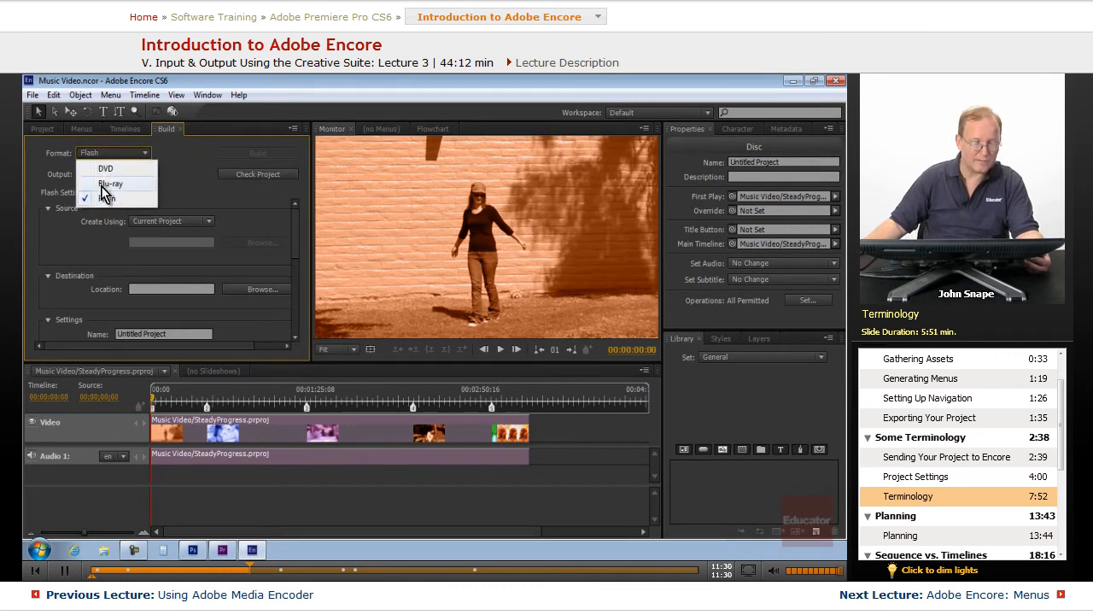
Choose Blu-ray from the Build panel's Format dropdown.
{"action": "left_click", "coordinate": [111, 184]}
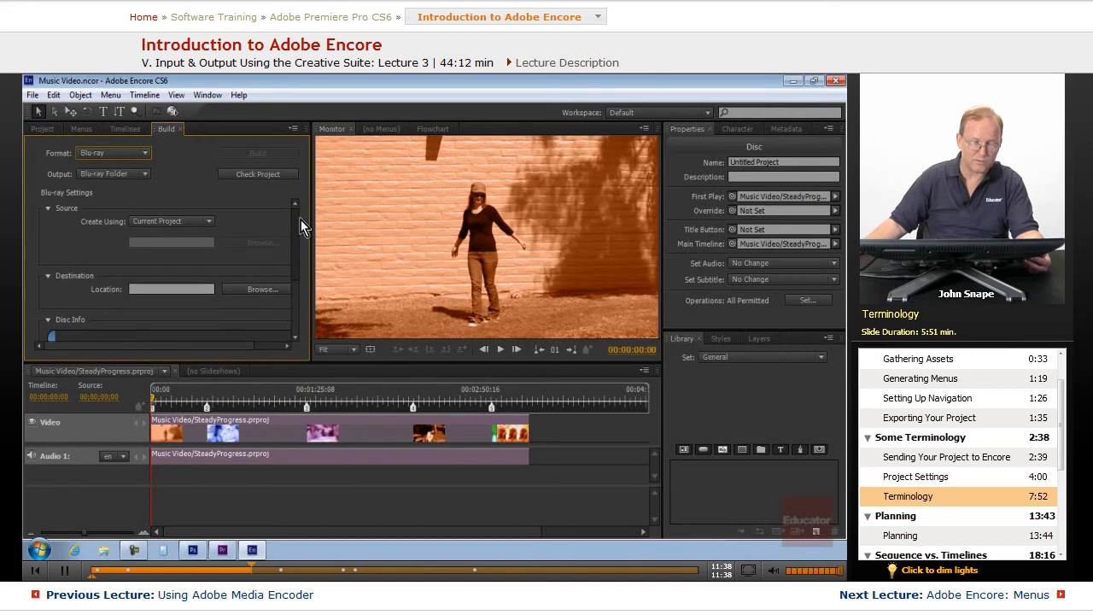
{"action": "mouse_move", "coordinate": [53, 141]}
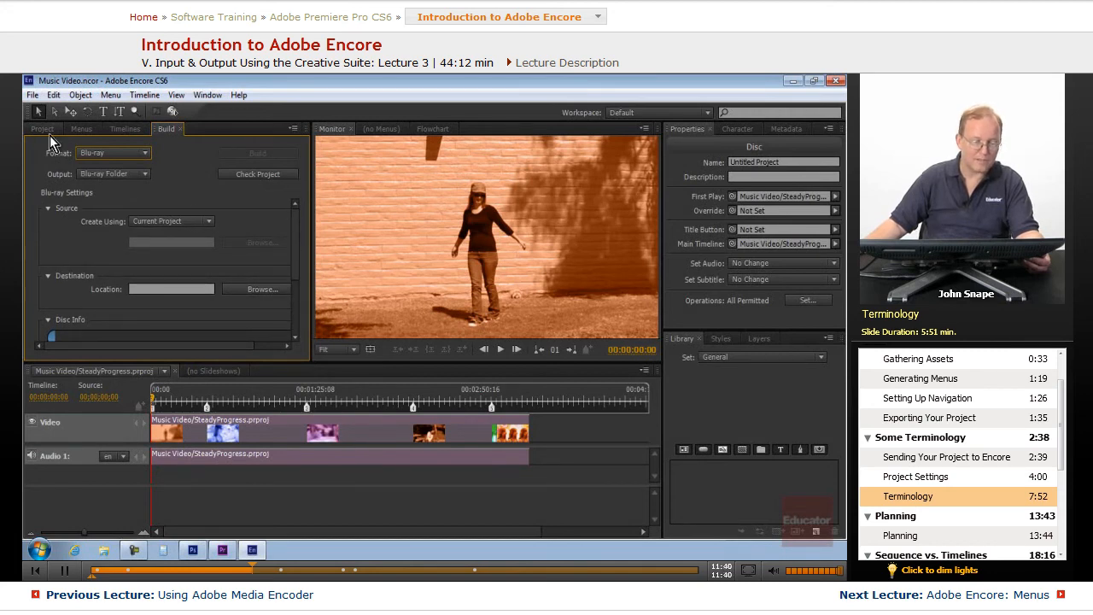
Return to the Project panel's asset list to review the Disc properties.
{"action": "left_click", "coordinate": [43, 128]}
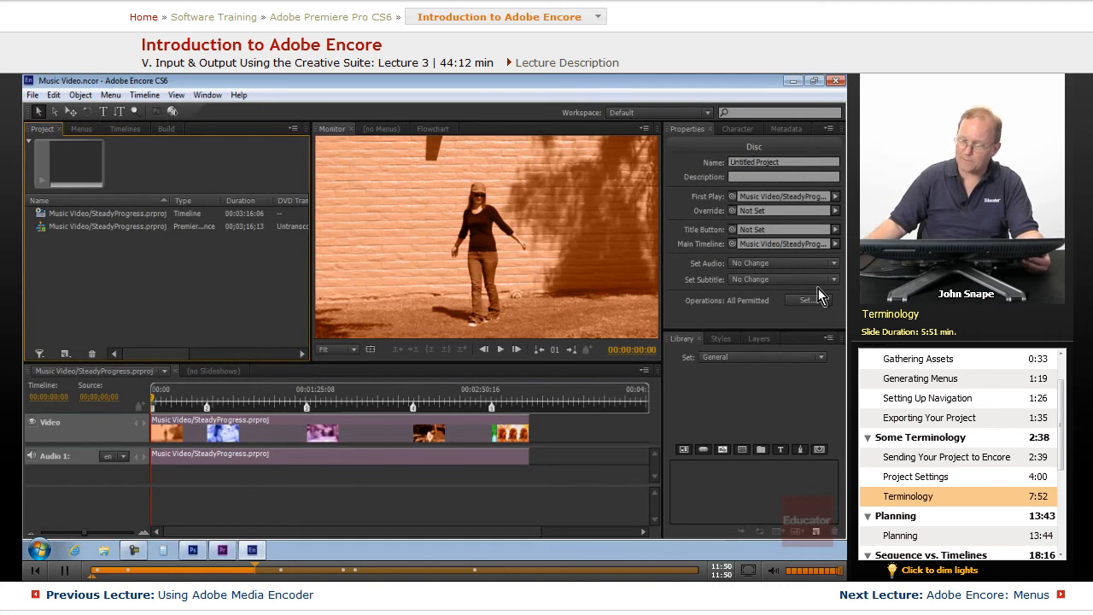
{"action": "mouse_move", "coordinate": [712, 248]}
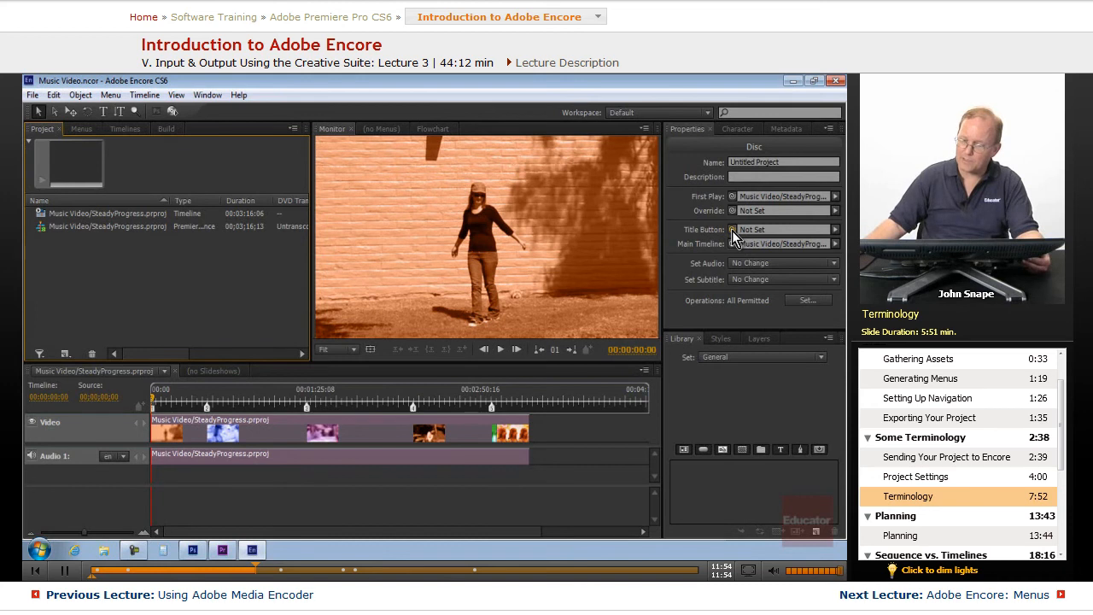
{"action": "mouse_move", "coordinate": [742, 270]}
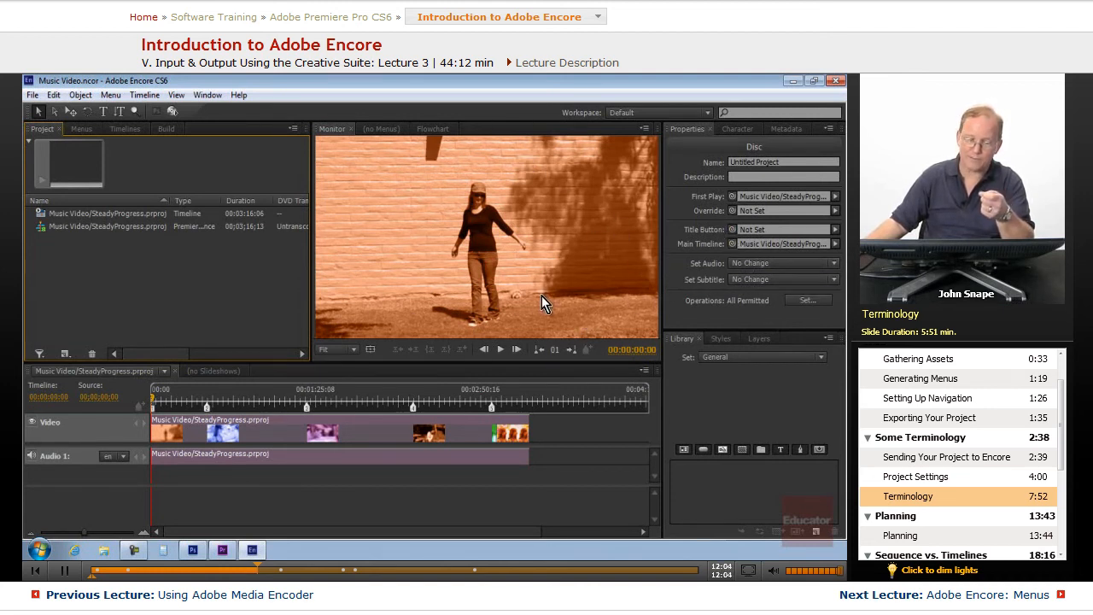
{"action": "mouse_move", "coordinate": [705, 267]}
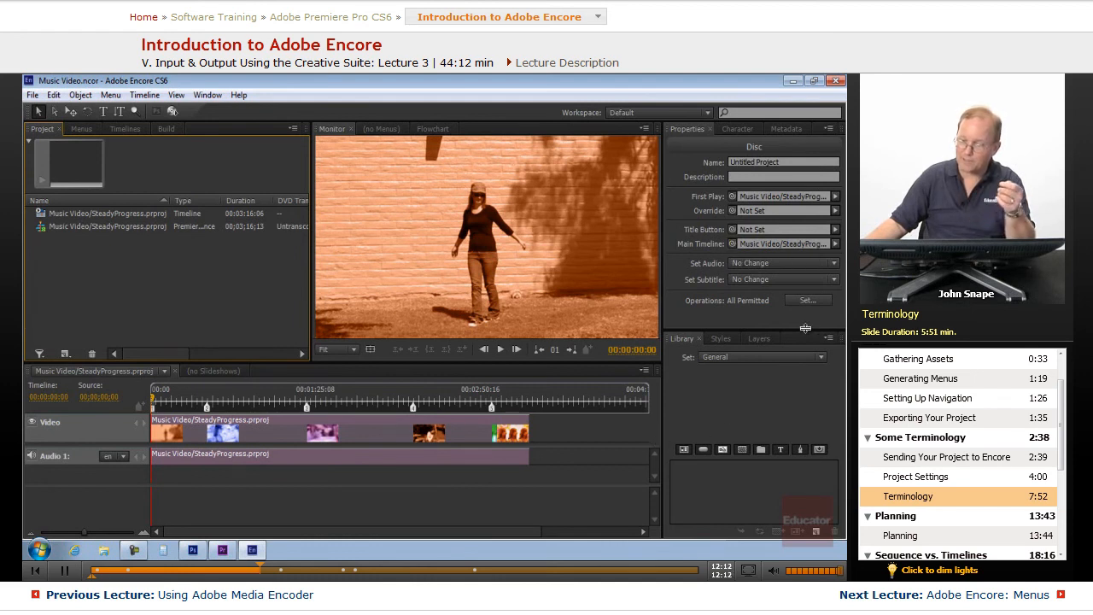
{"action": "mouse_move", "coordinate": [790, 380]}
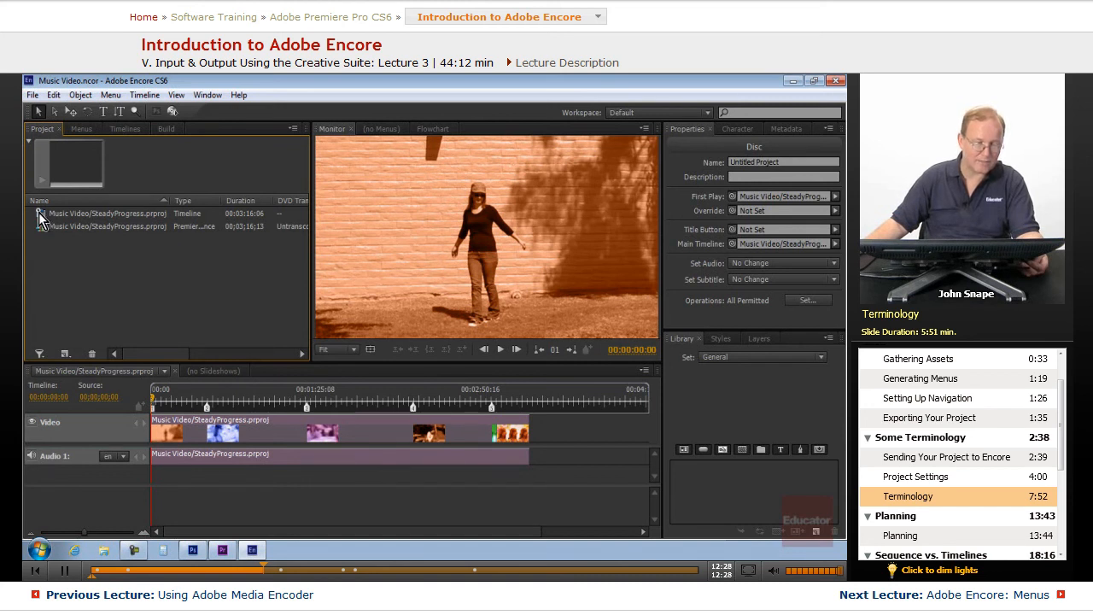
{"action": "mouse_move", "coordinate": [101, 285]}
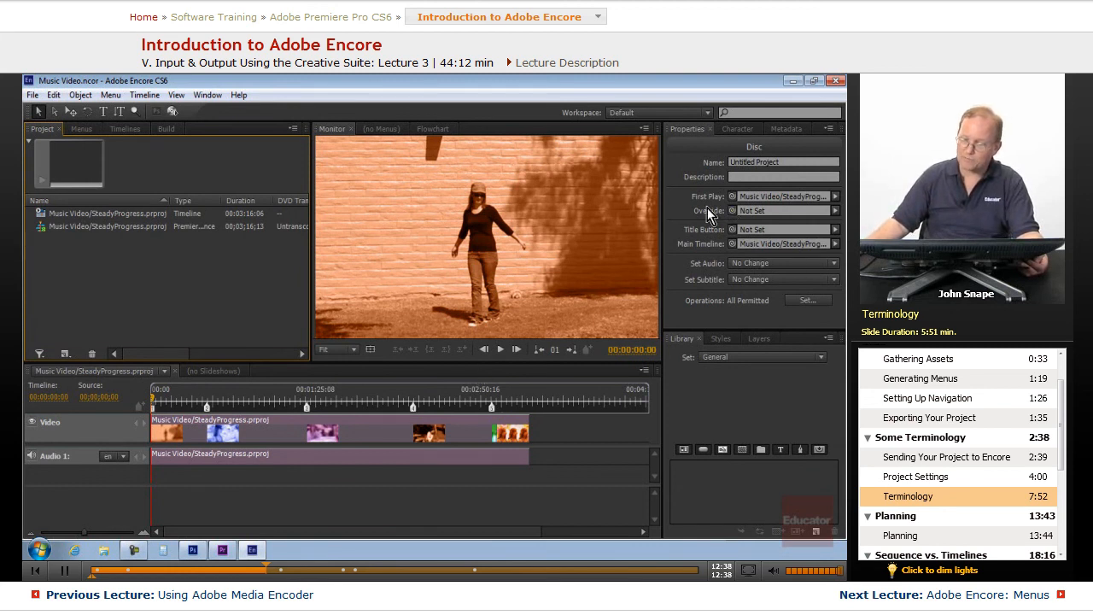
Select the SteadyProgress timeline to show its 1280x720, 23.976 fps, 660.9 MB properties.
{"action": "left_click", "coordinate": [107, 212]}
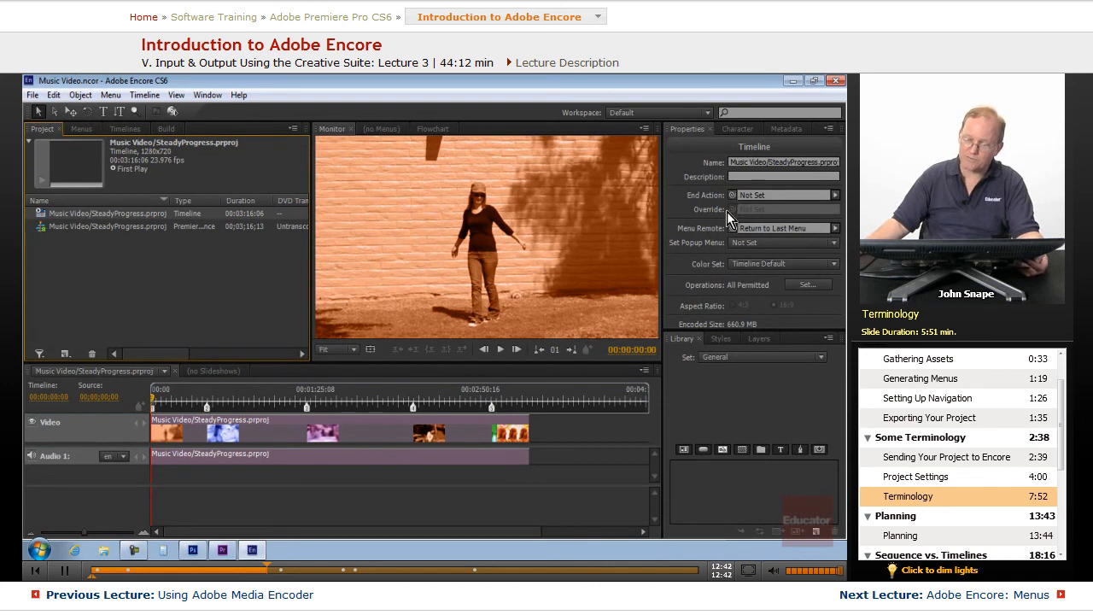
{"action": "mouse_move", "coordinate": [209, 342]}
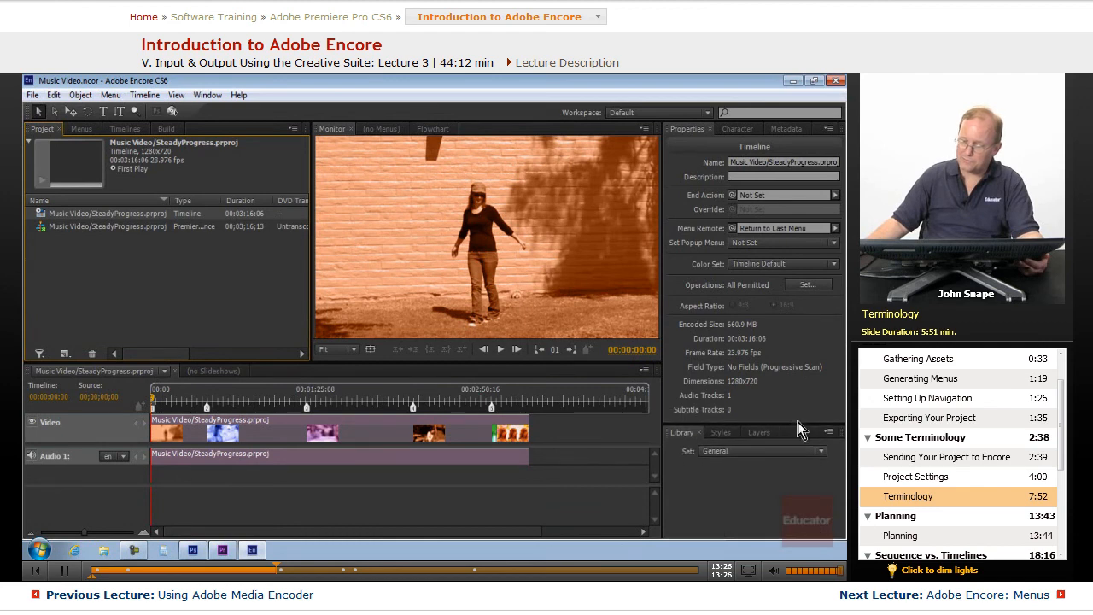
{"action": "mouse_move", "coordinate": [771, 383]}
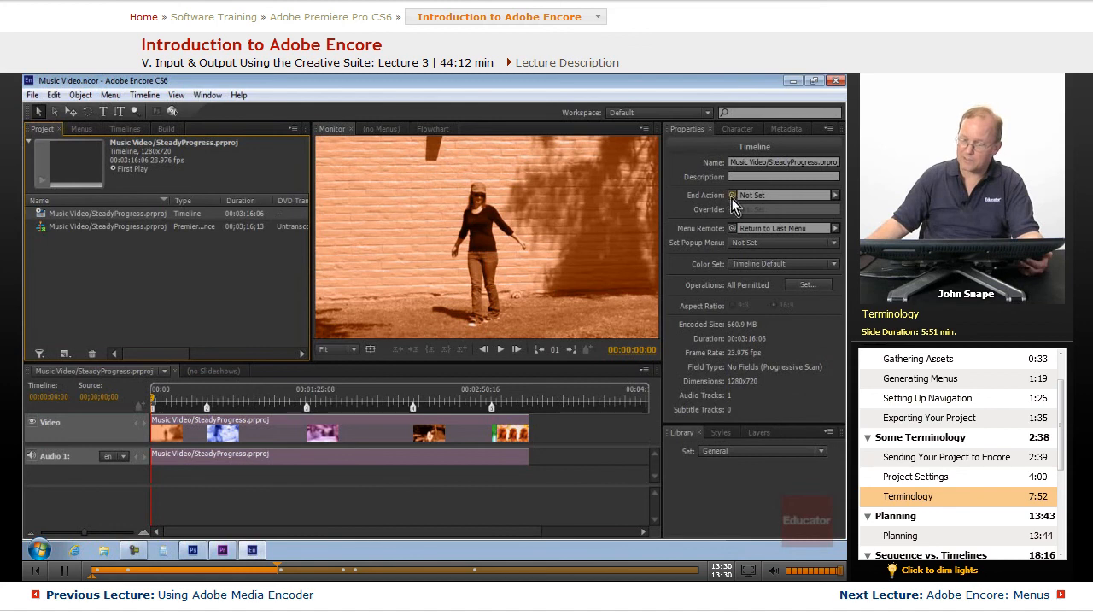
{"action": "mouse_move", "coordinate": [500, 208]}
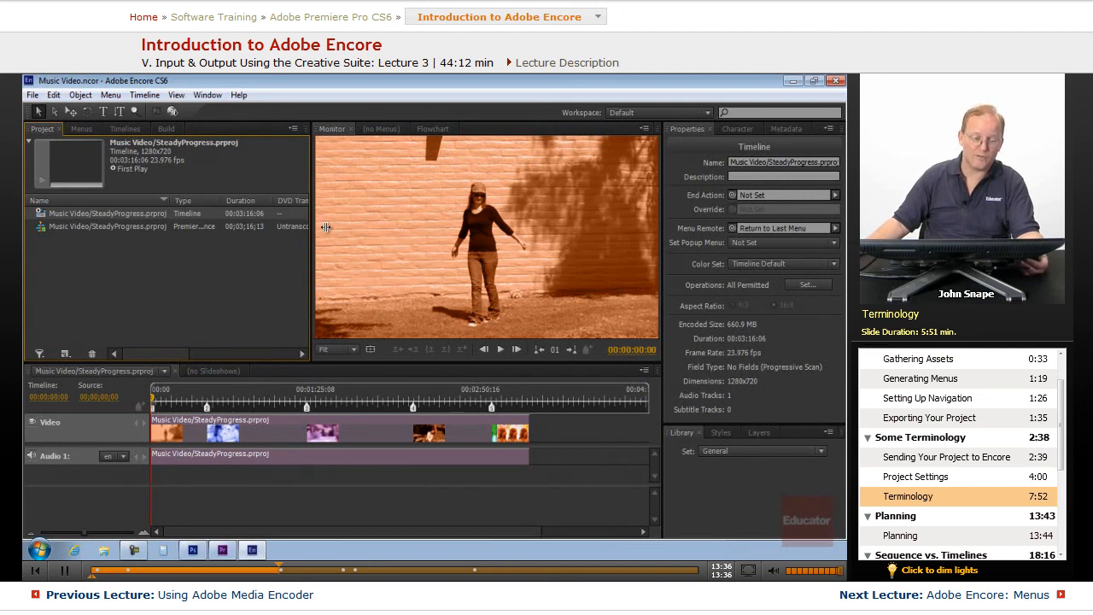
{"action": "mouse_move", "coordinate": [242, 256]}
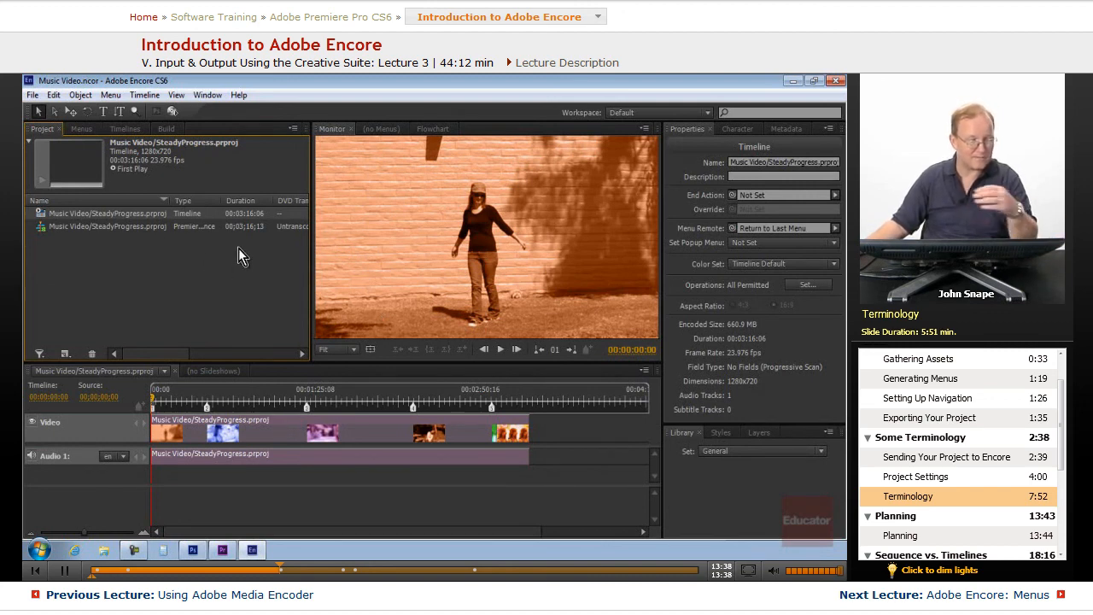
{"action": "mouse_move", "coordinate": [329, 369]}
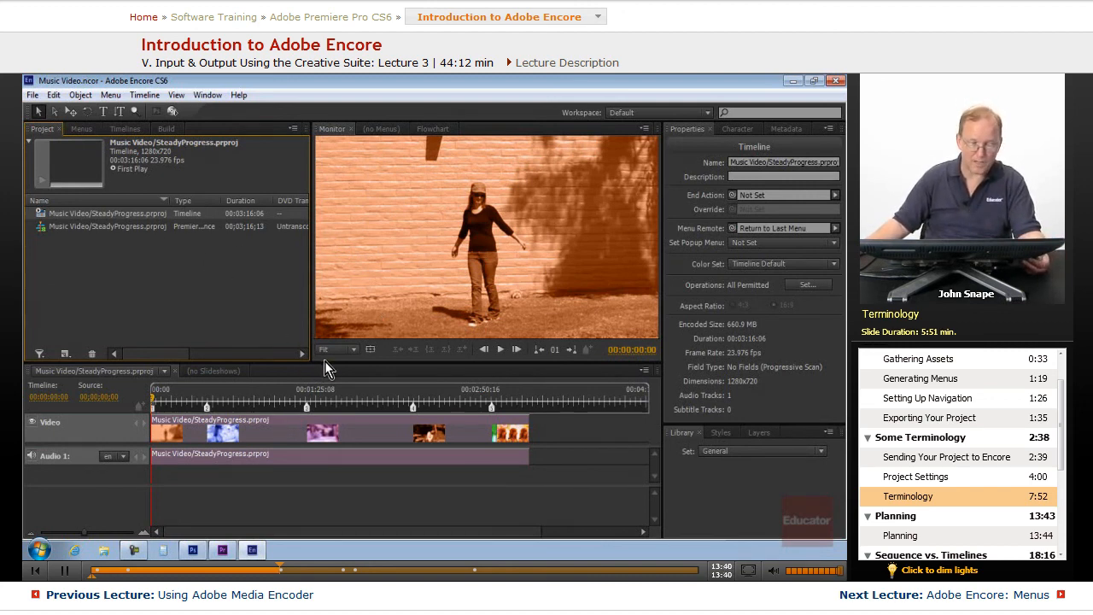